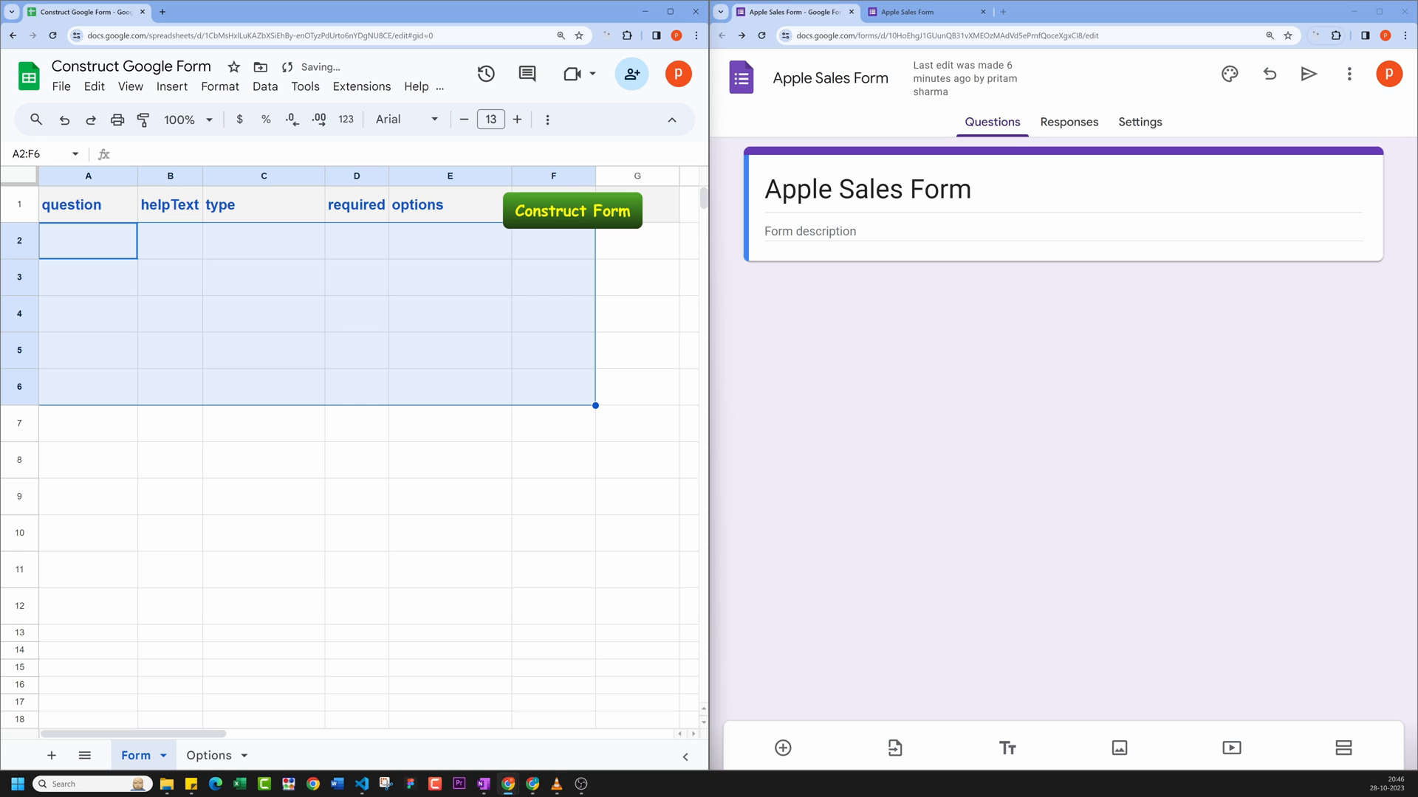
# Step: Paste the five question rows (Sales Date, Product, Color, Quantity, Price in USD) into A2:F6
pyautogui.click(170, 276)
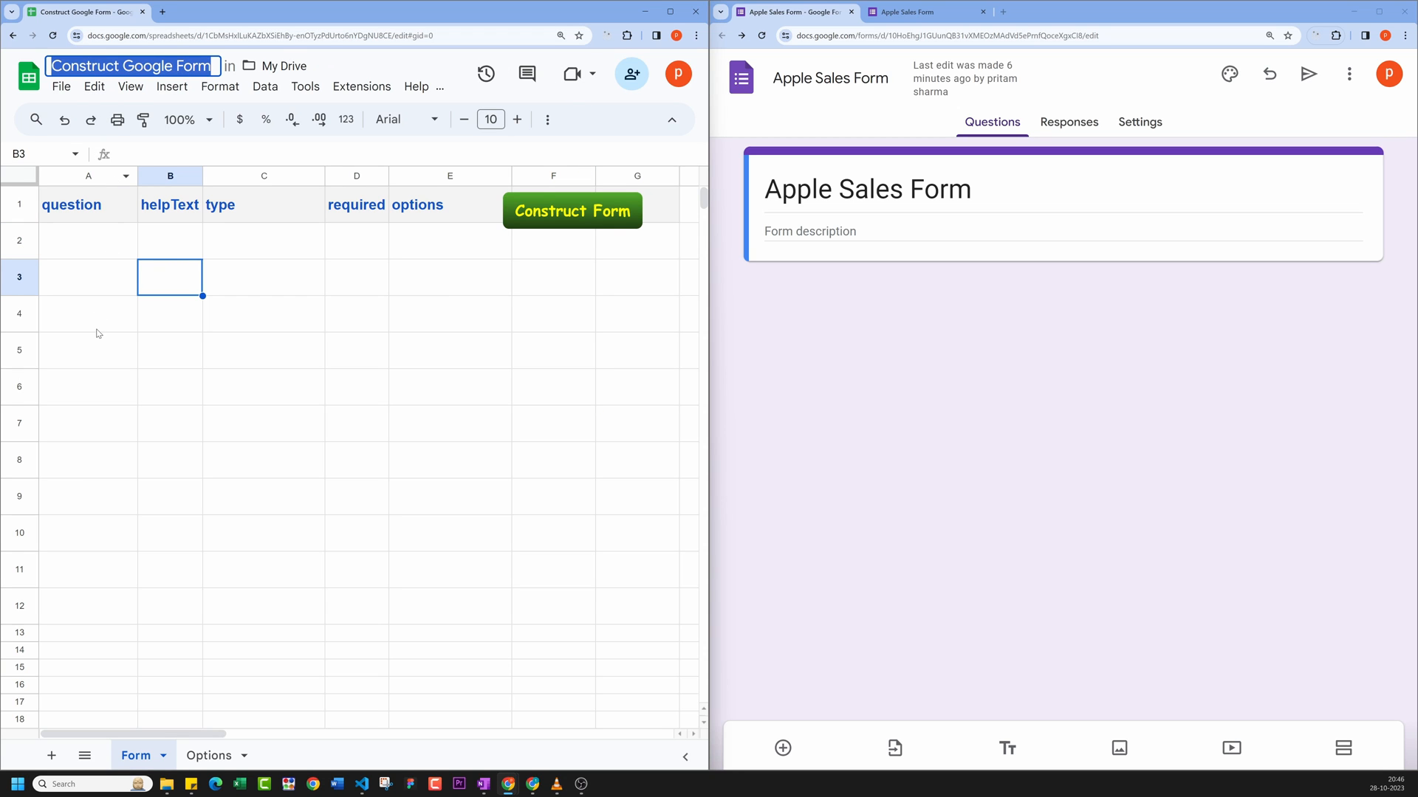
pyautogui.click(87, 313)
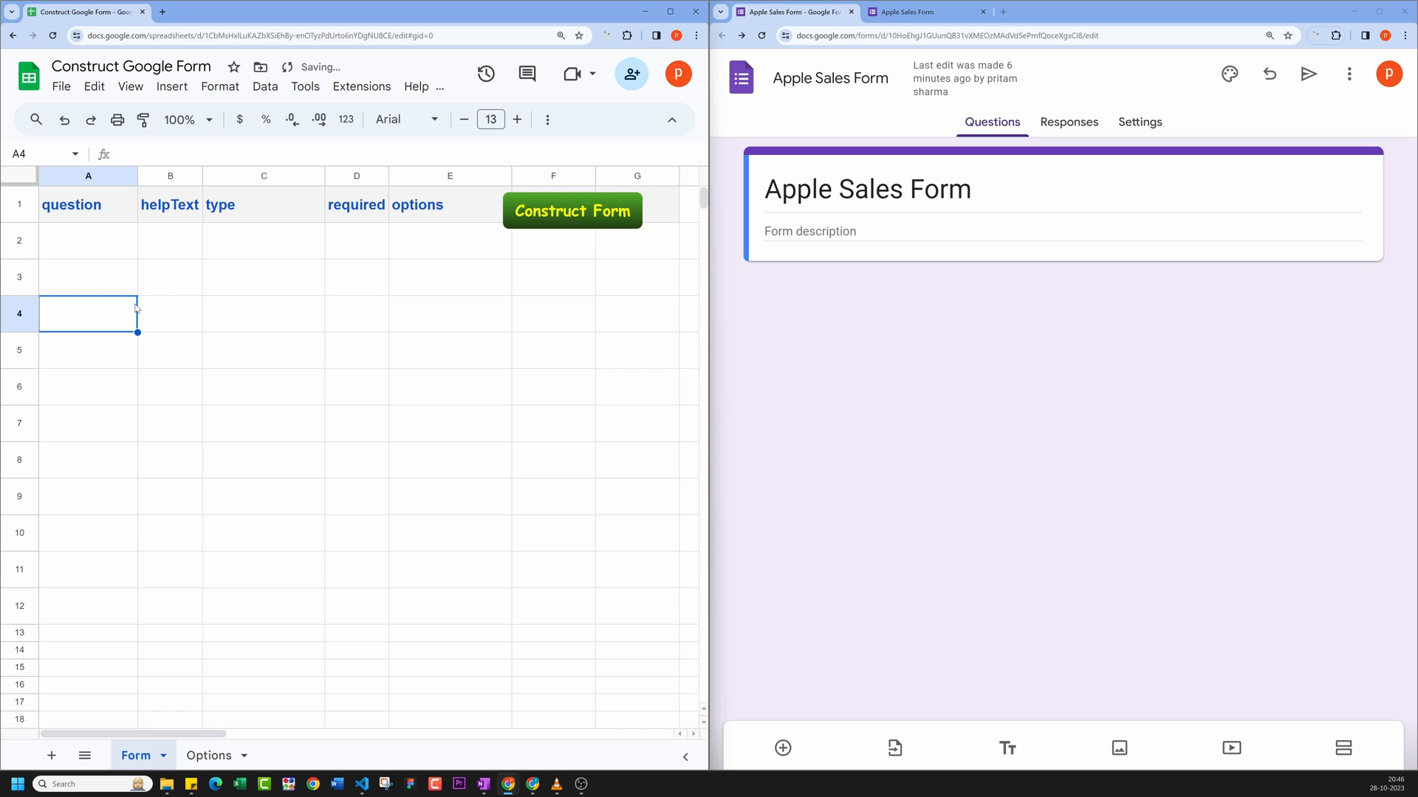
pyautogui.moveTo(595, 276)
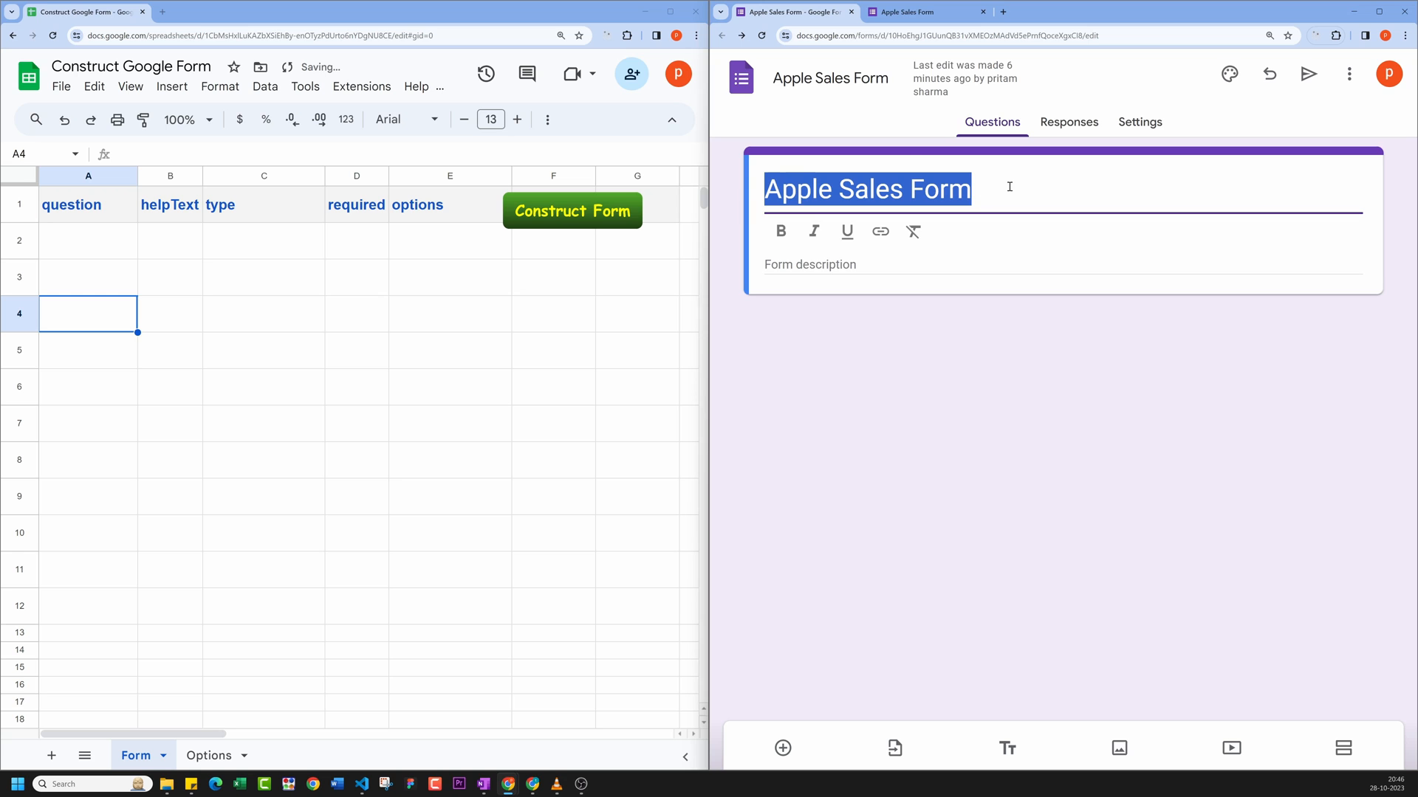
pyautogui.click(824, 35)
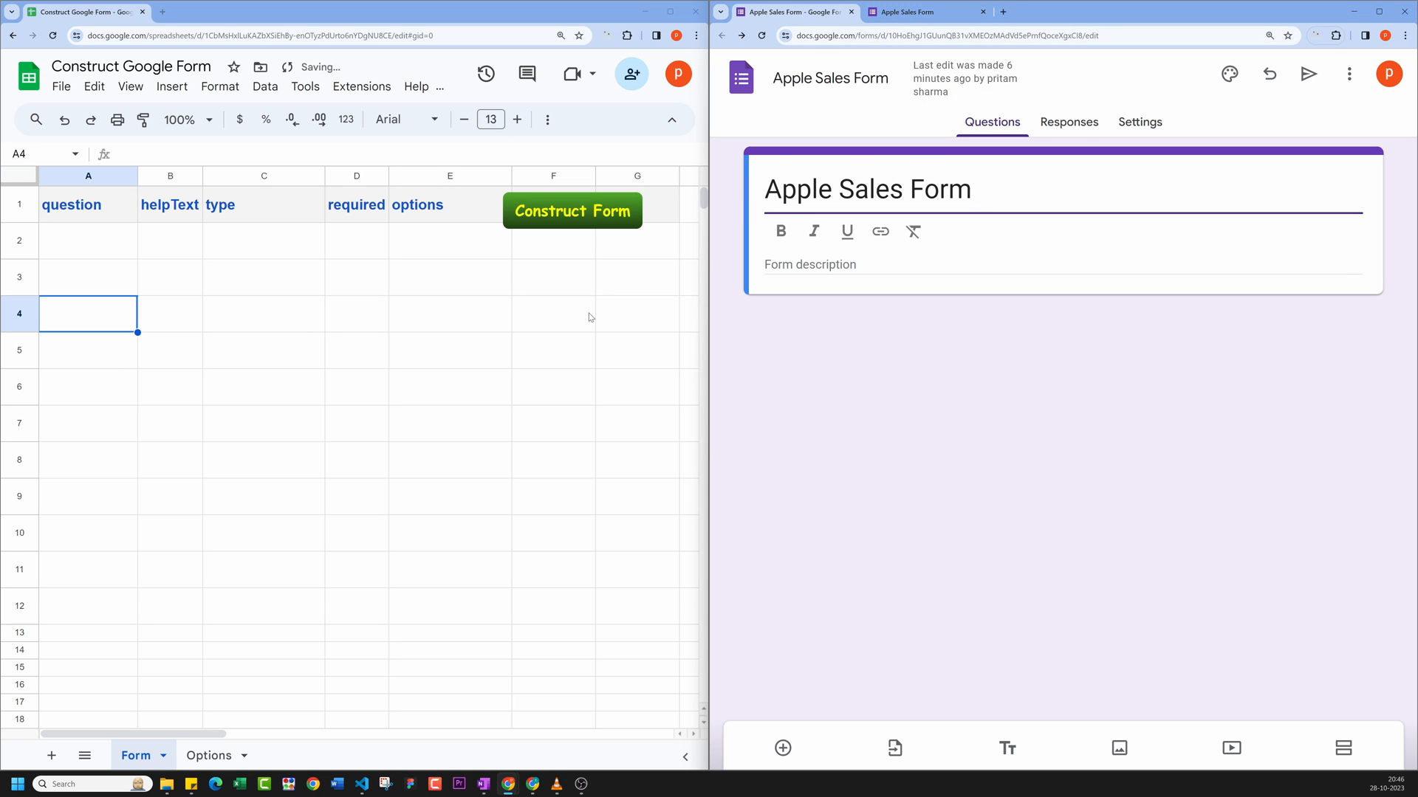
pyautogui.click(552, 313)
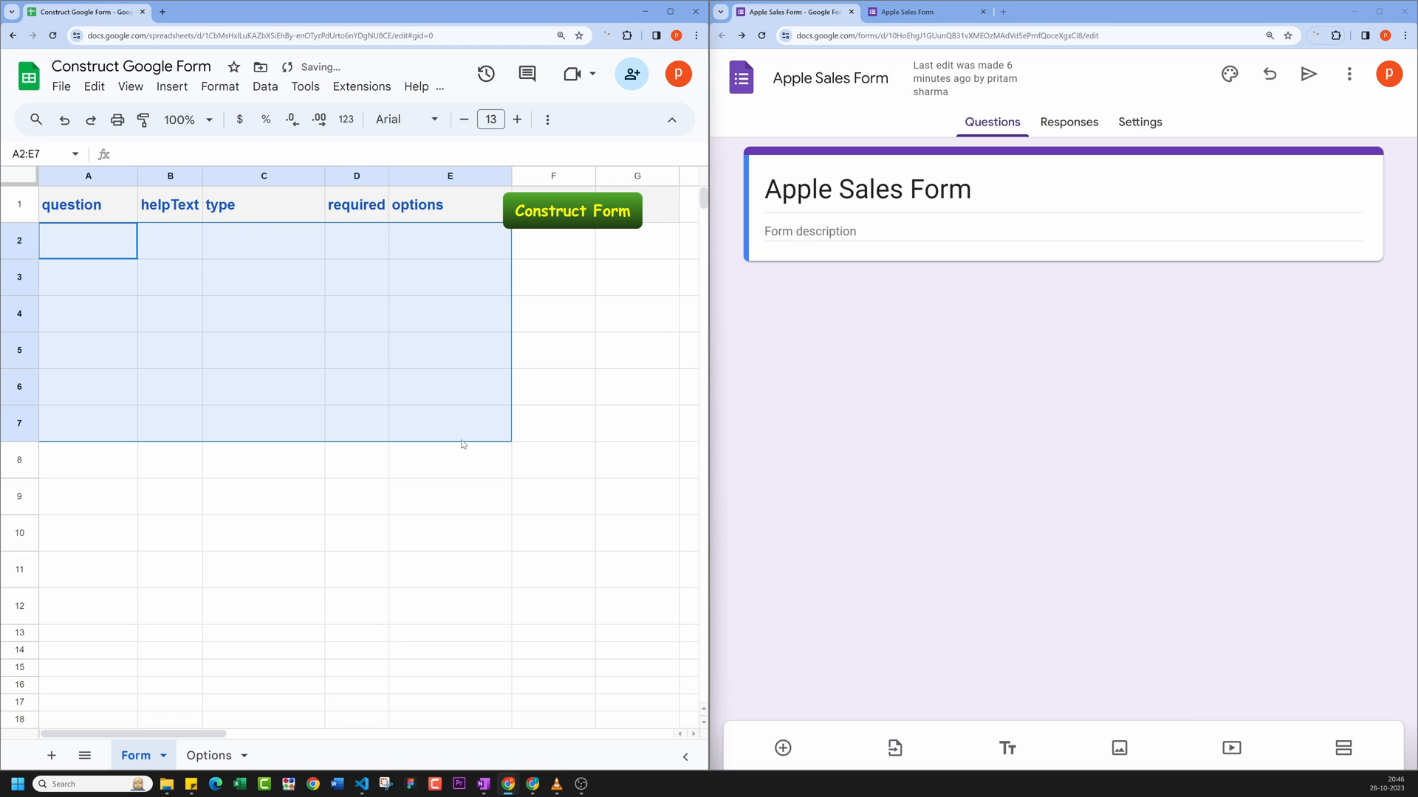
pyautogui.click(552, 350)
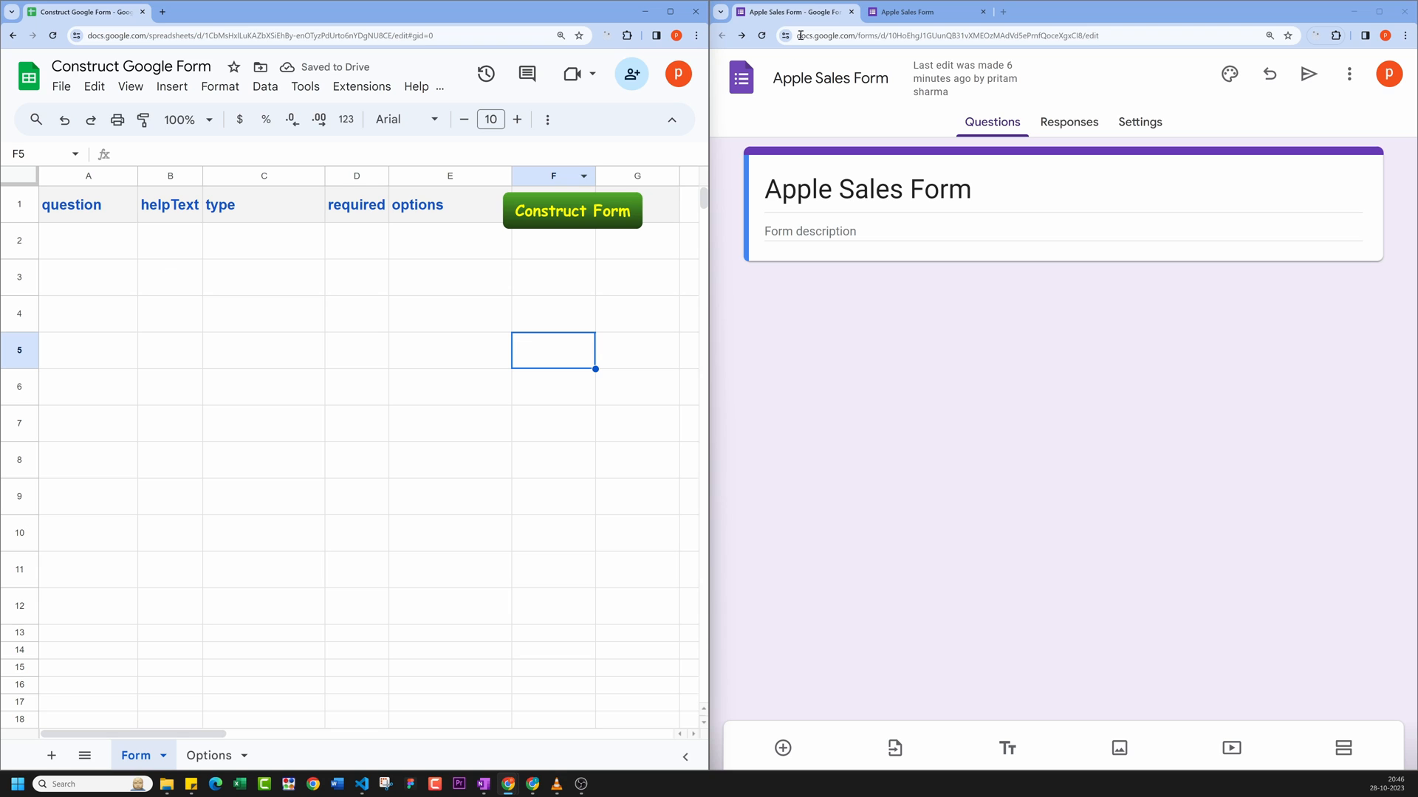
pyautogui.click(915, 12)
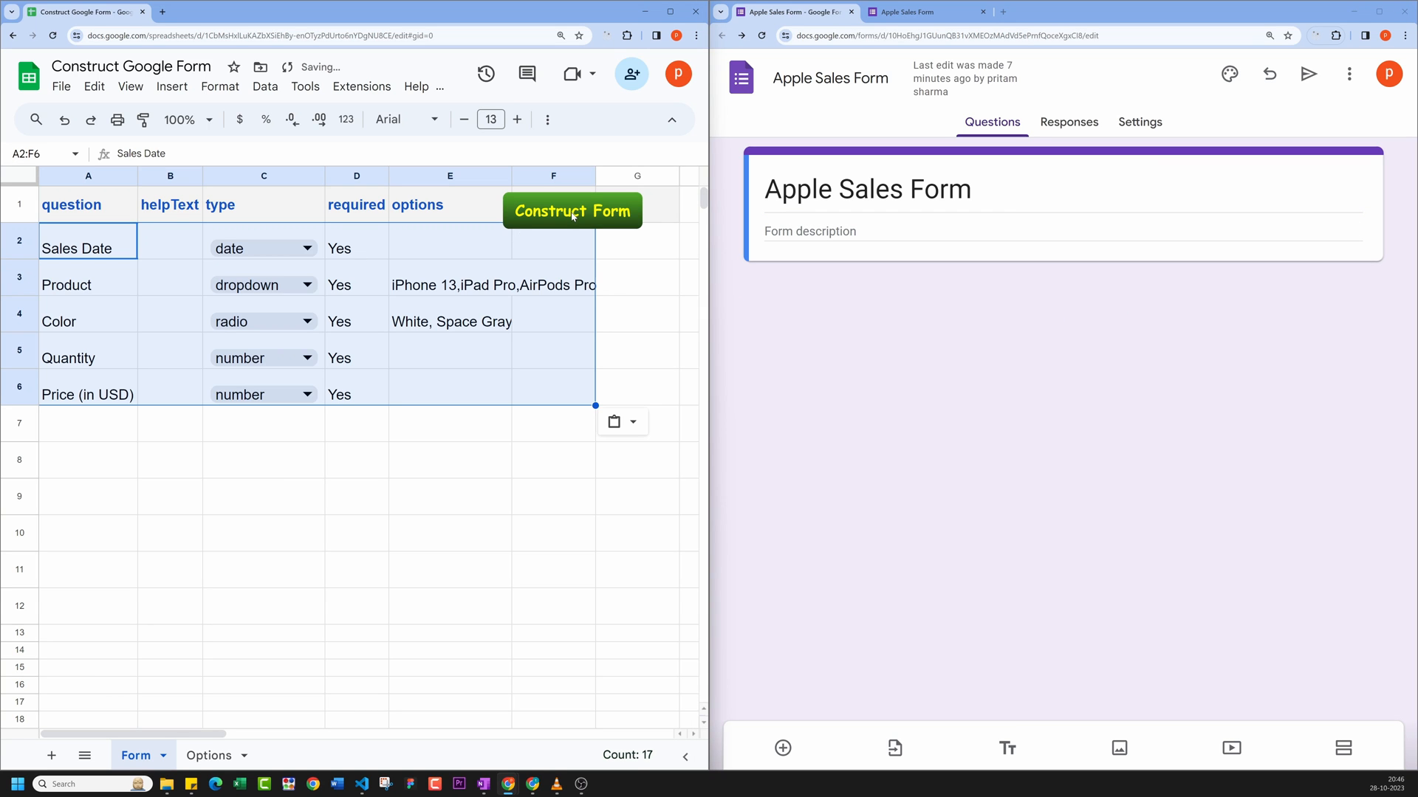
# Step: Run Construct Form to generate those five questions in the Apple Sales Form
pyautogui.click(572, 210)
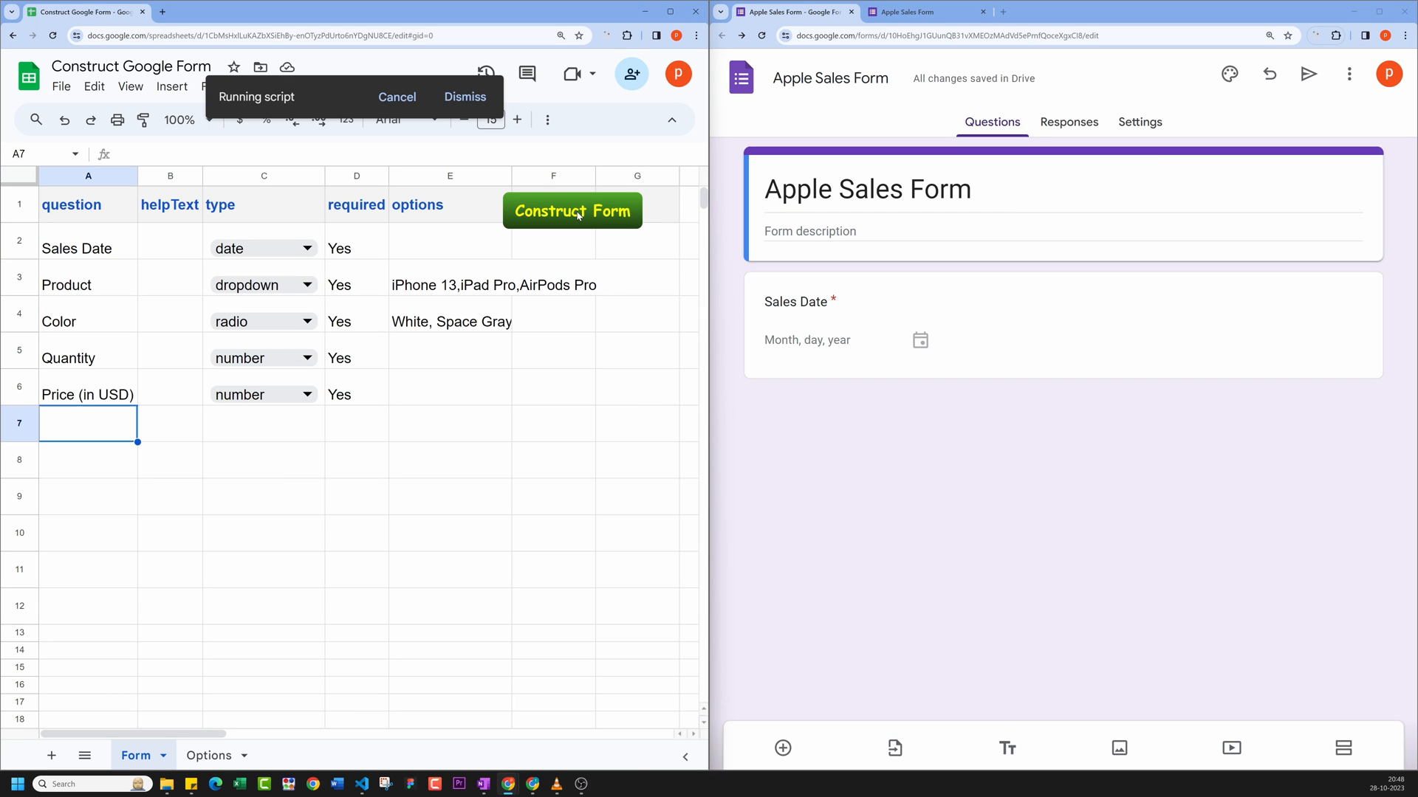
pyautogui.click(572, 211)
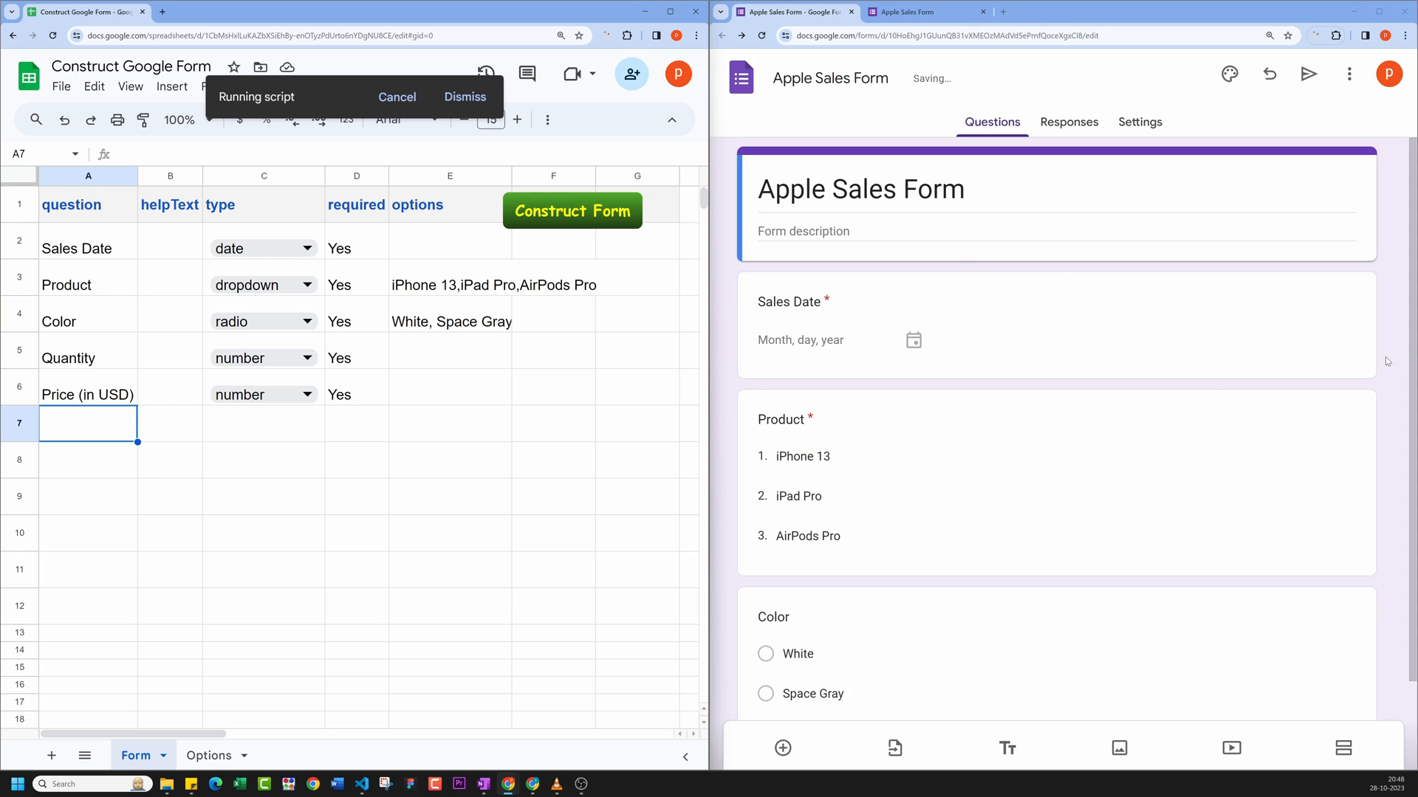
pyautogui.scroll(-3)
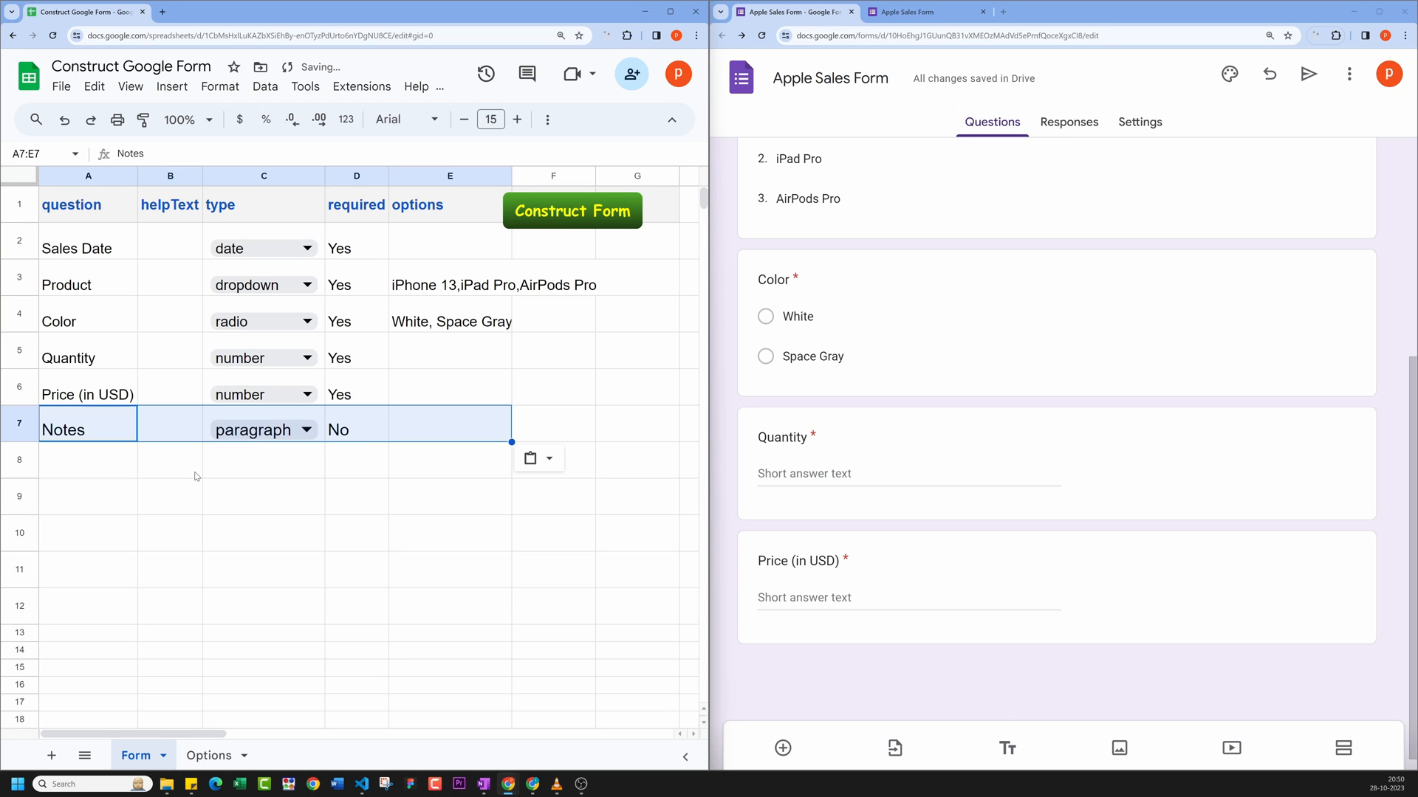
# Step: Copy the product list from the Options sheet into Product's options and rebuild the form
pyautogui.click(169, 533)
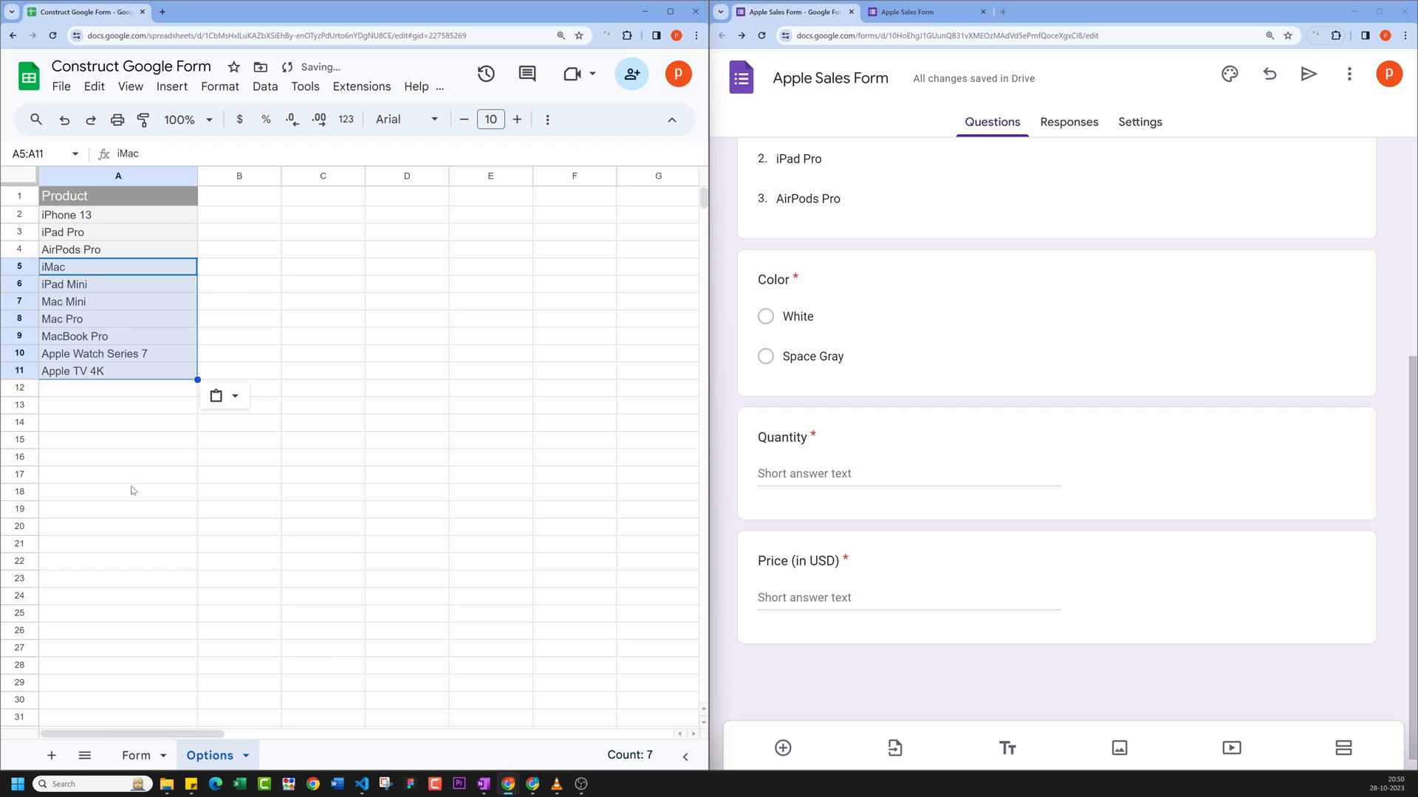
pyautogui.click(118, 474)
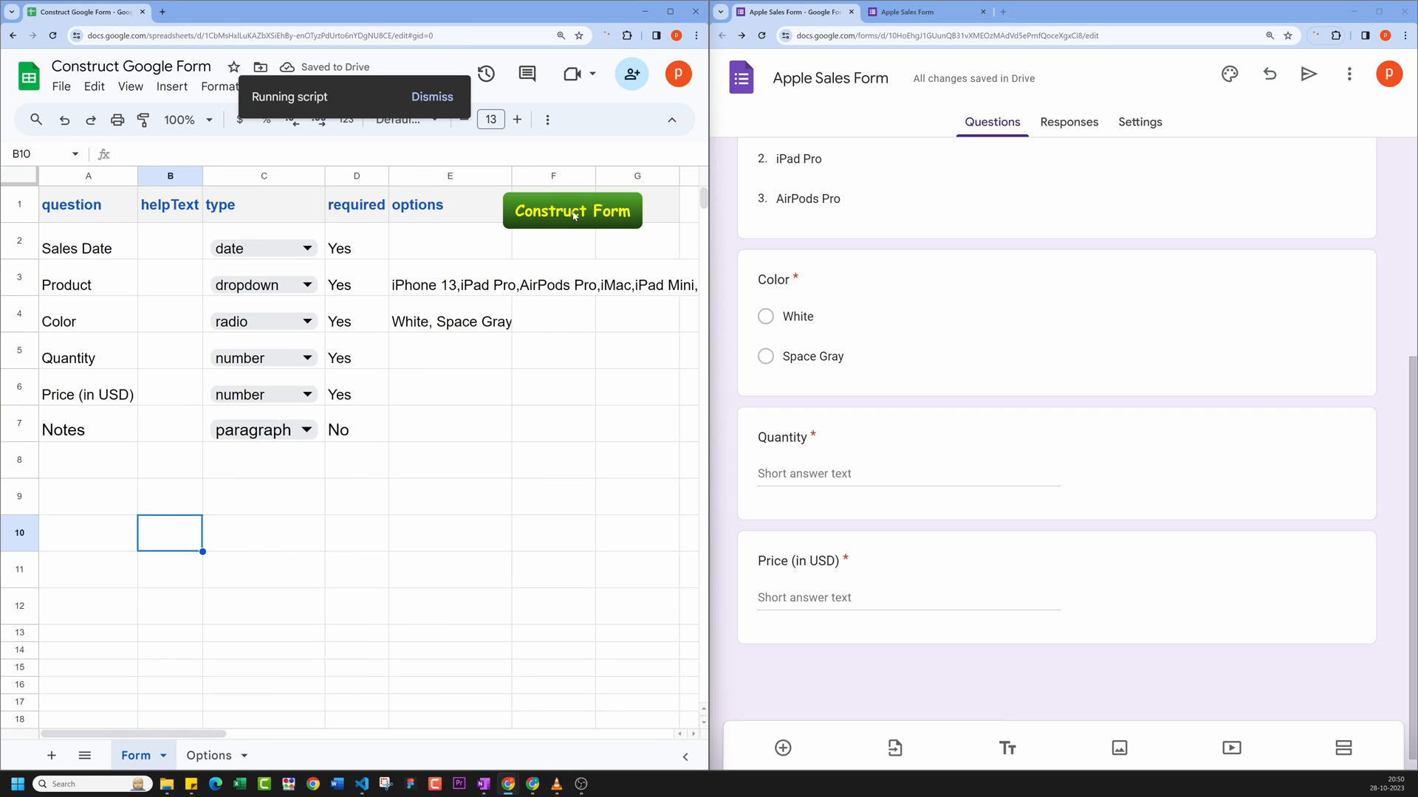
pyautogui.click(573, 211)
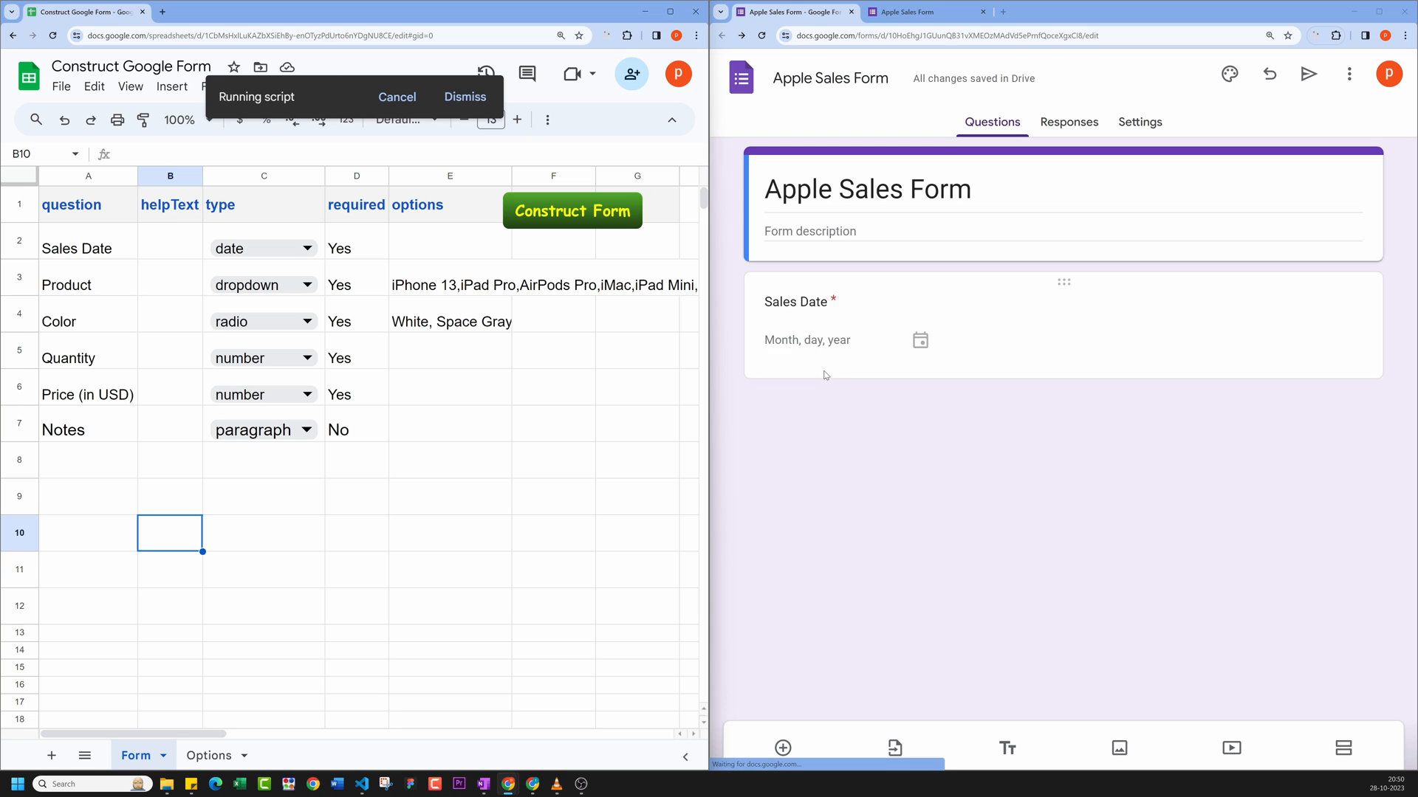
pyautogui.scroll(-3)
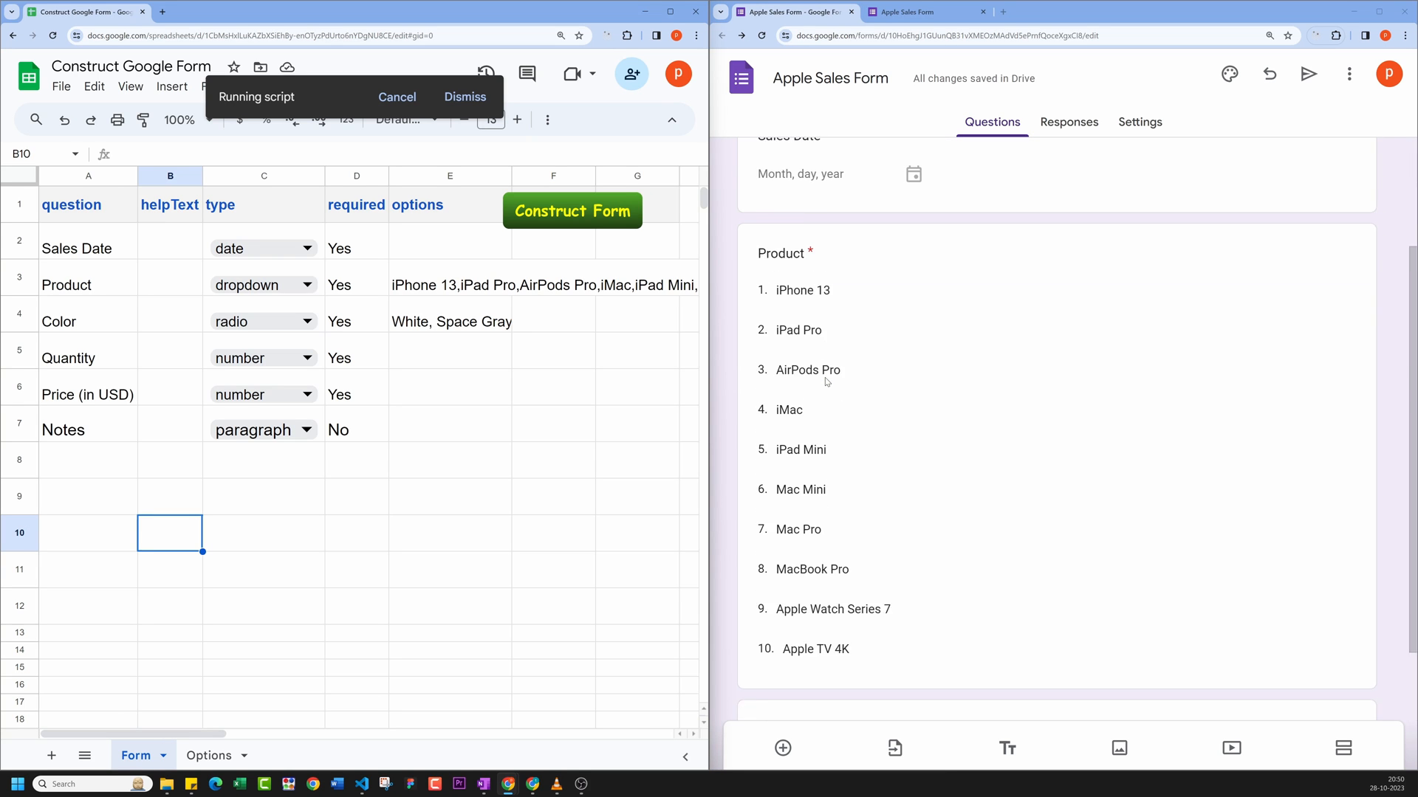
pyautogui.scroll(-3)
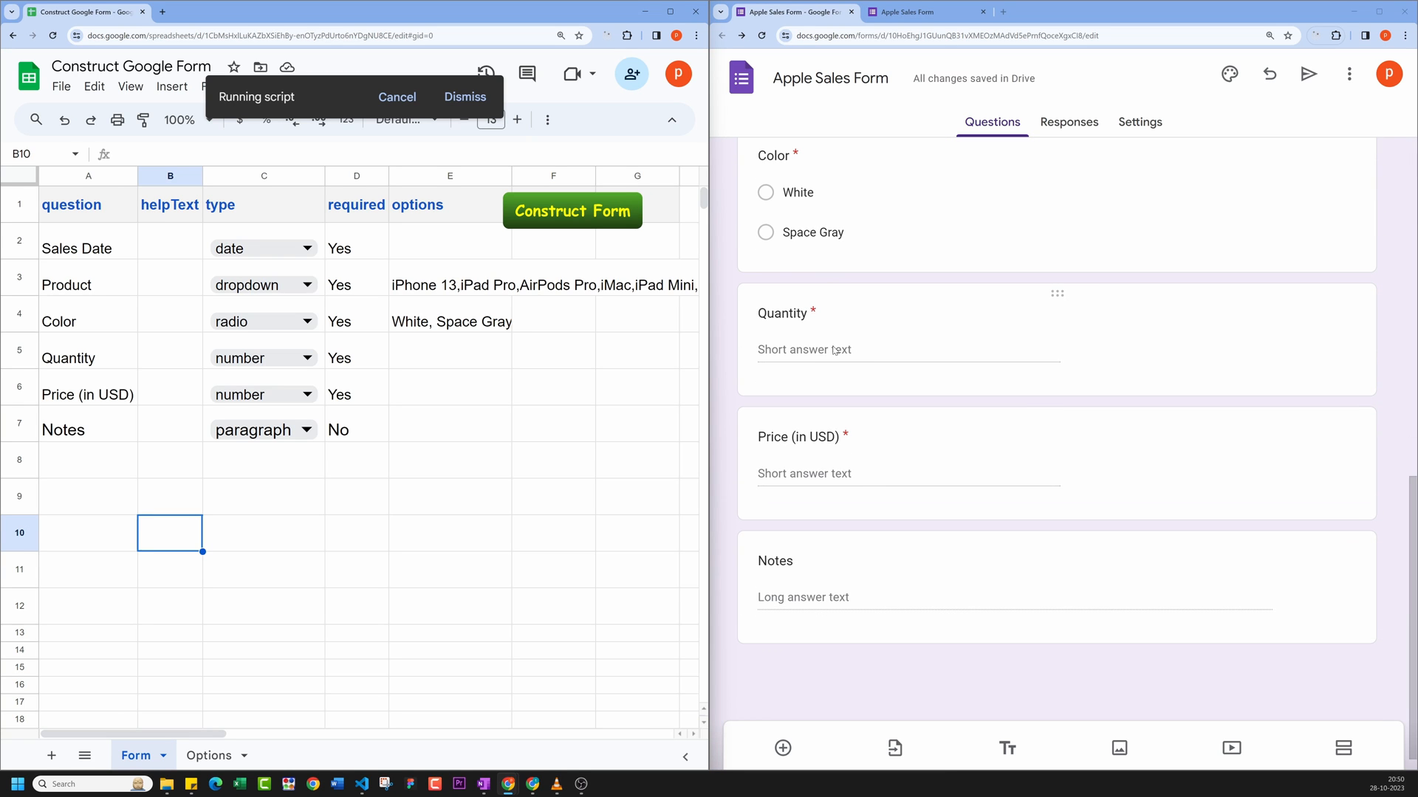
# Step: Preview the rebuilt form as a respondent, showing ten products and the Notes question
pyautogui.click(775, 561)
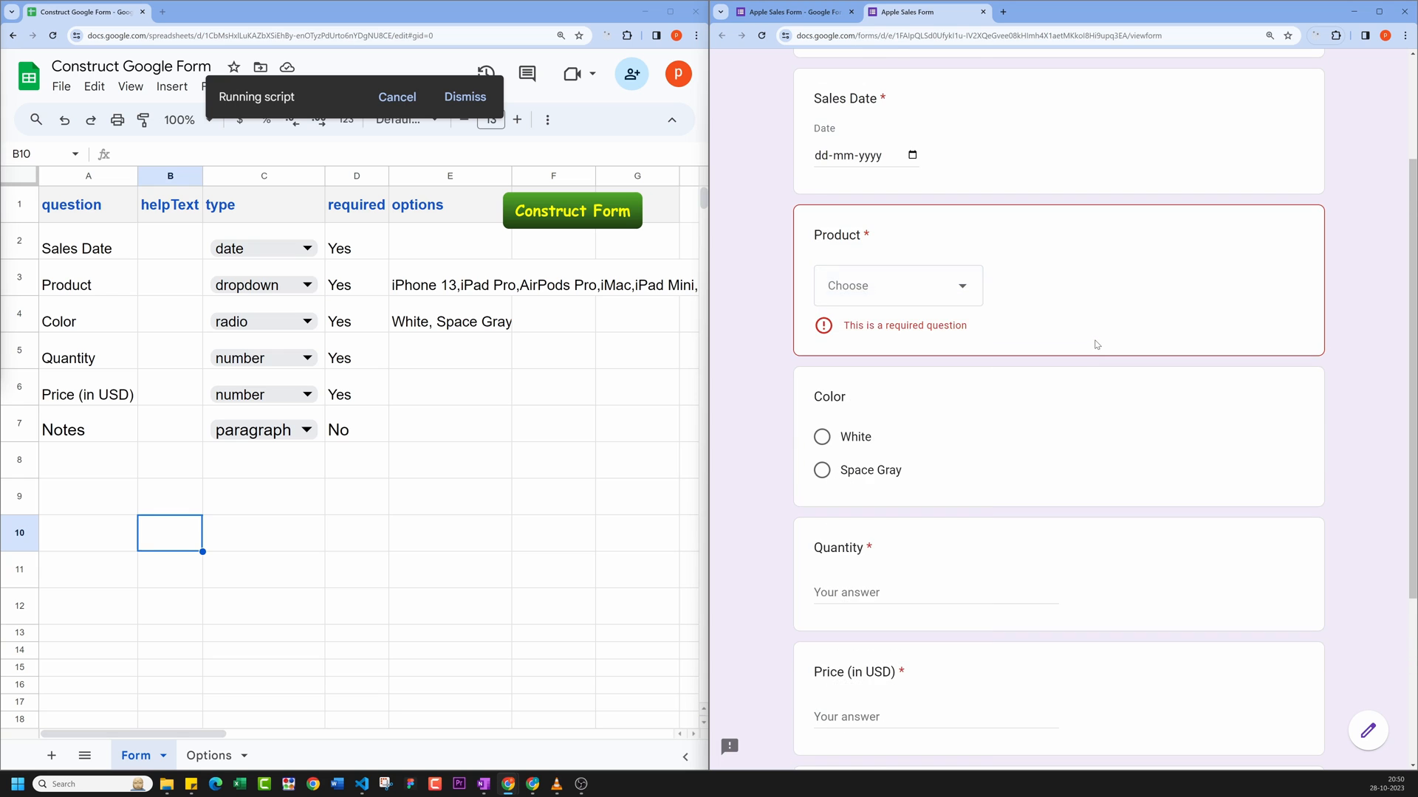
pyautogui.scroll(-3)
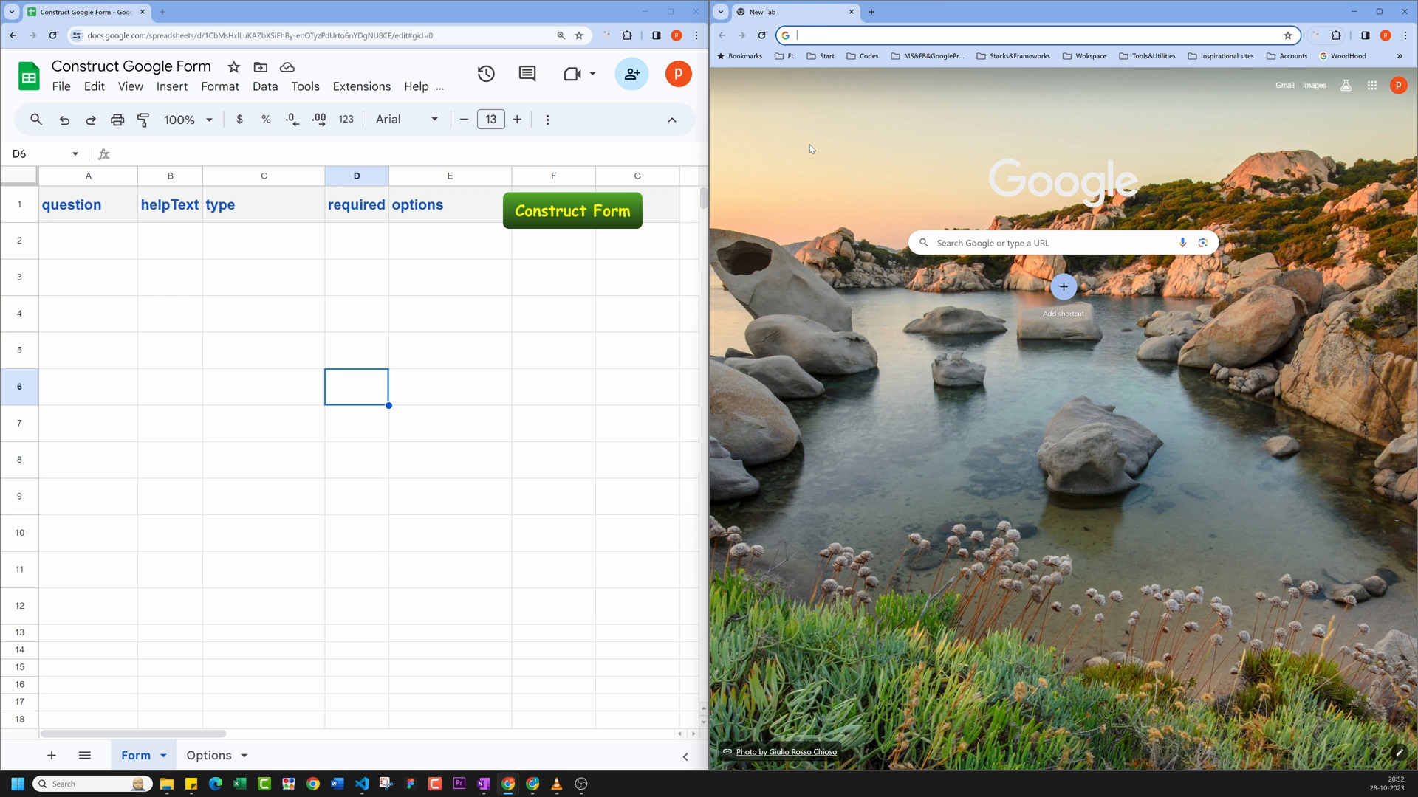
# Step: Begin opening a new browser tab for creating a blank Google Form
pyautogui.click(449, 385)
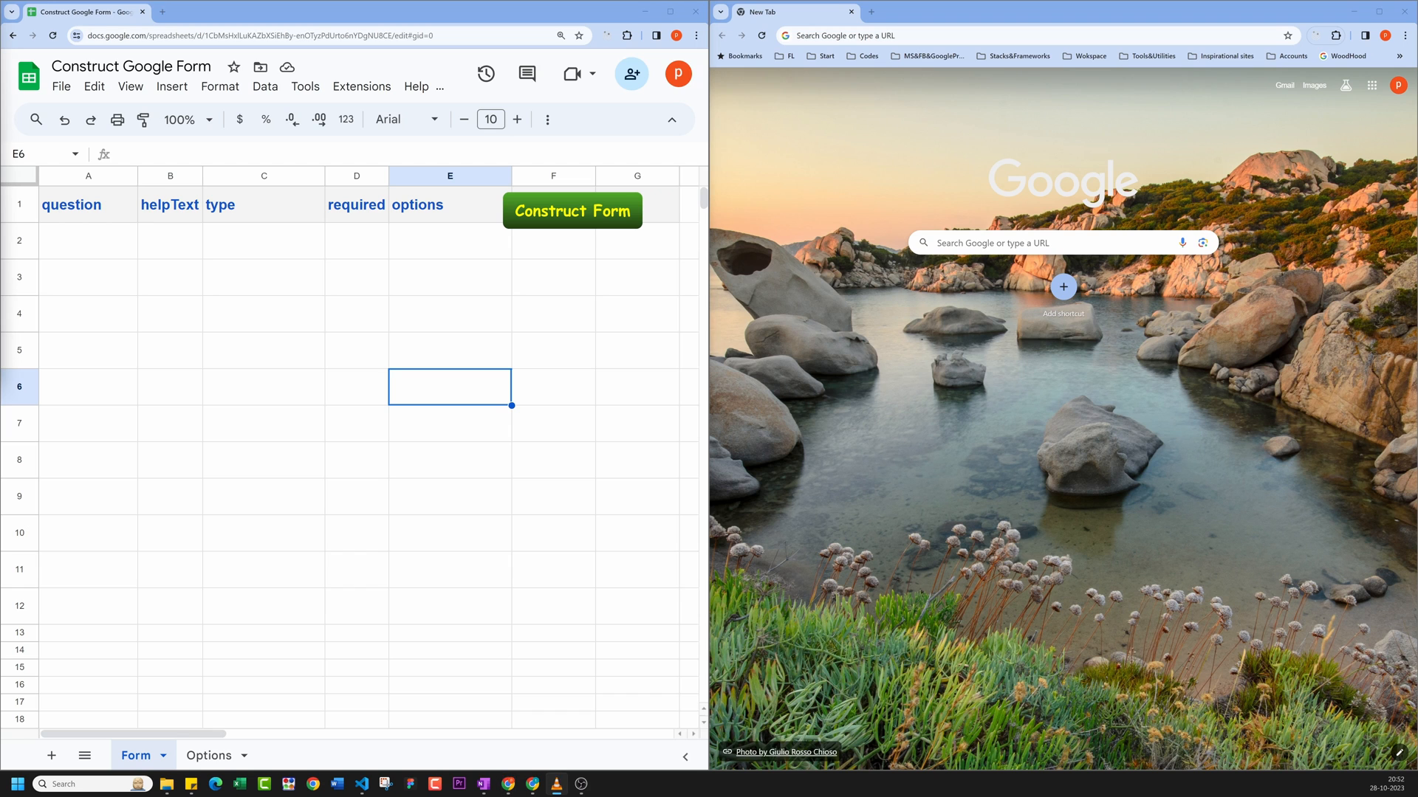
pyautogui.moveTo(274, 220)
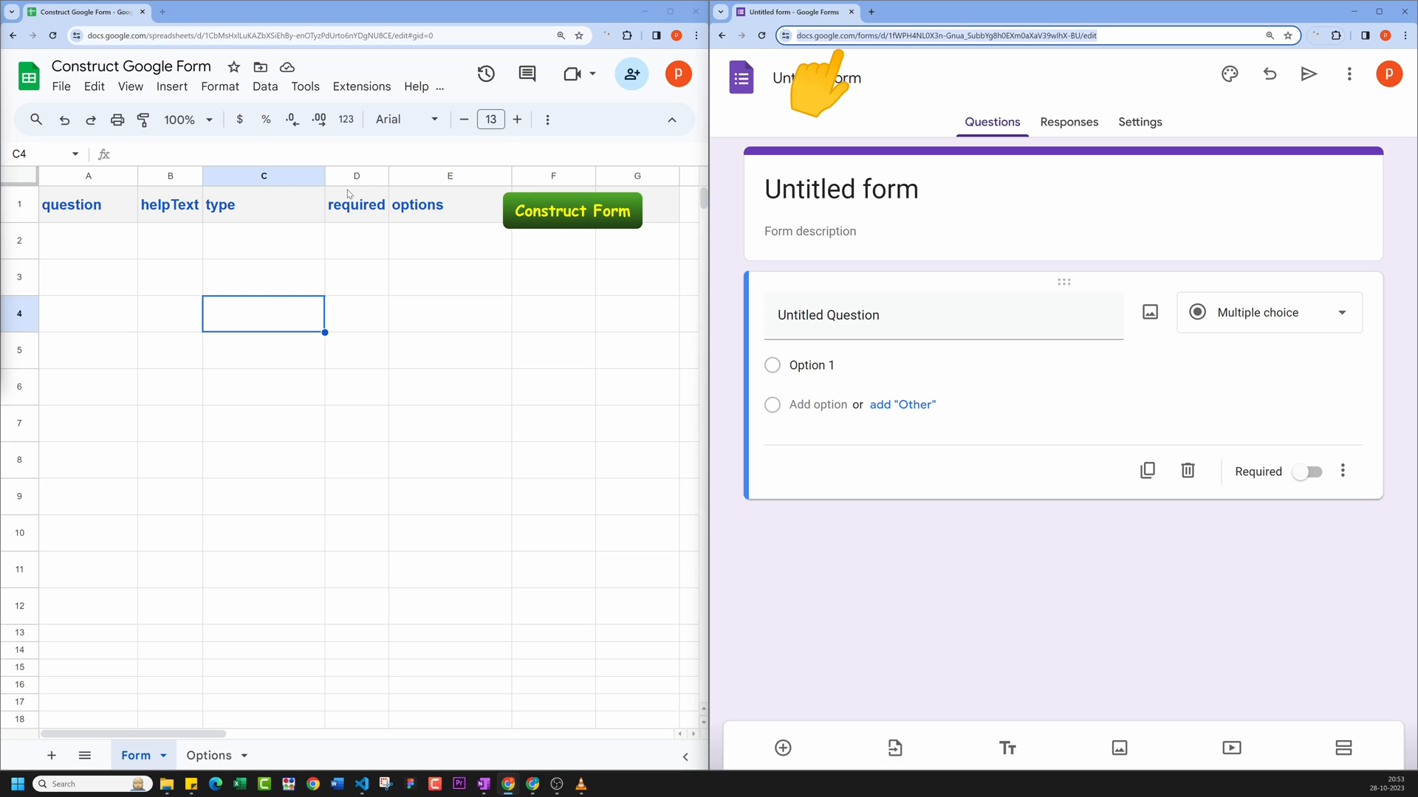
# Step: In Apps Script via Extensions, replace the FORM_URL string in Code.gs with the new form's URL
pyautogui.click(360, 86)
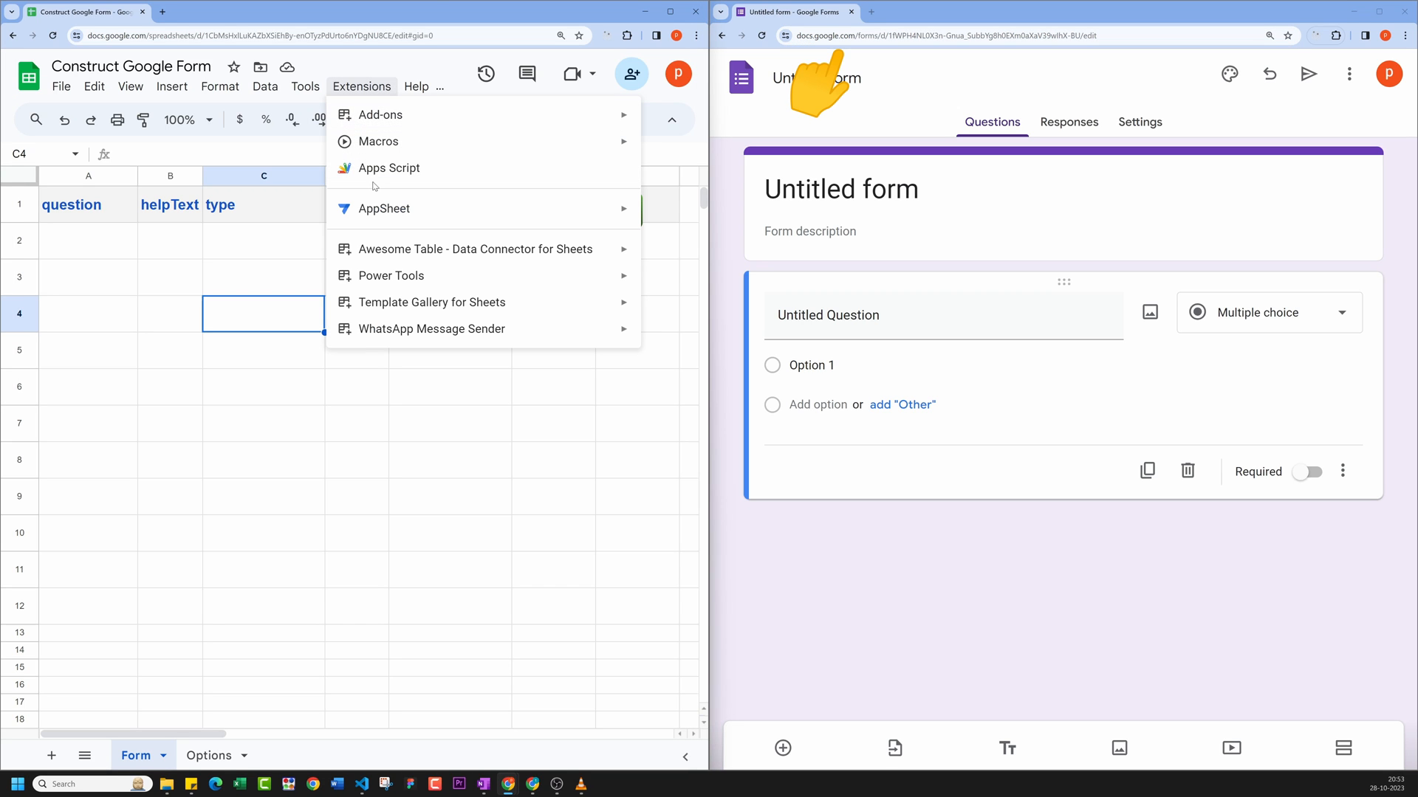
pyautogui.click(388, 167)
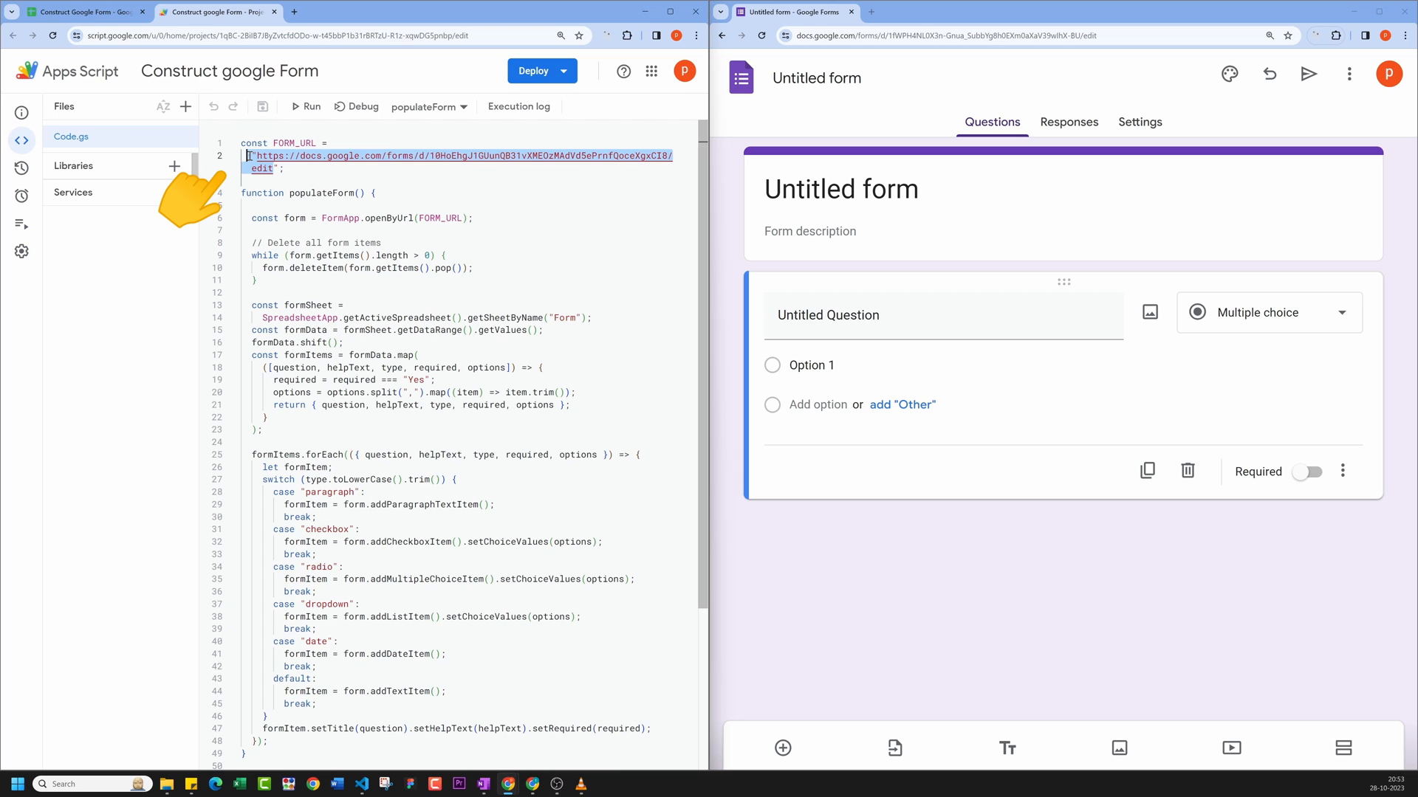
pyautogui.click(289, 168)
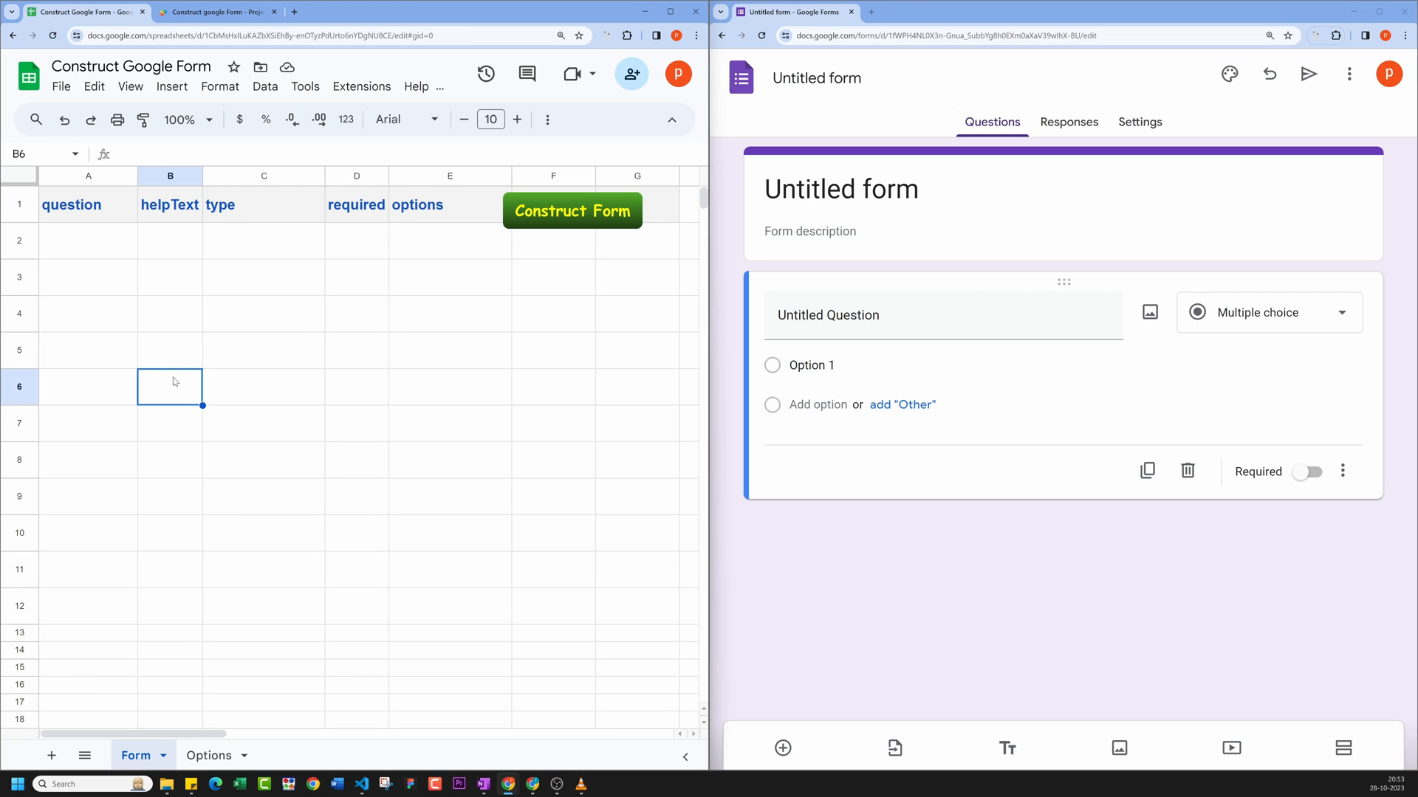
# Step: Insert a drawing with a small rounded rectangle filled dark blue
pyautogui.click(172, 86)
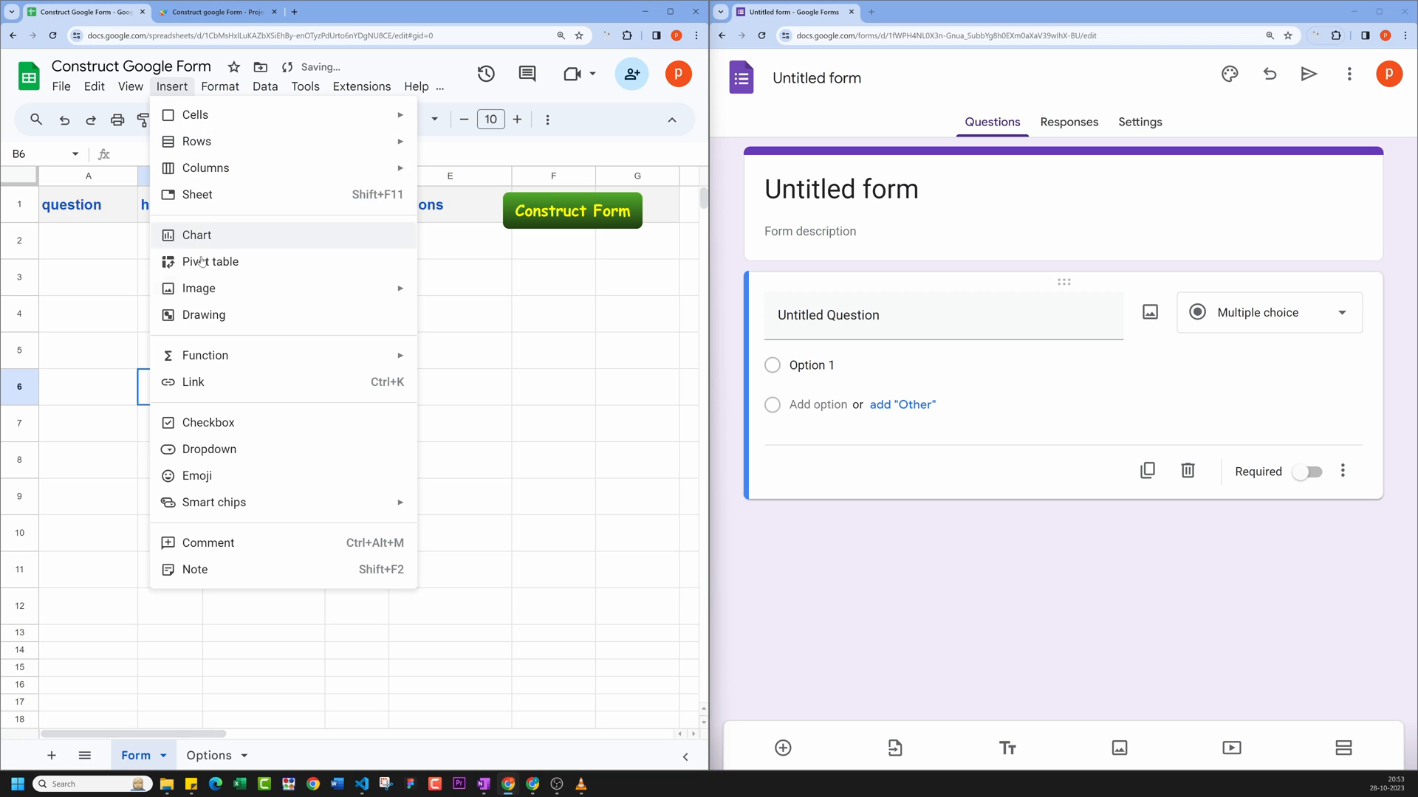
pyautogui.click(203, 314)
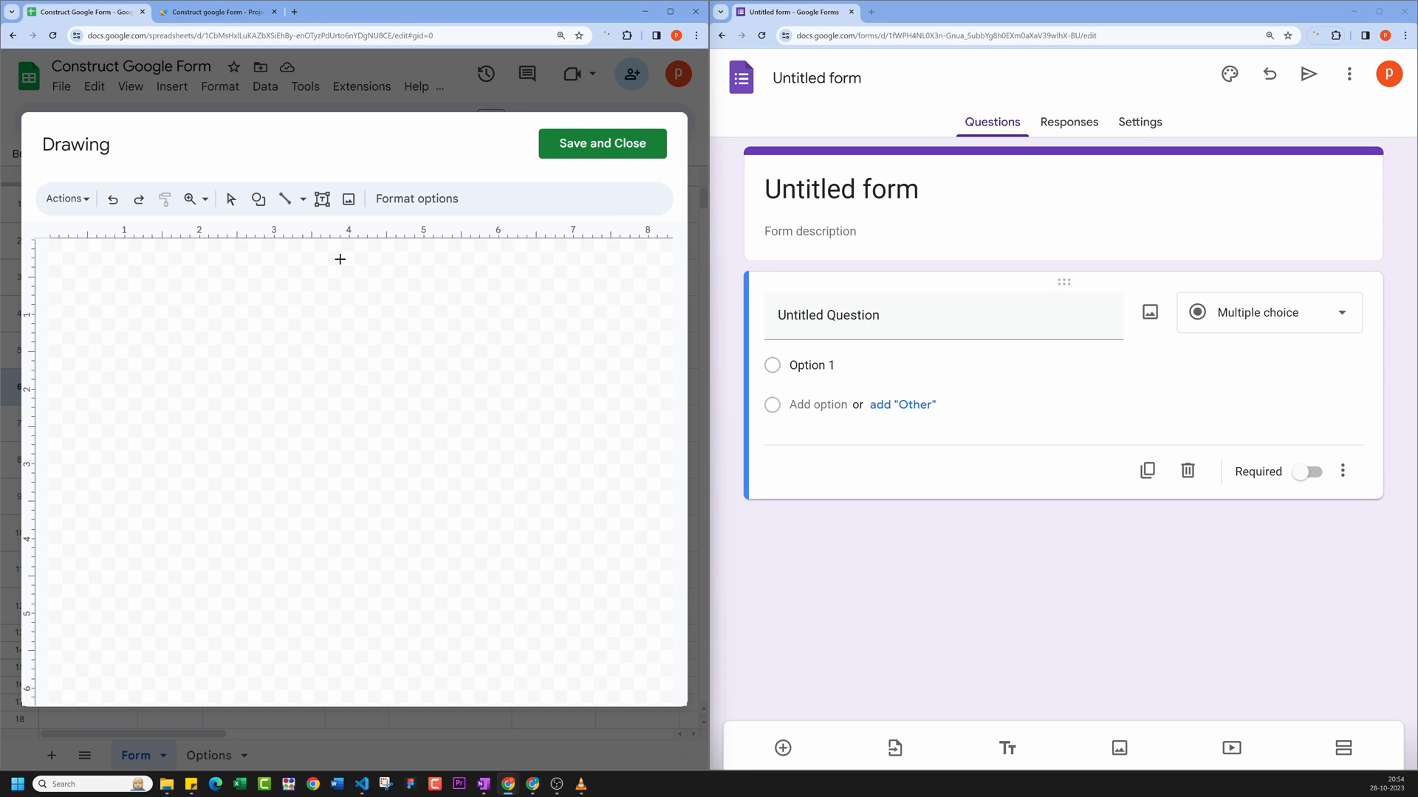
pyautogui.moveTo(86, 263); pyautogui.dragTo(241, 304)
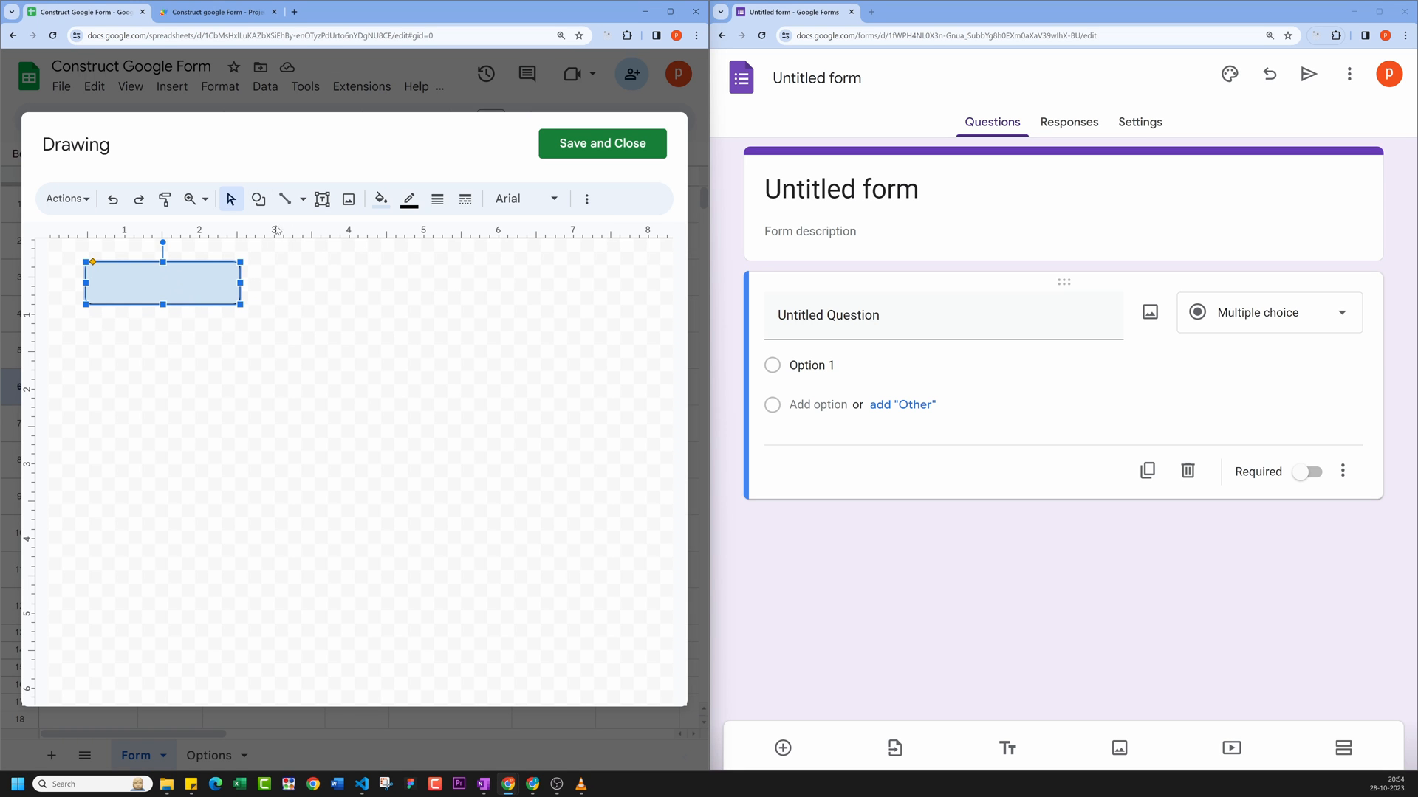
pyautogui.click(380, 198)
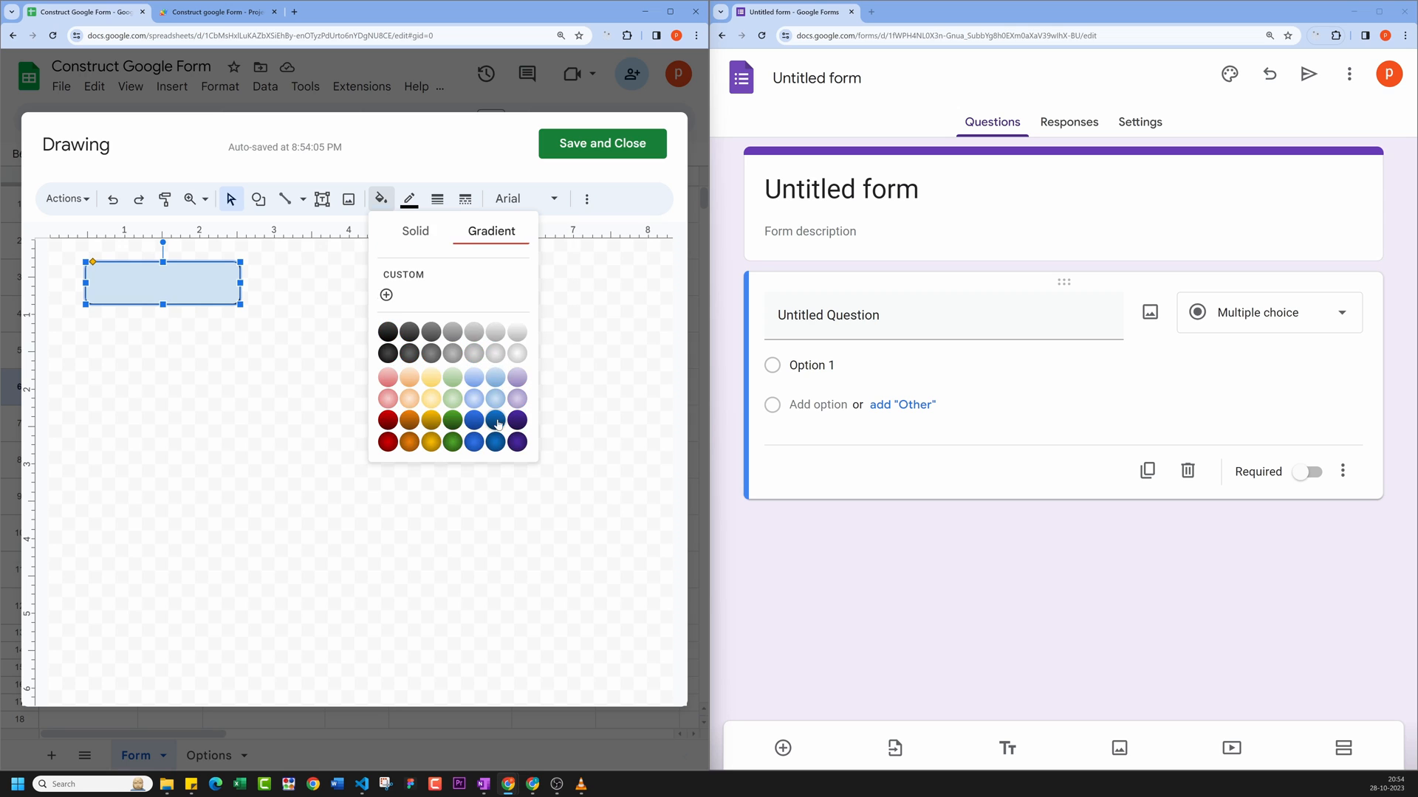
pyautogui.click(495, 419)
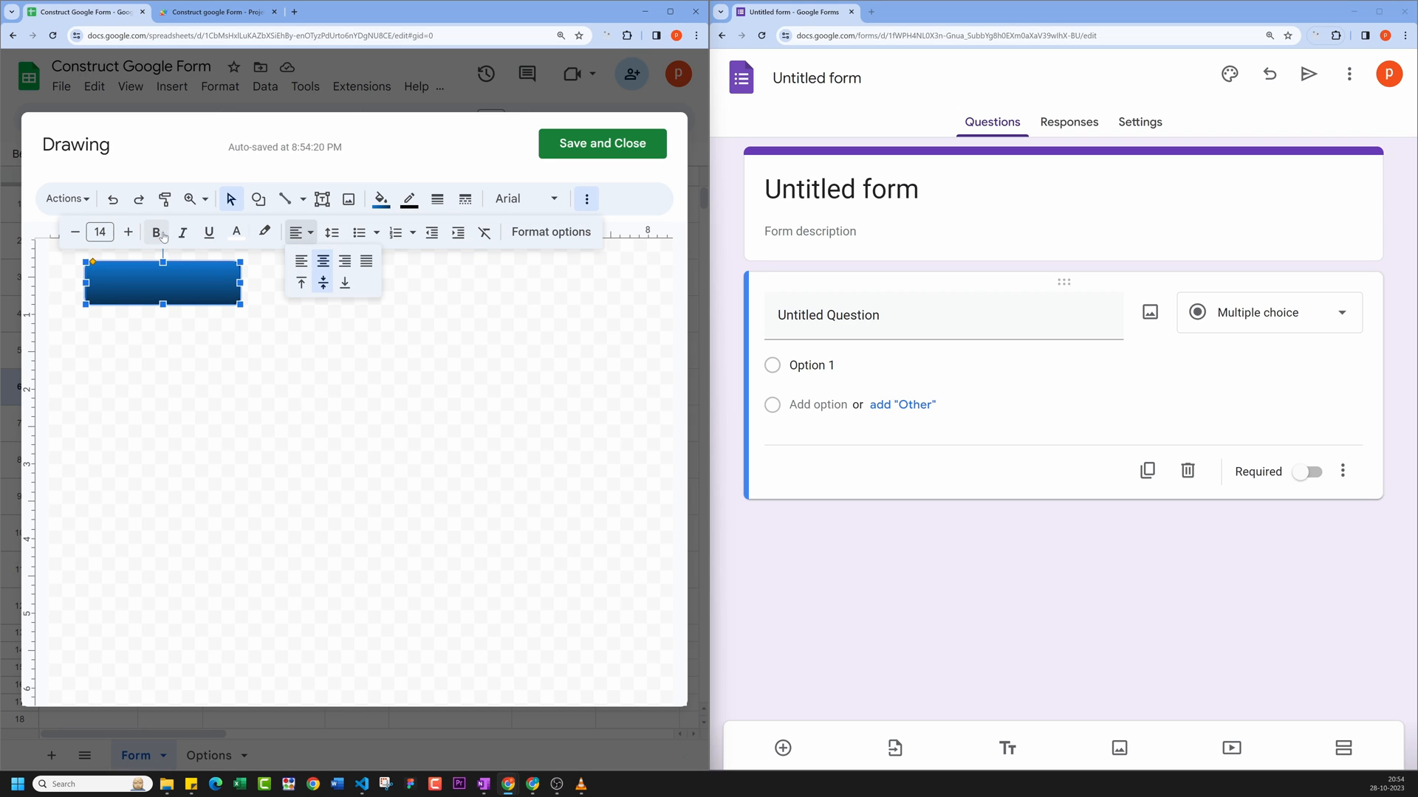
# Step: Label the rectangle 'Construct Form' and save the drawing onto the sheet
pyautogui.write('Construct Form')
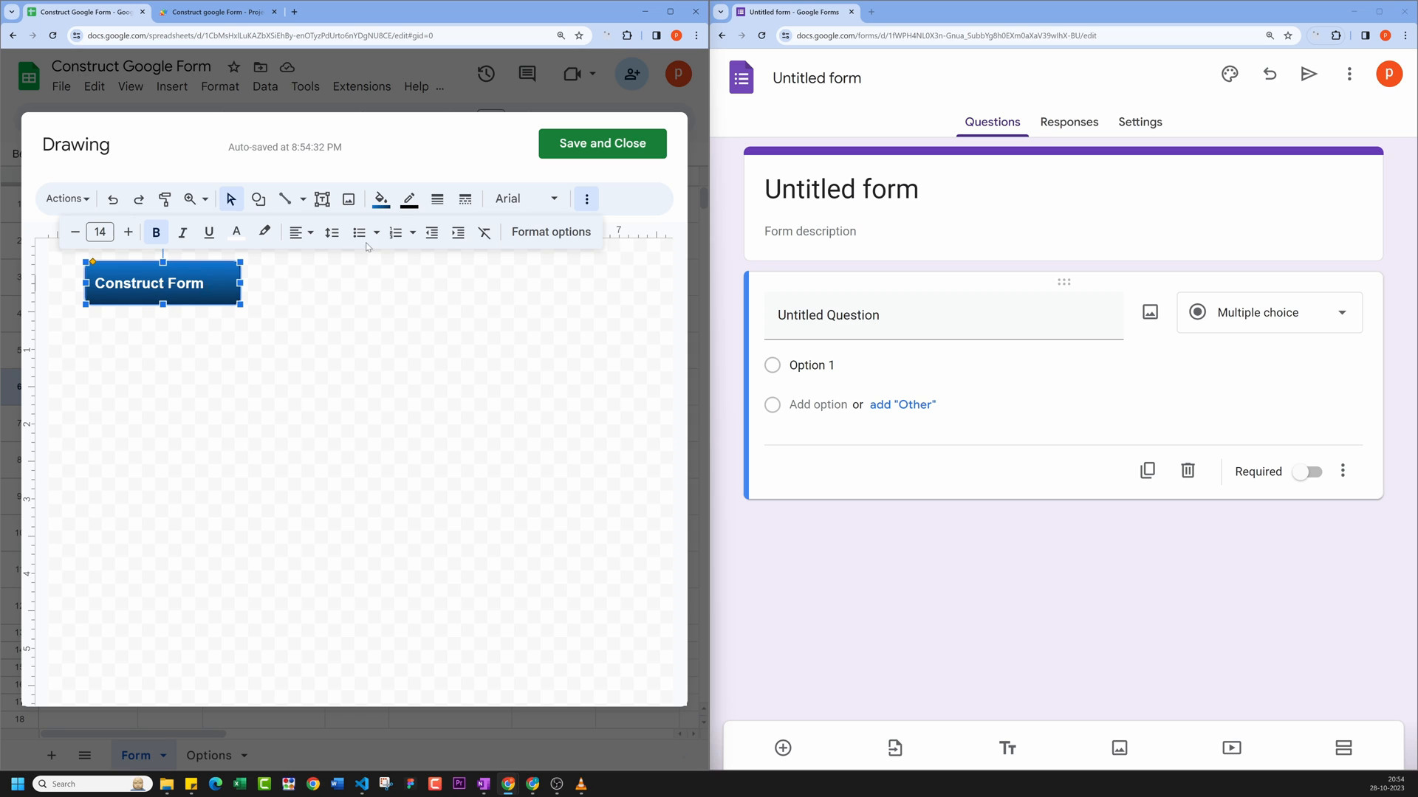
pyautogui.click(601, 143)
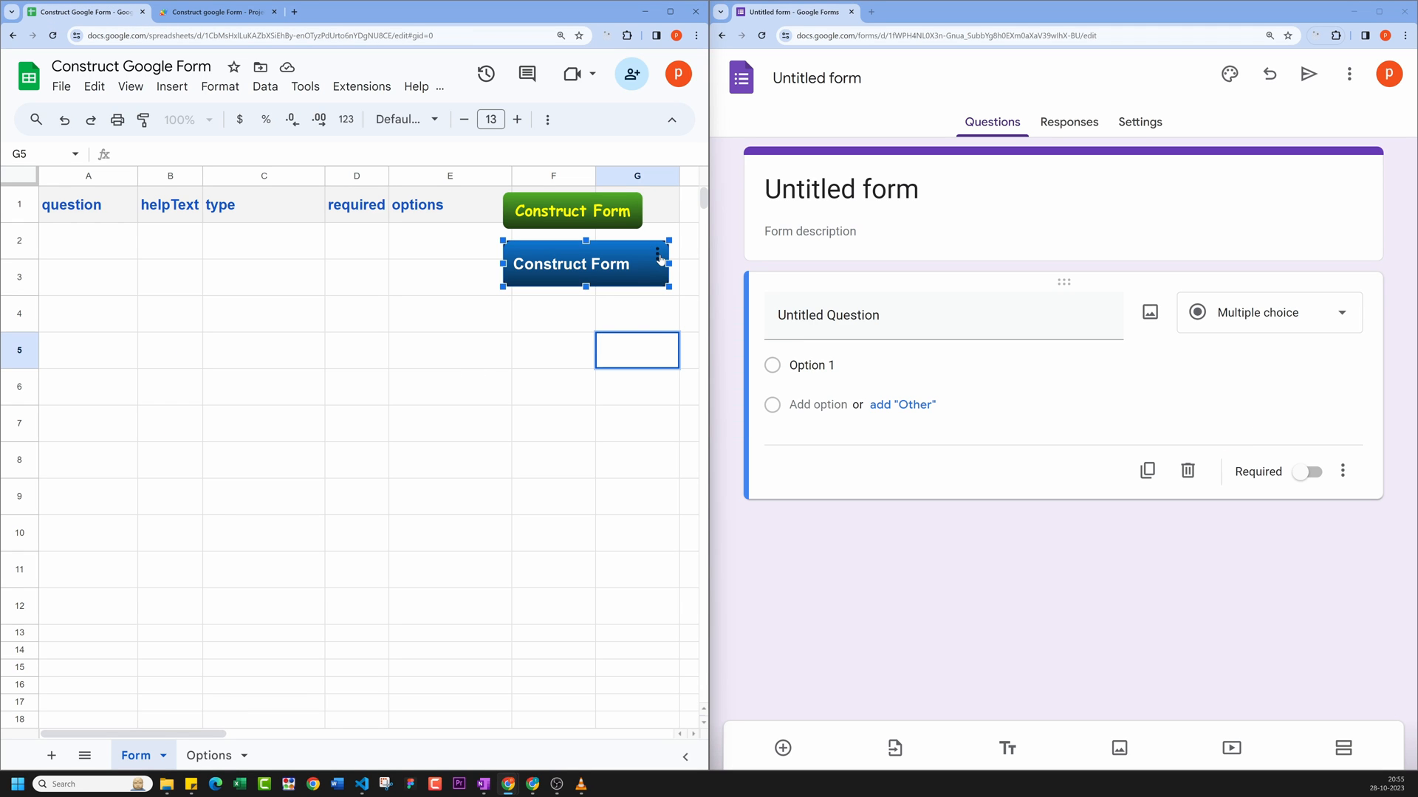
# Step: Assign the populateForm script to the blue Construct Form button
pyautogui.rightClick(584, 263)
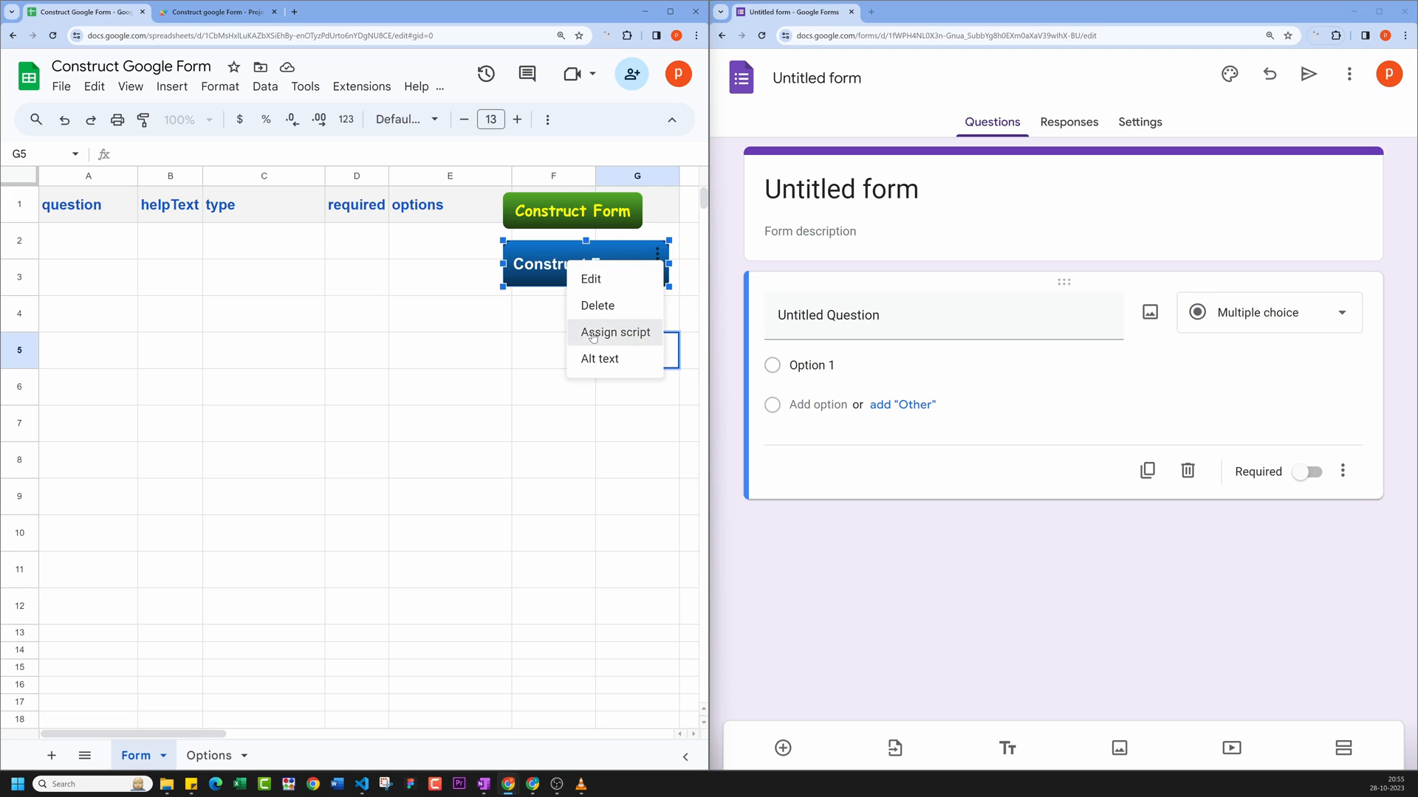
pyautogui.click(614, 332)
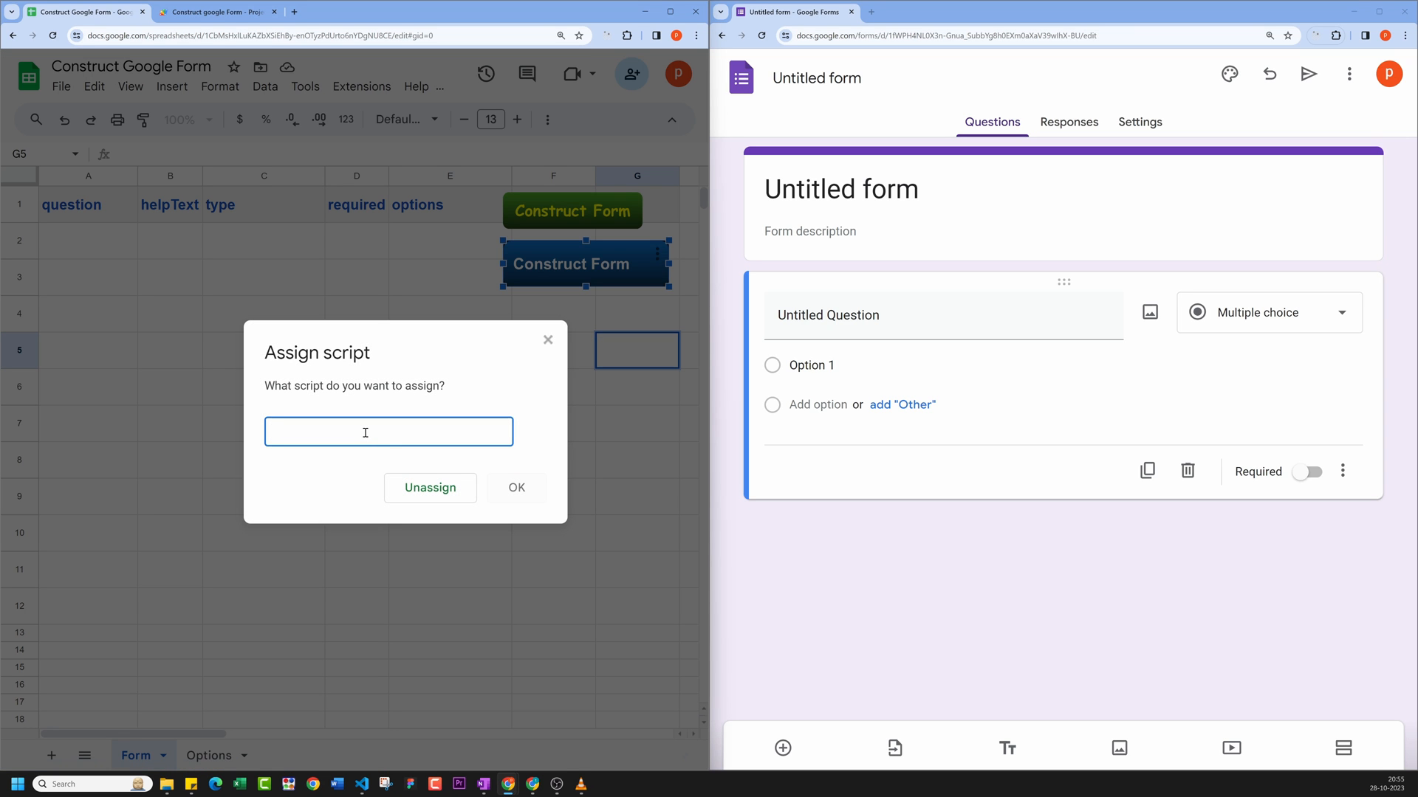
pyautogui.write('populateForm')
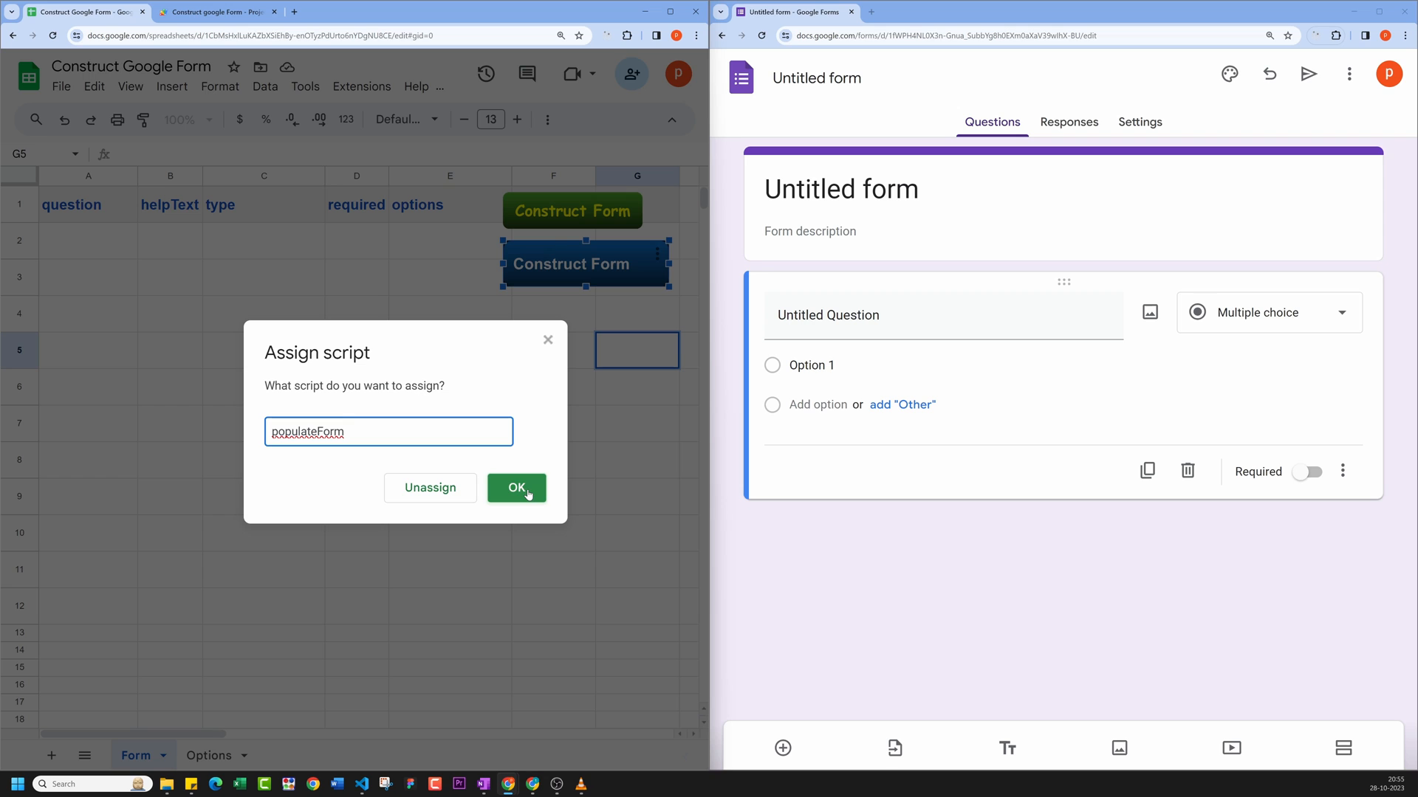
pyautogui.click(517, 487)
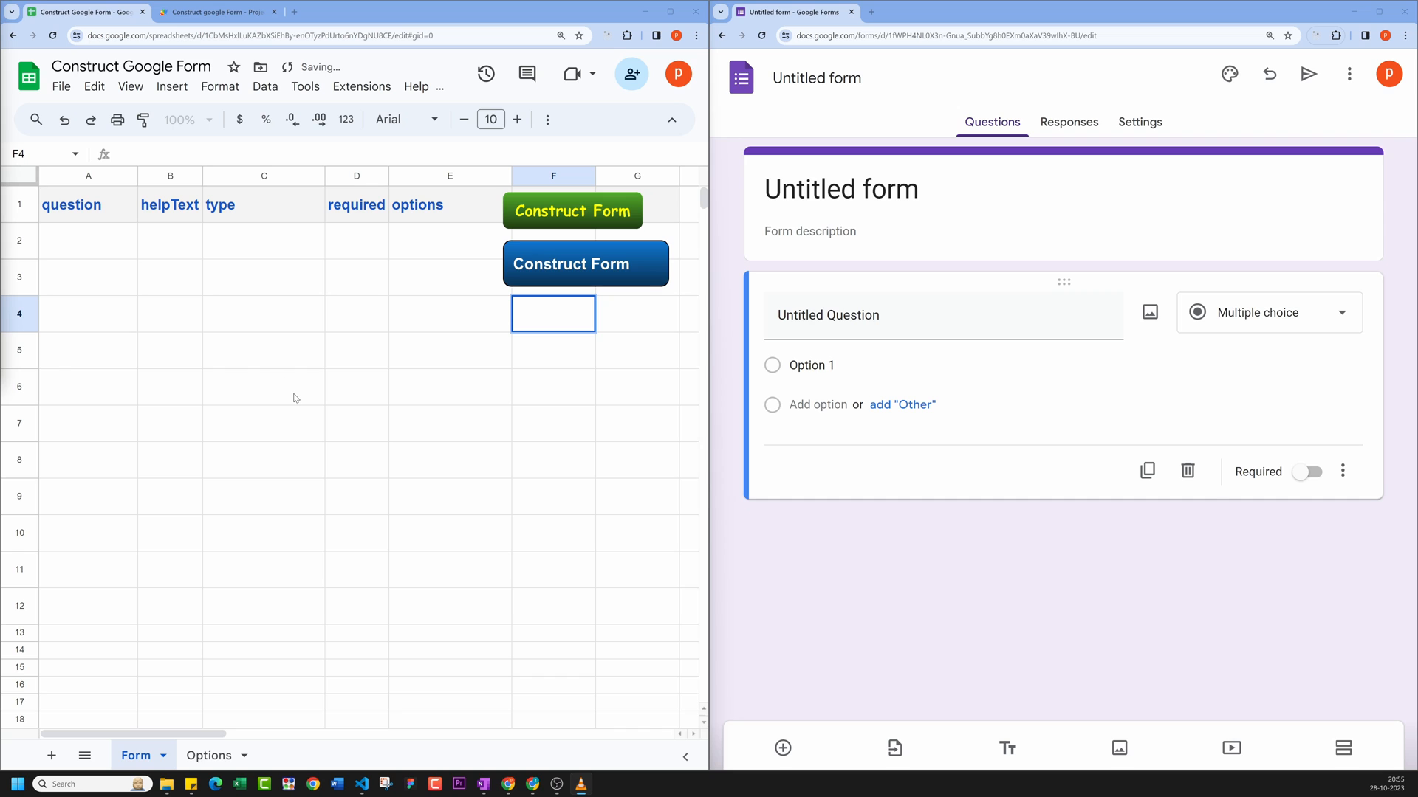
pyautogui.moveTo(558, 417)
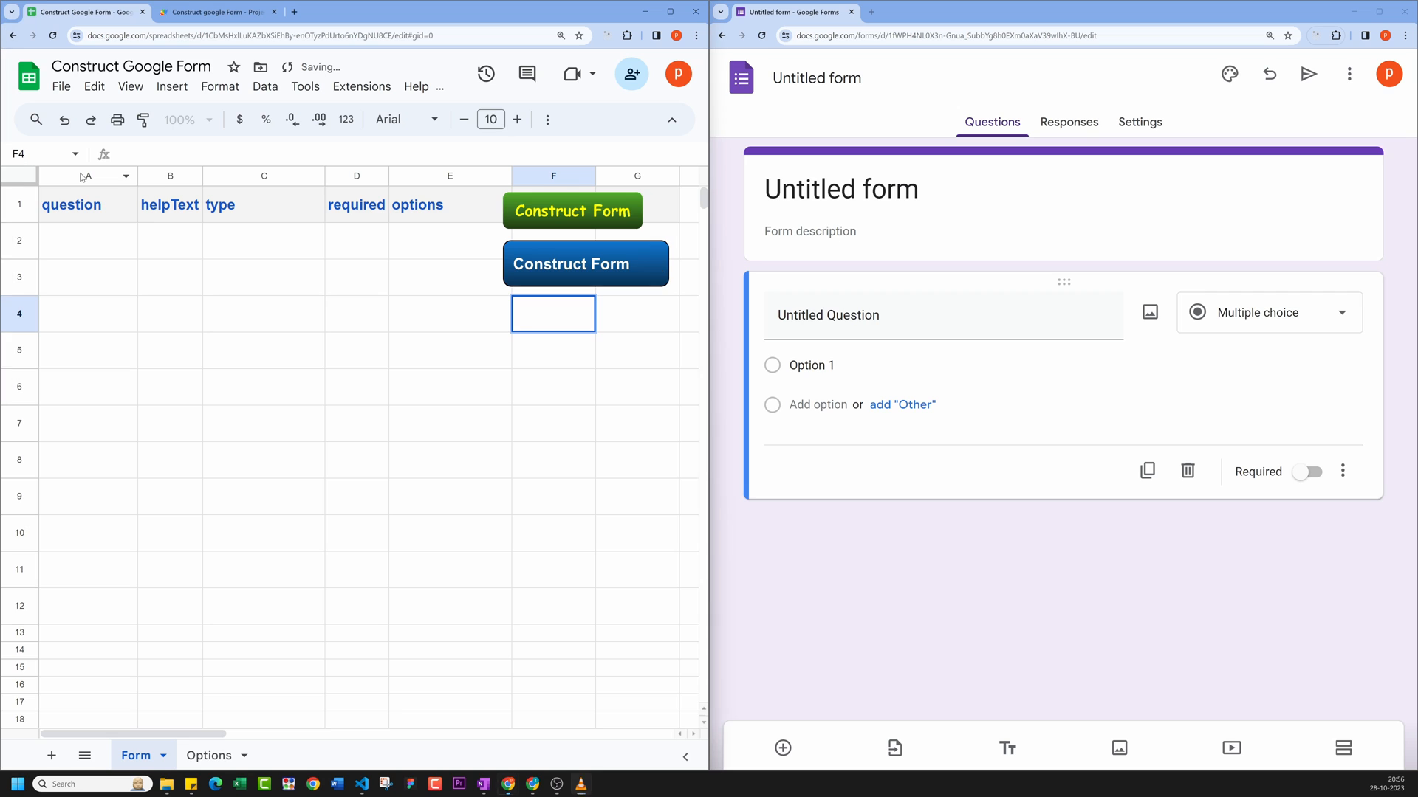
pyautogui.click(87, 176)
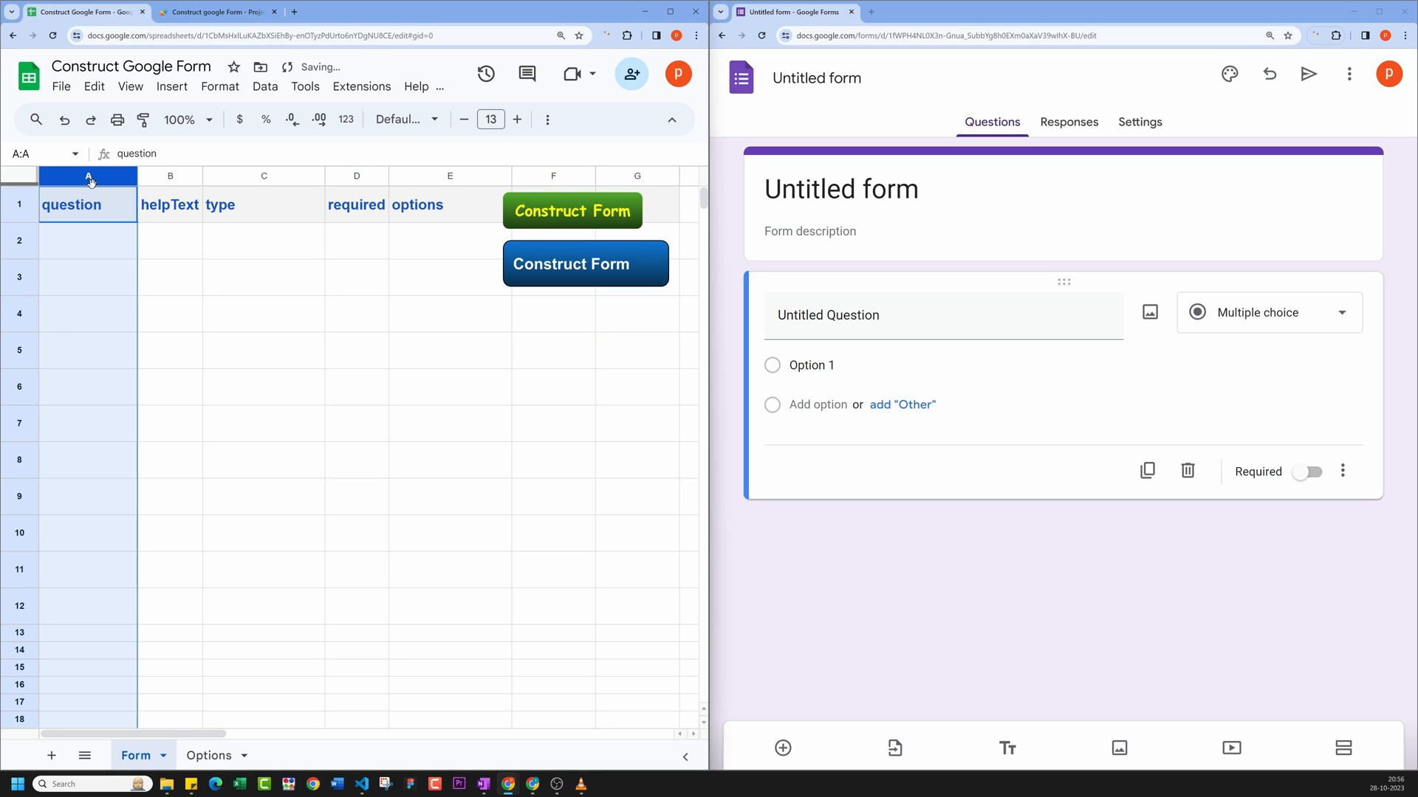
pyautogui.moveTo(152, 185)
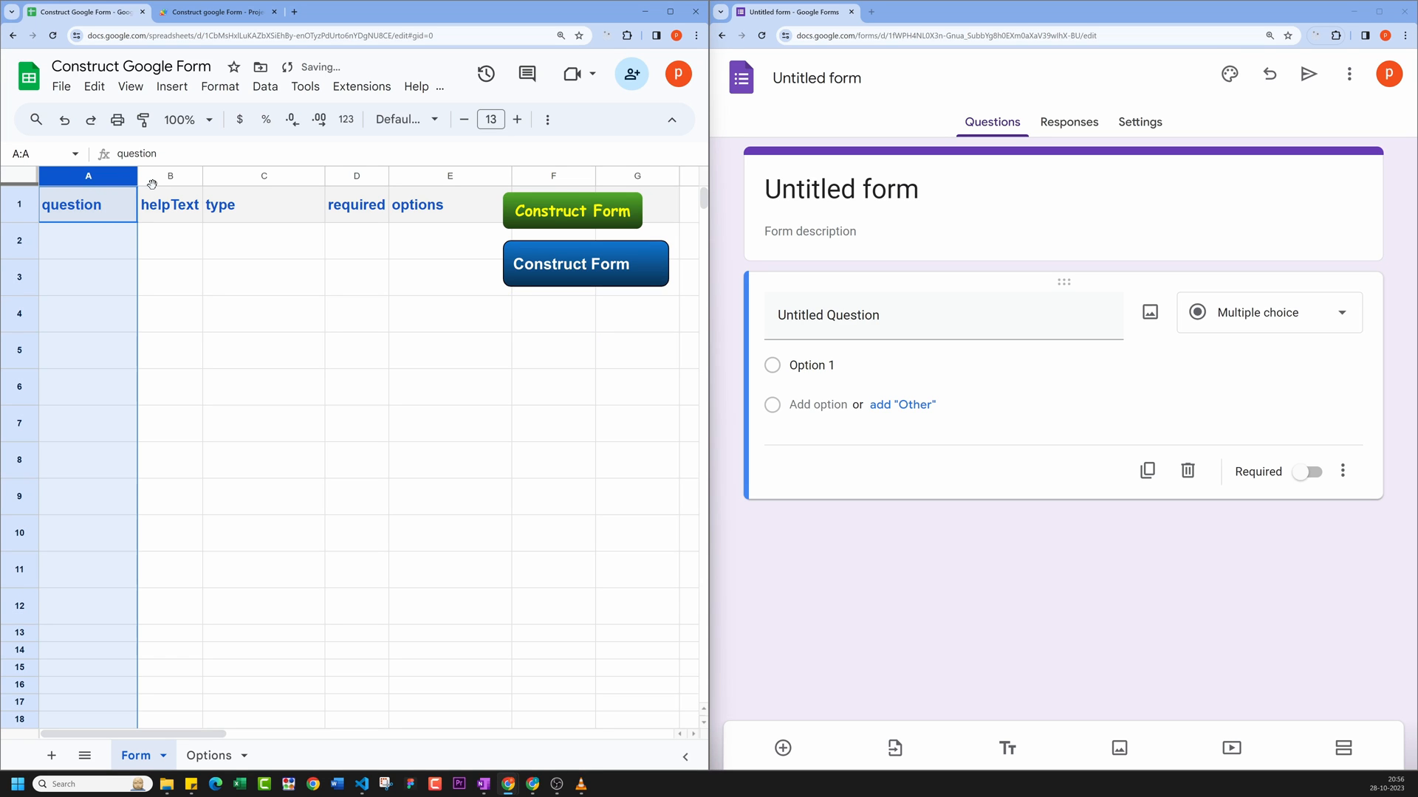
pyautogui.click(169, 176)
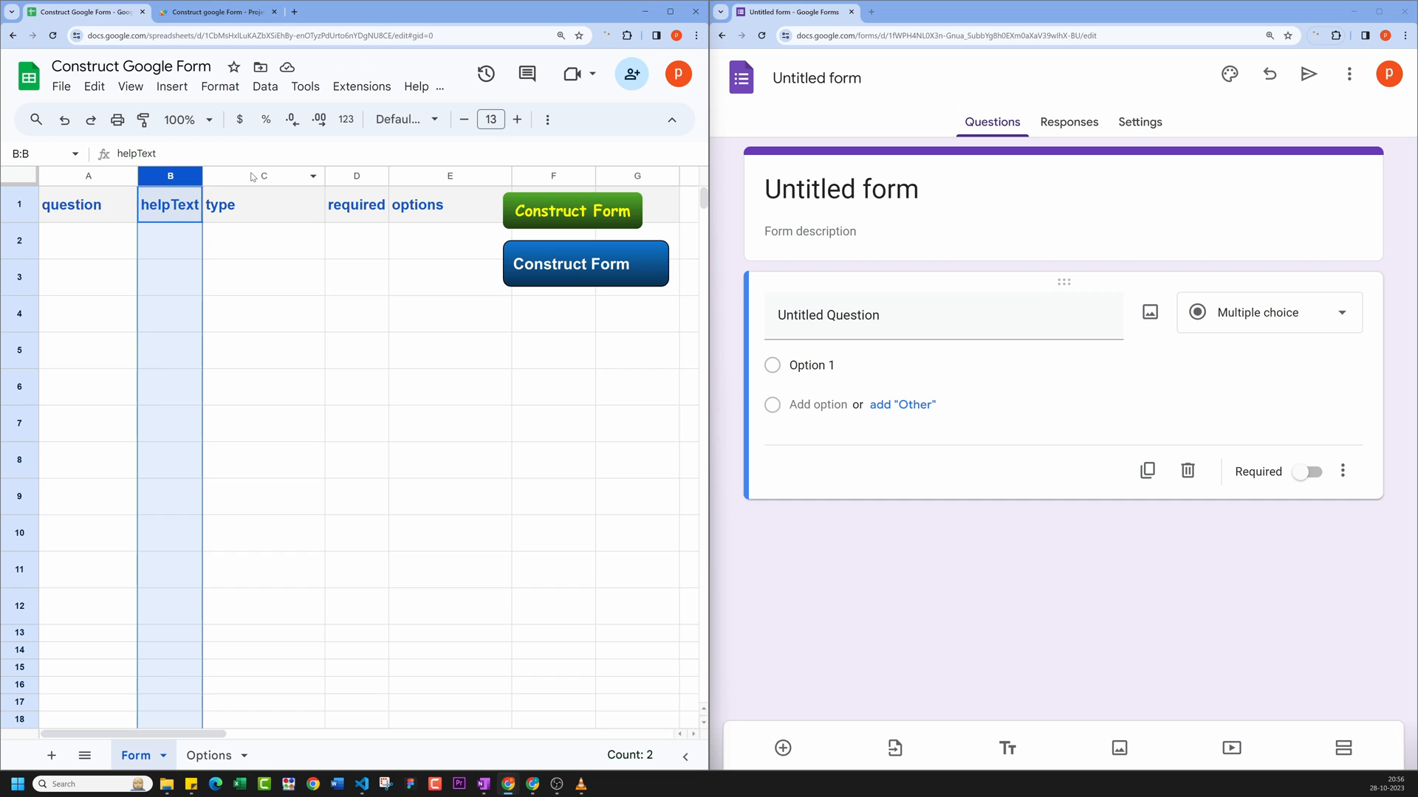
pyautogui.click(263, 176)
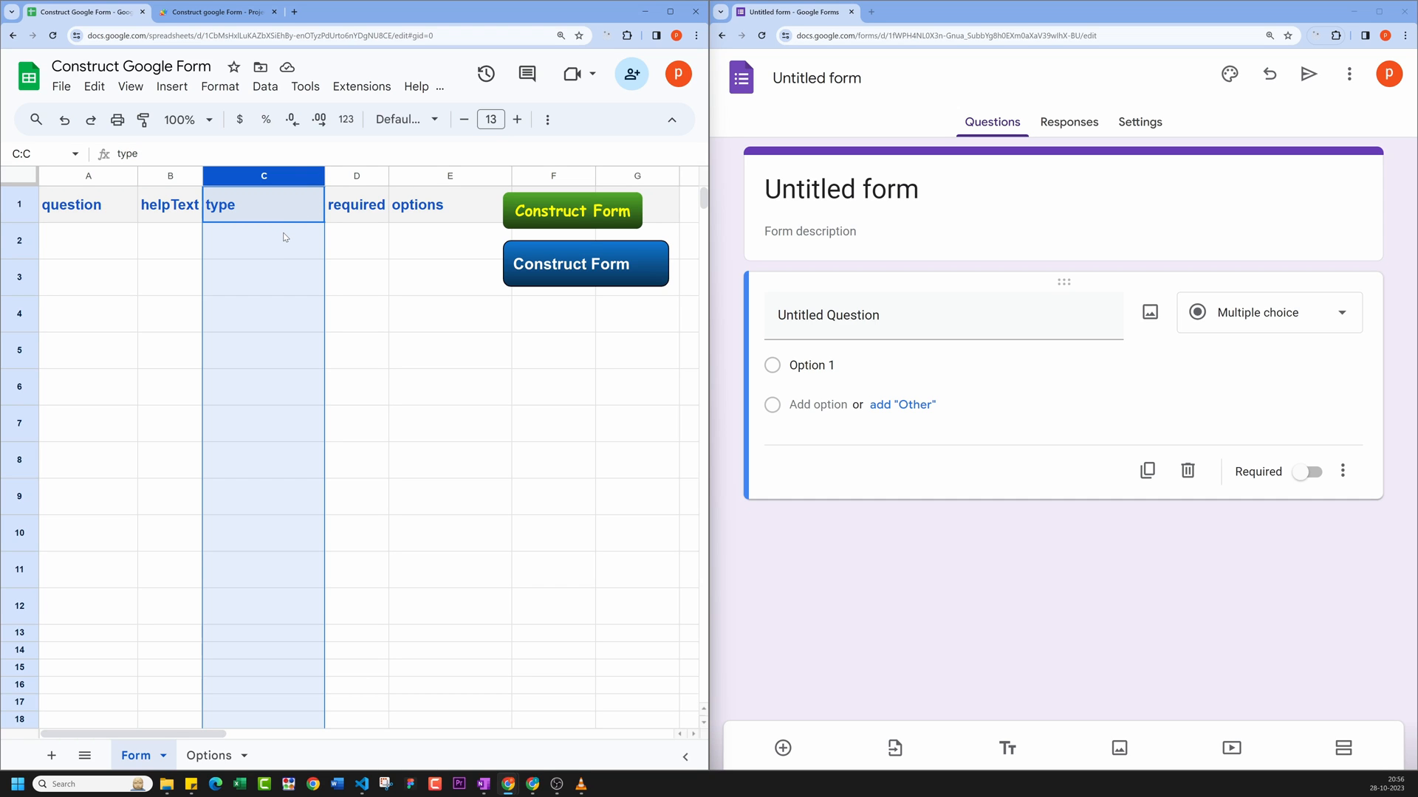
pyautogui.moveTo(380, 191)
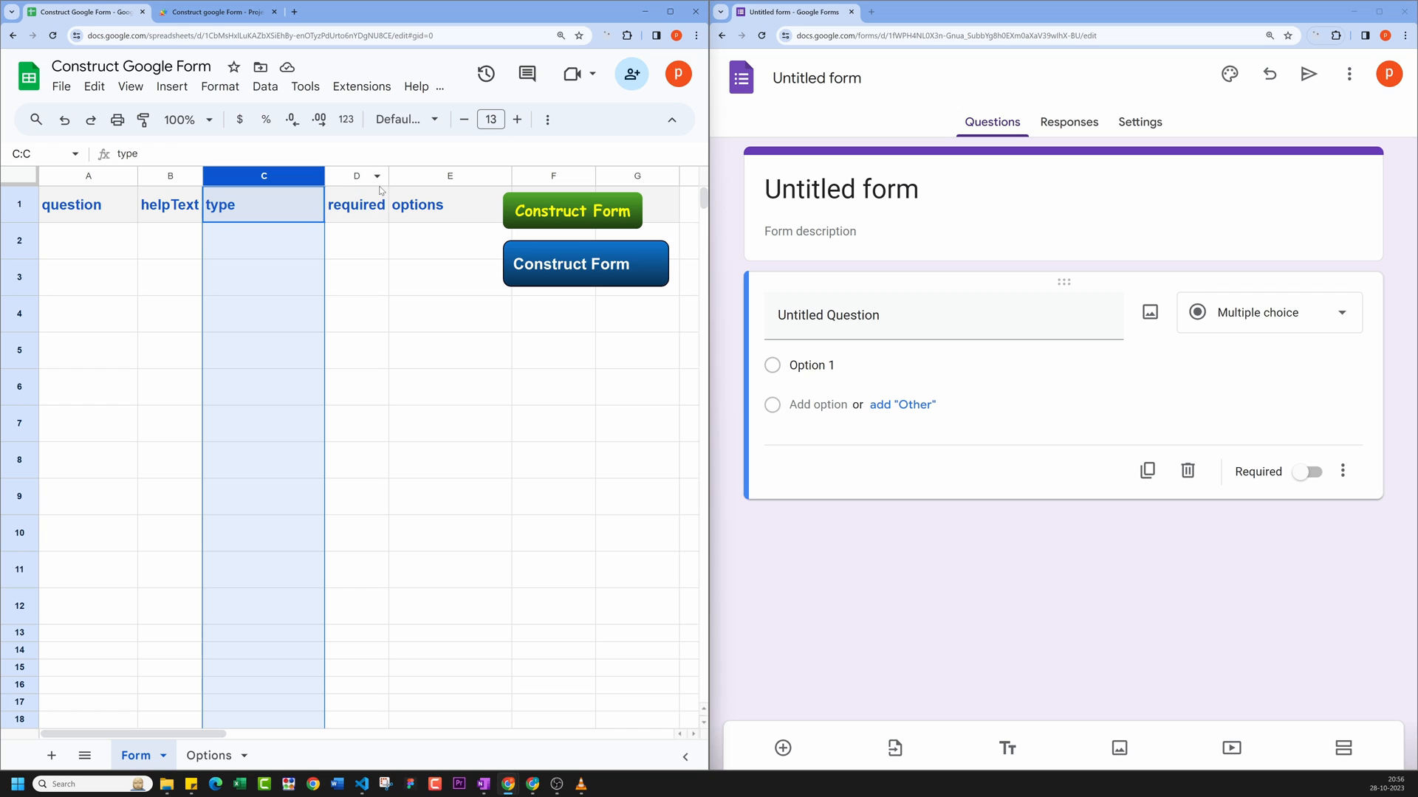
pyautogui.click(356, 176)
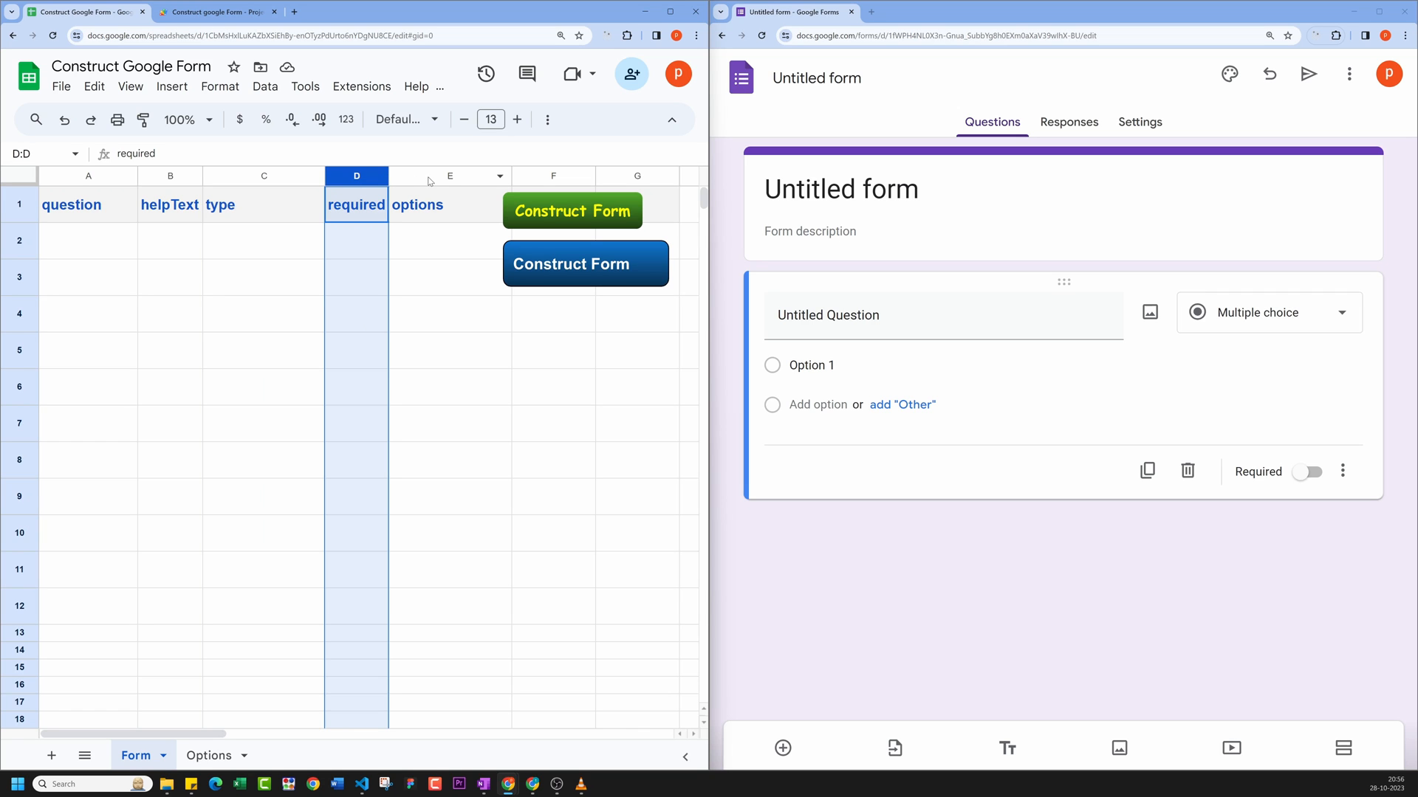
pyautogui.click(449, 176)
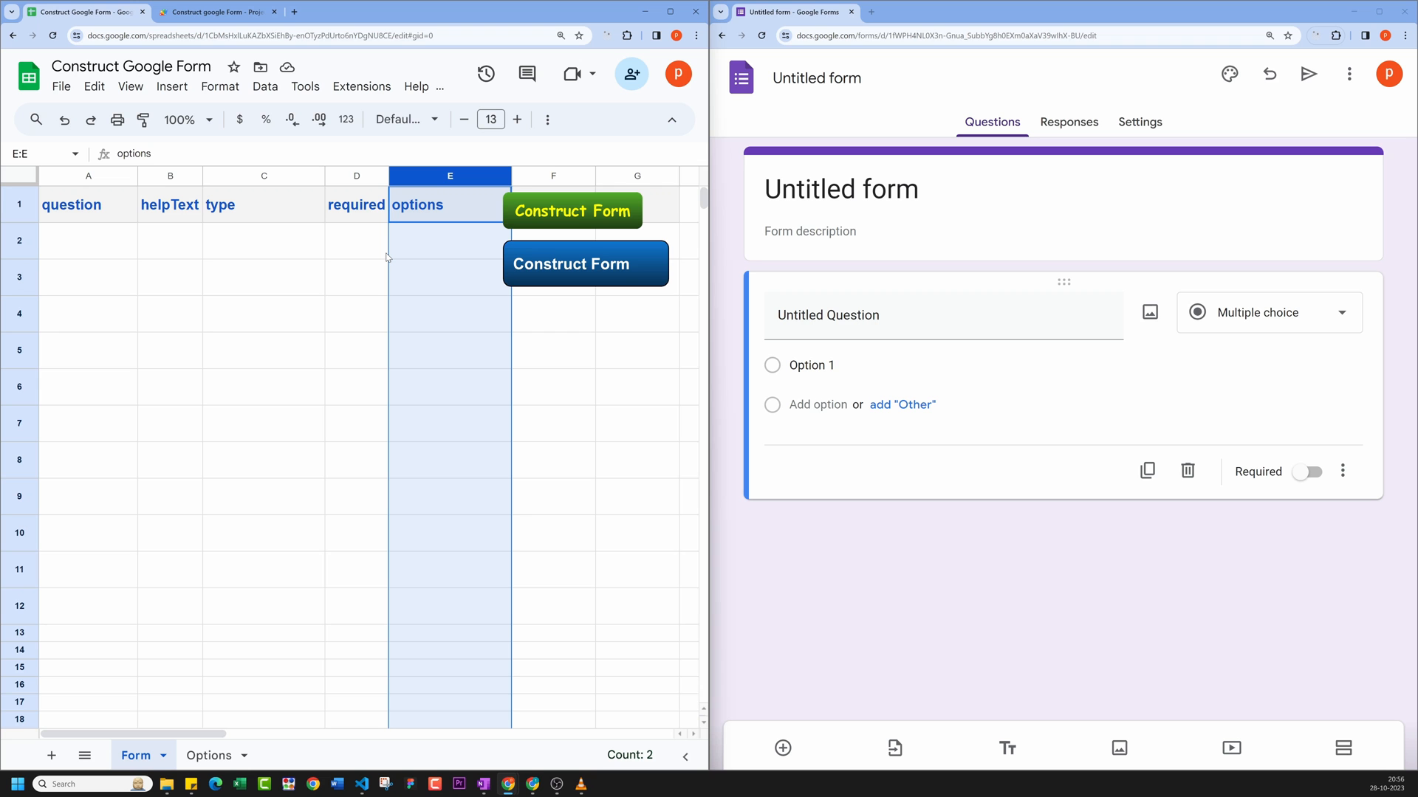
# Step: Fill Product as required dropdown with Join-Filter options formula and Color as required radio with White, Space Gray
pyautogui.click(356, 313)
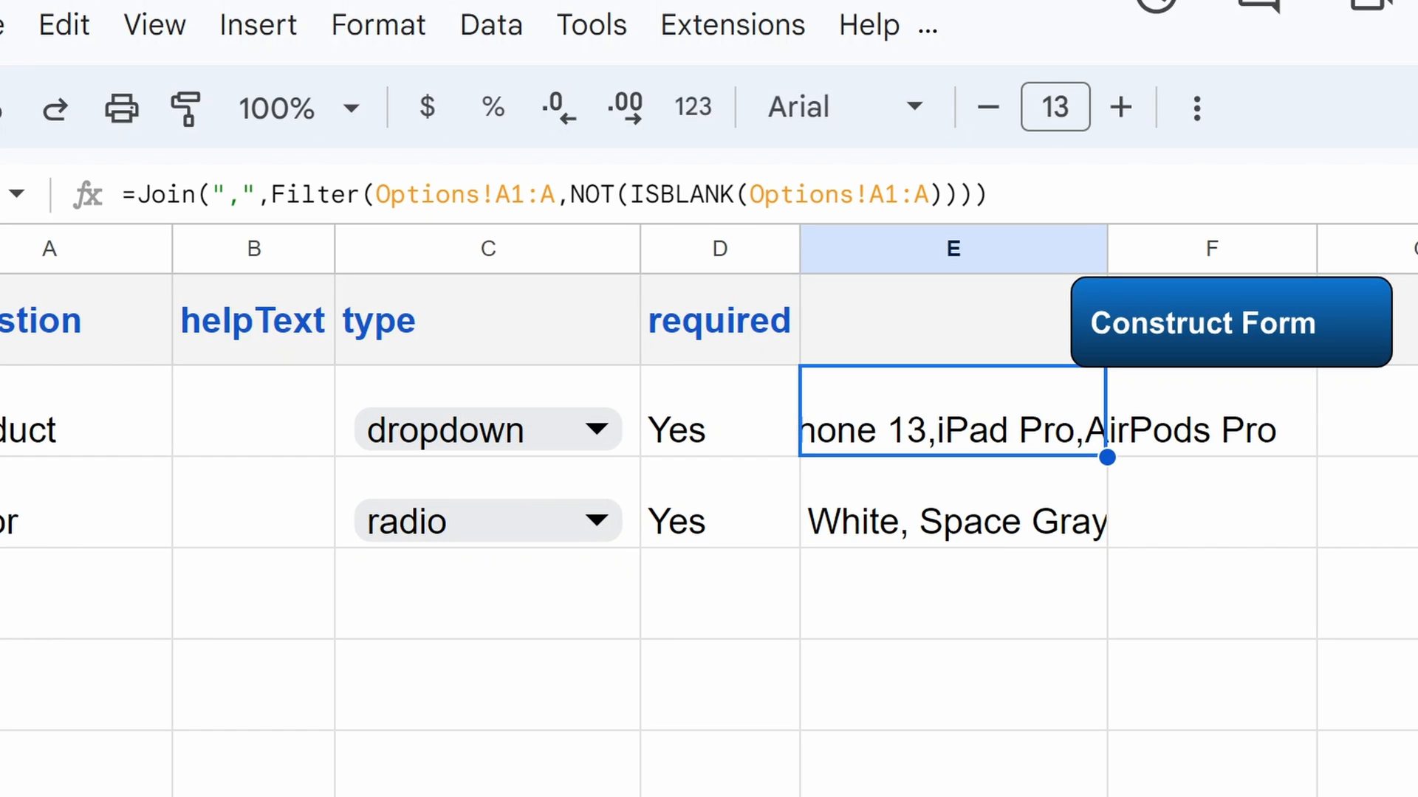
pyautogui.moveTo(839, 123)
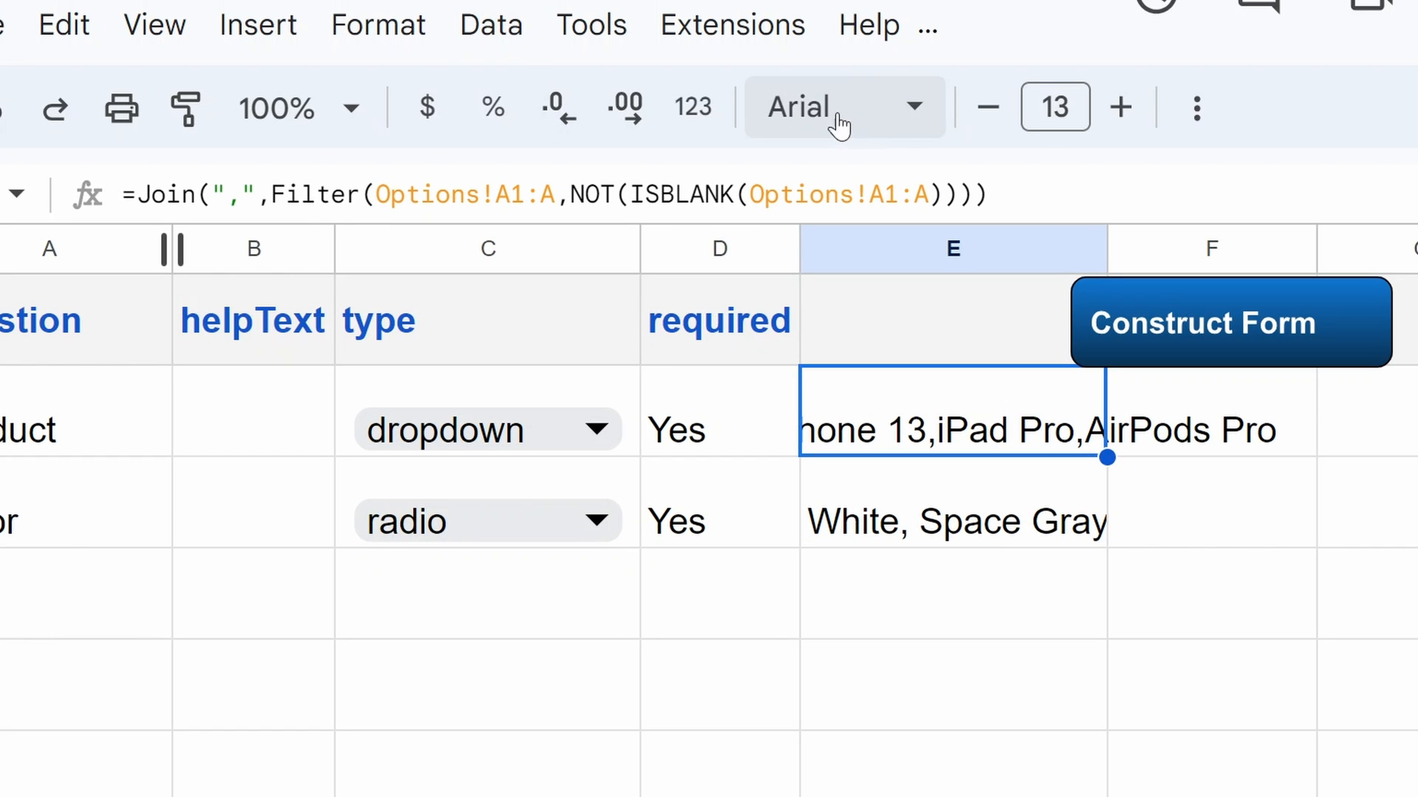
pyautogui.click(903, 195)
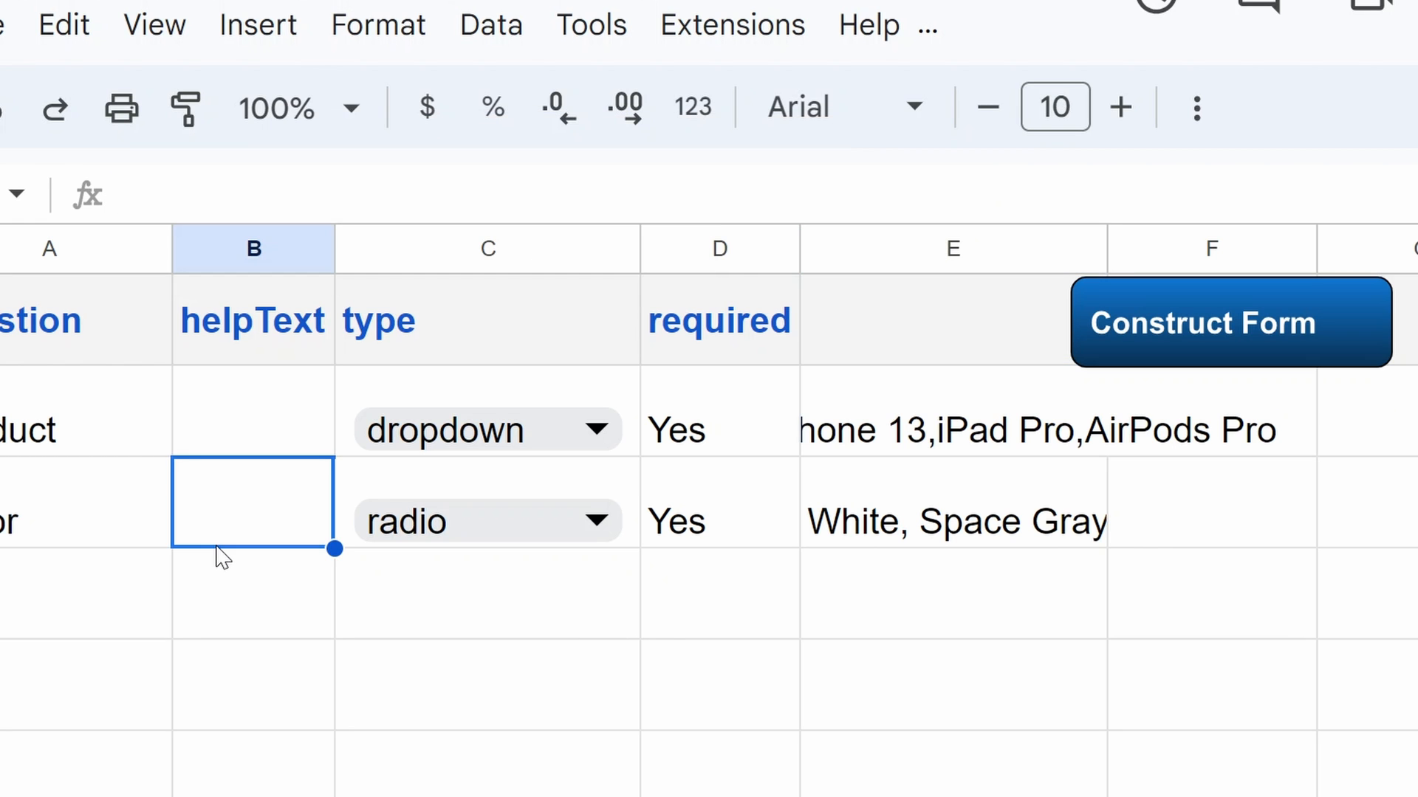
pyautogui.click(1227, 323)
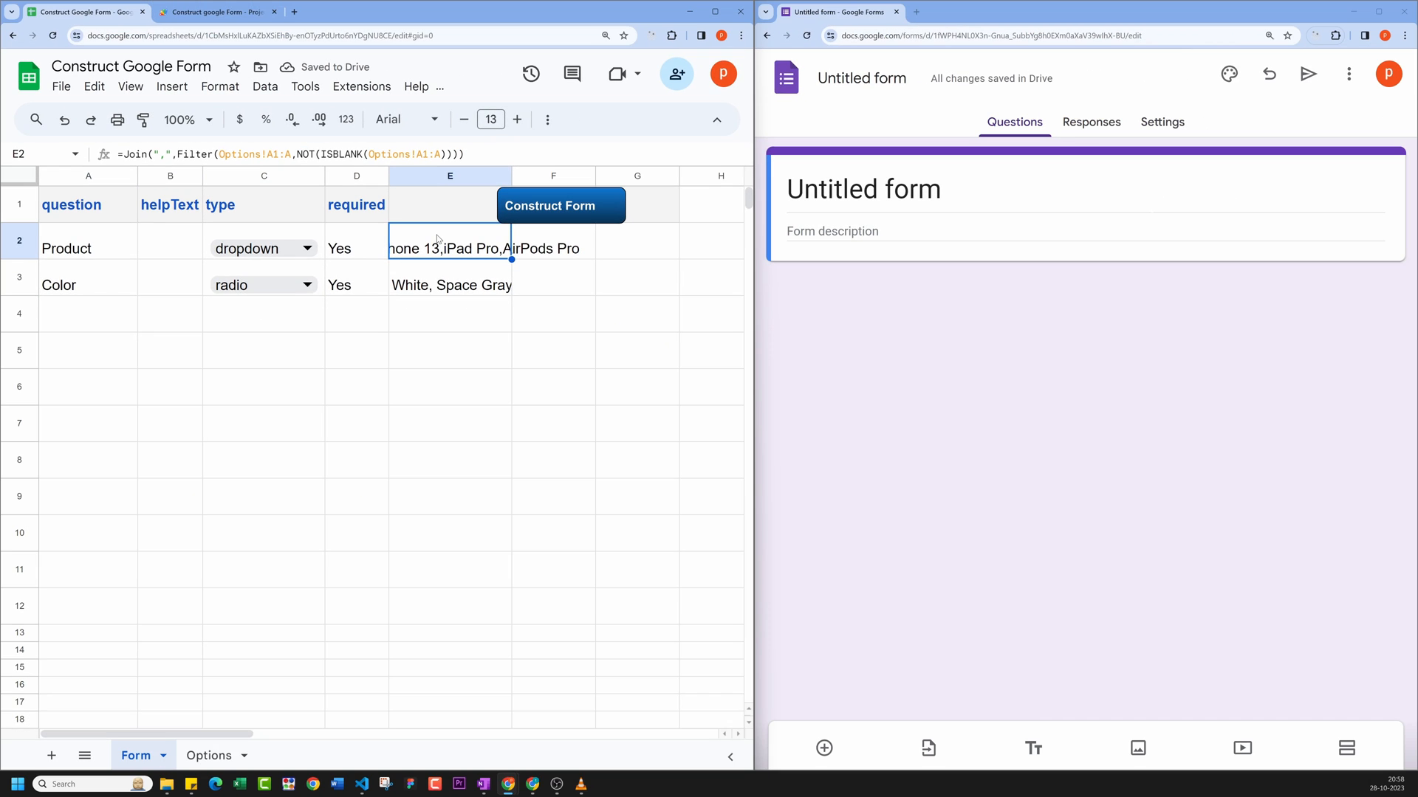
pyautogui.moveTo(421, 270)
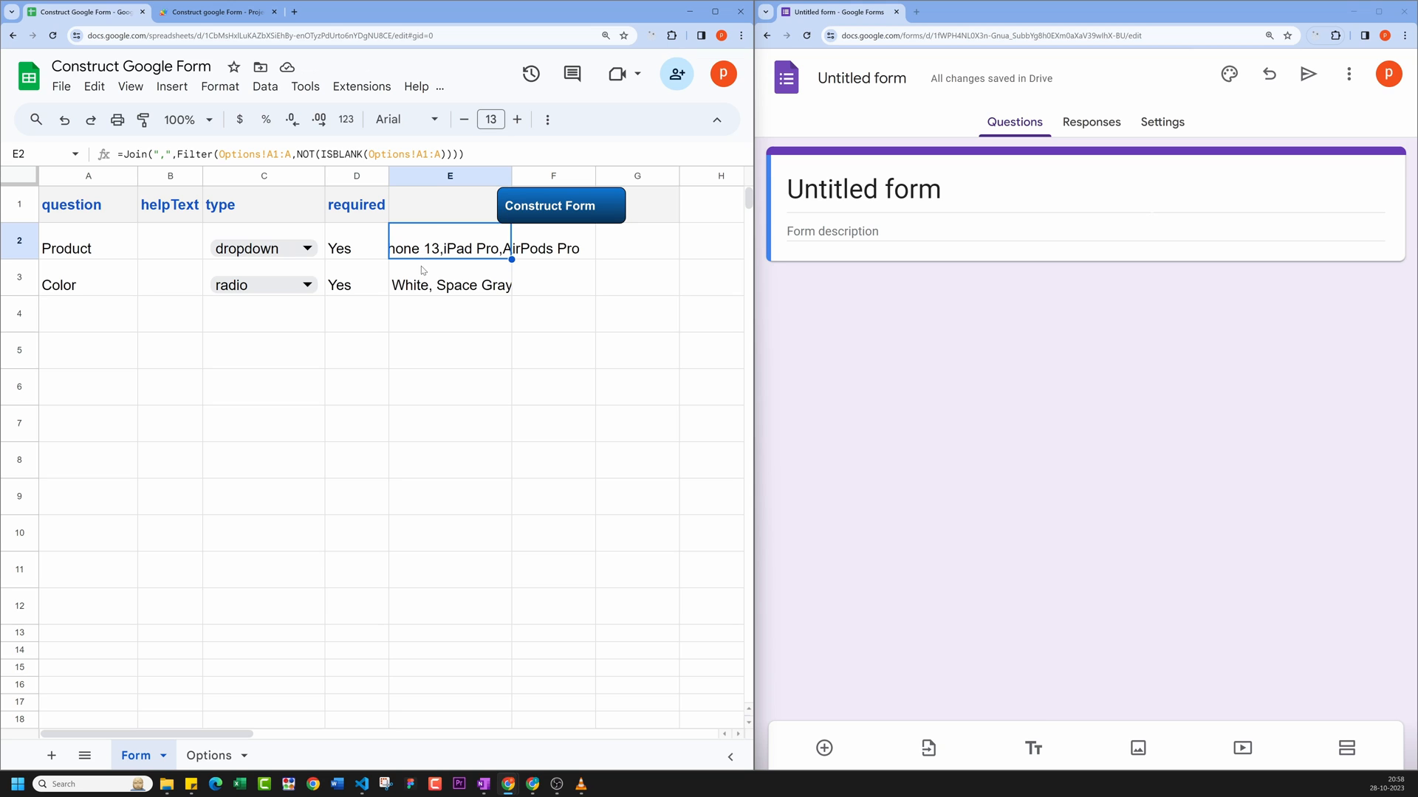
pyautogui.click(449, 284)
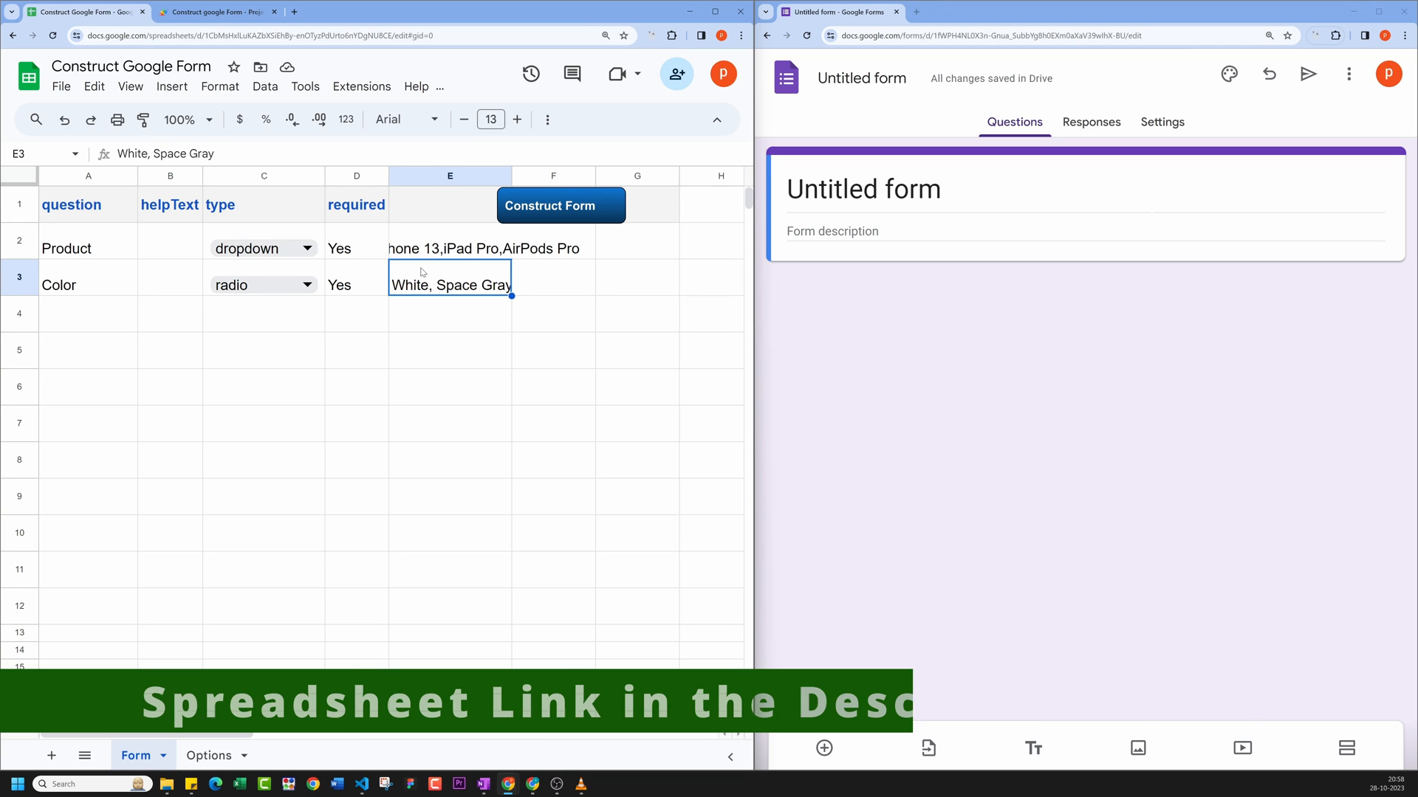
# Step: Run populateForm from the Construct Form button and switch to the Apps Script code
pyautogui.click(561, 205)
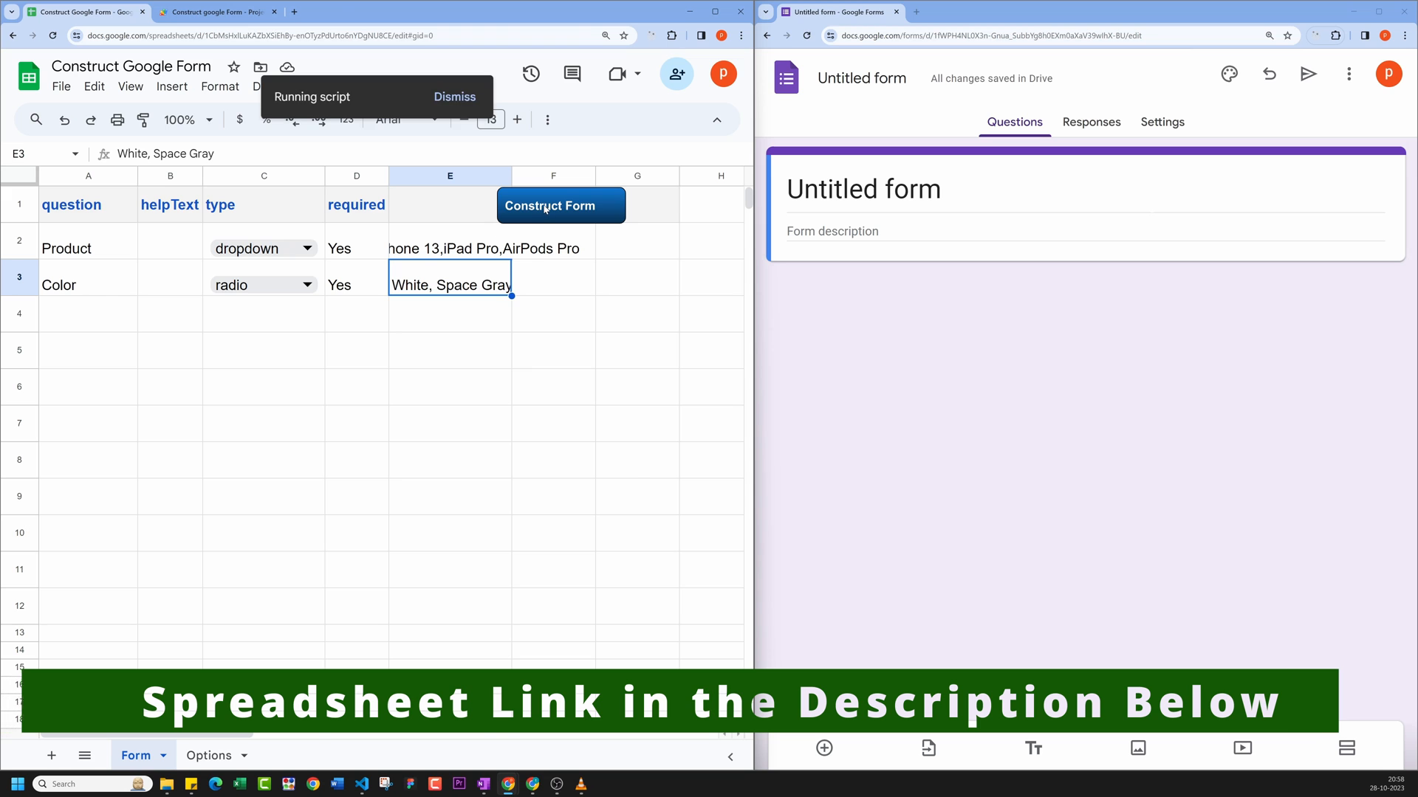
pyautogui.click(217, 26)
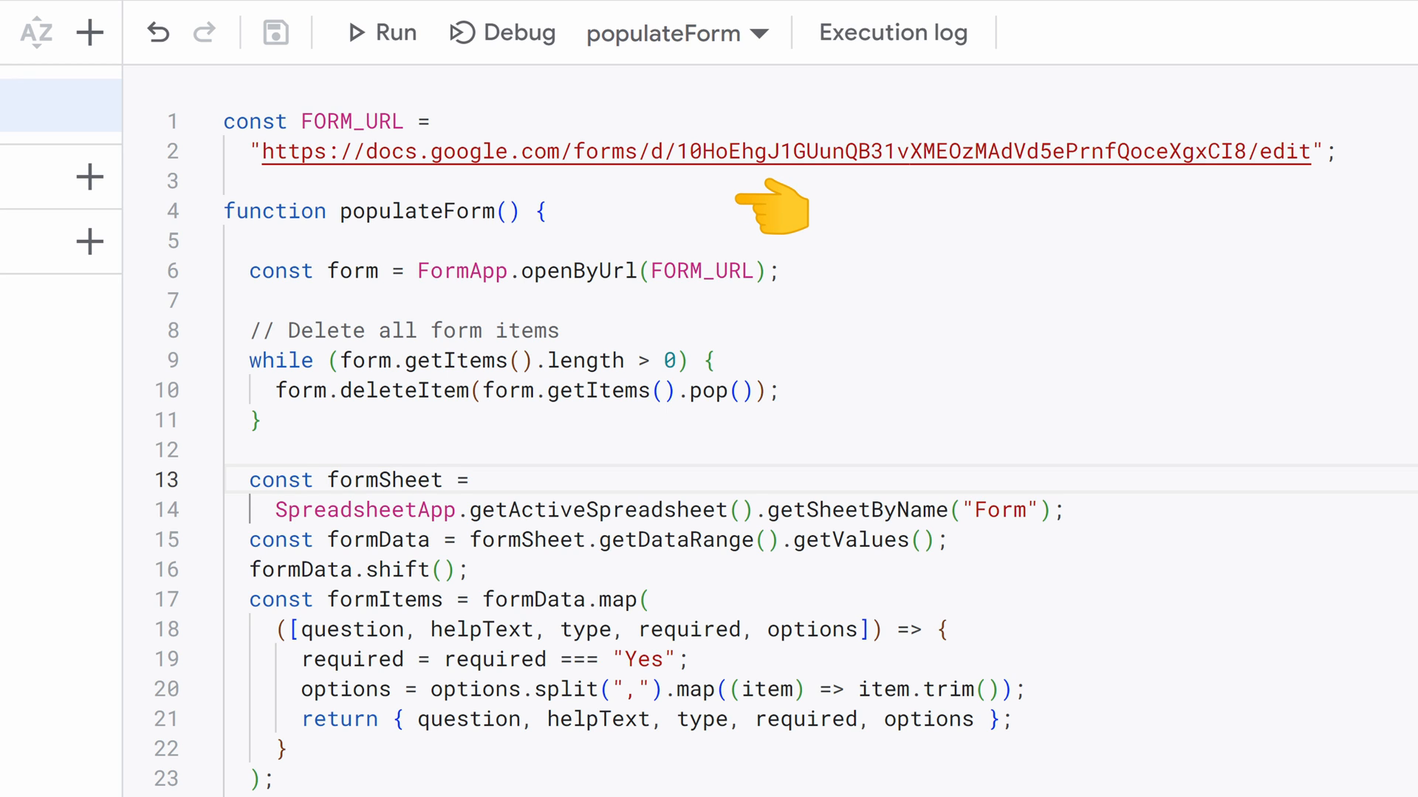
pyautogui.moveTo(859, 272)
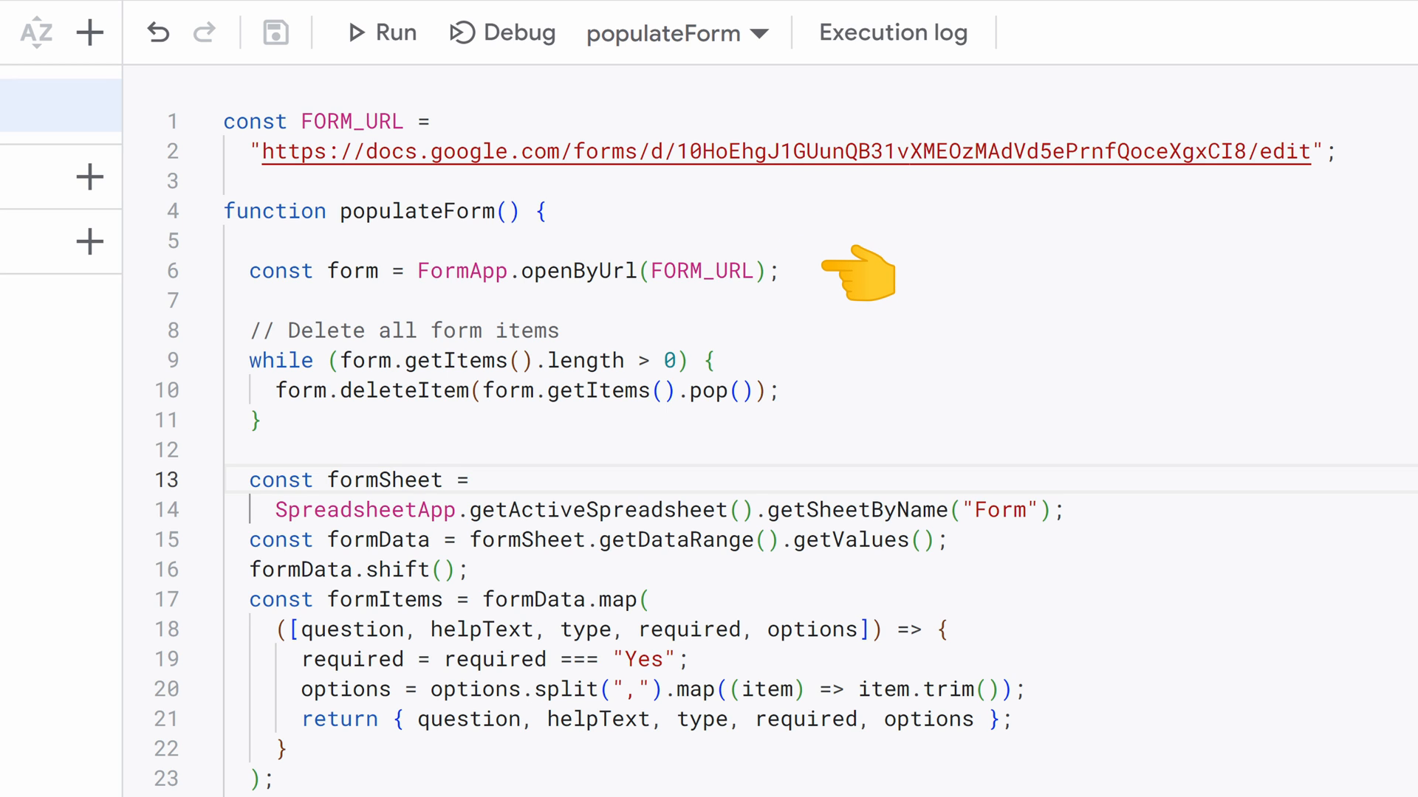
pyautogui.moveTo(856, 329)
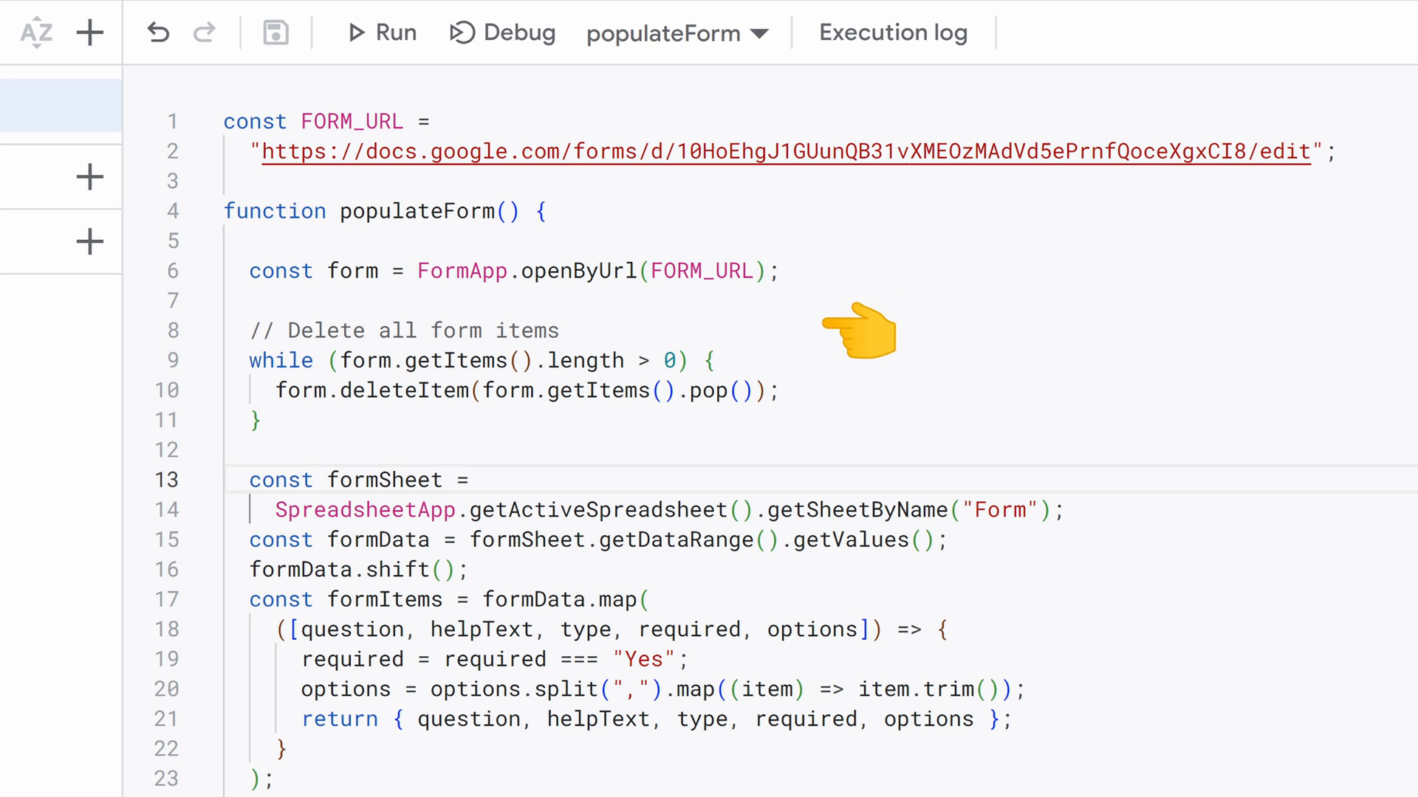
pyautogui.moveTo(859, 390)
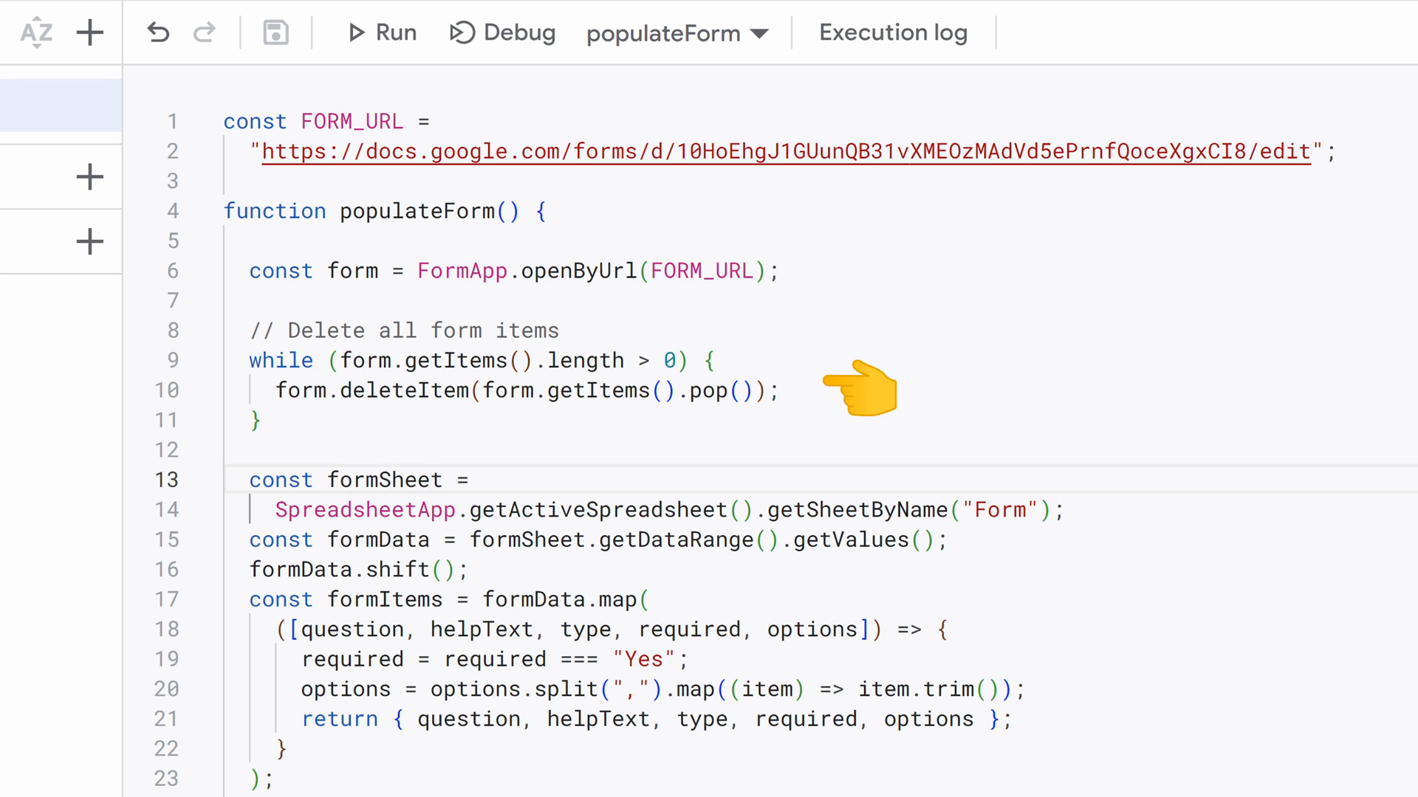
pyautogui.moveTo(1170, 515)
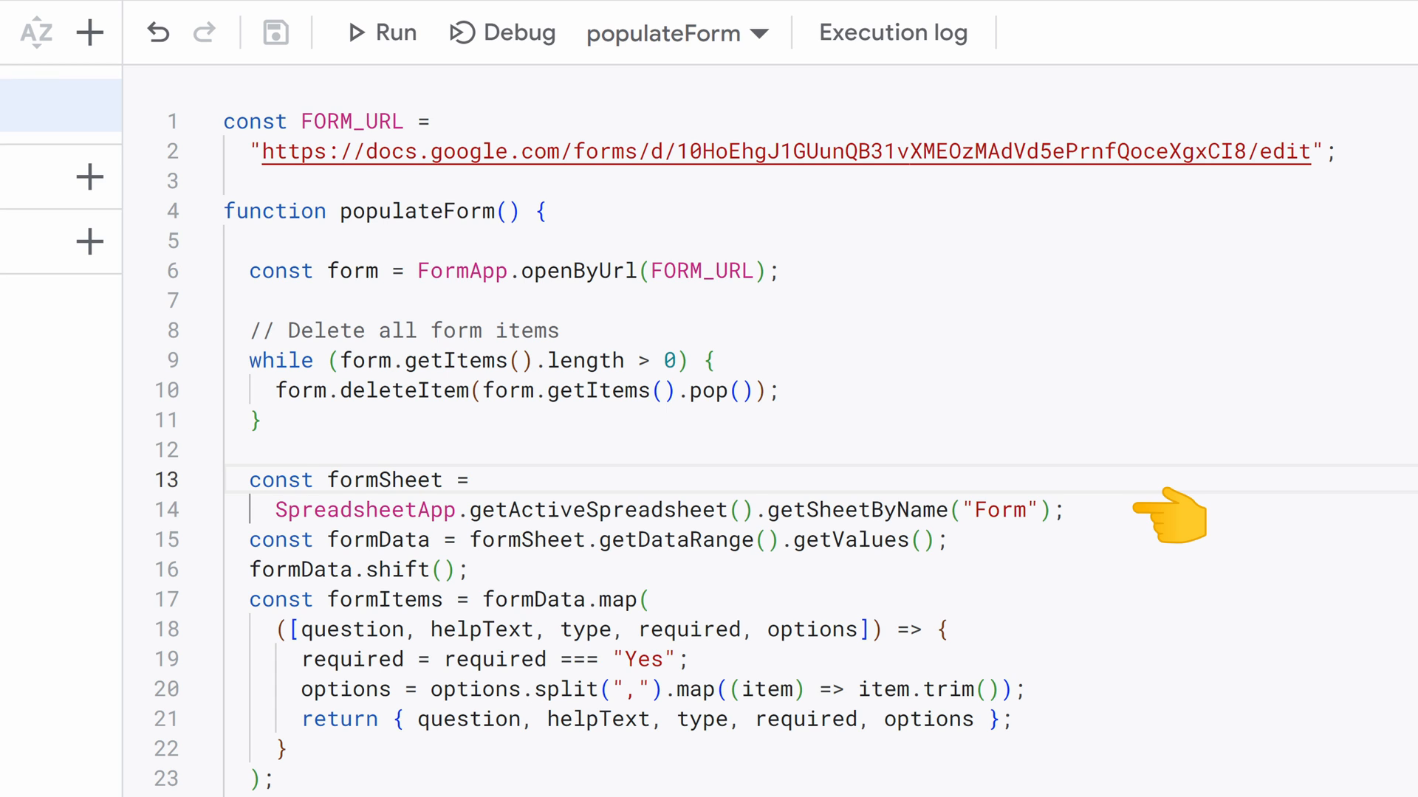
pyautogui.moveTo(1013, 550)
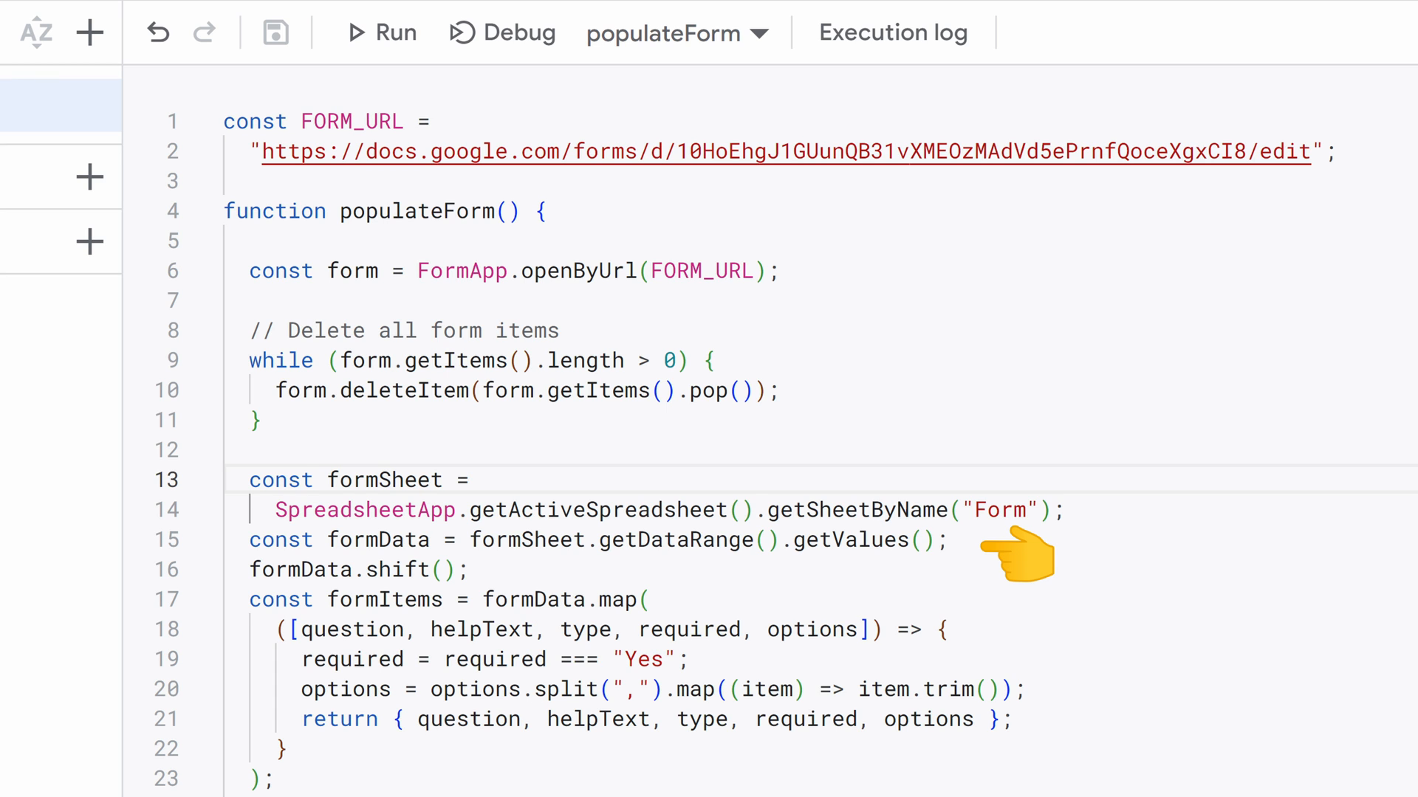
pyautogui.moveTo(529, 579)
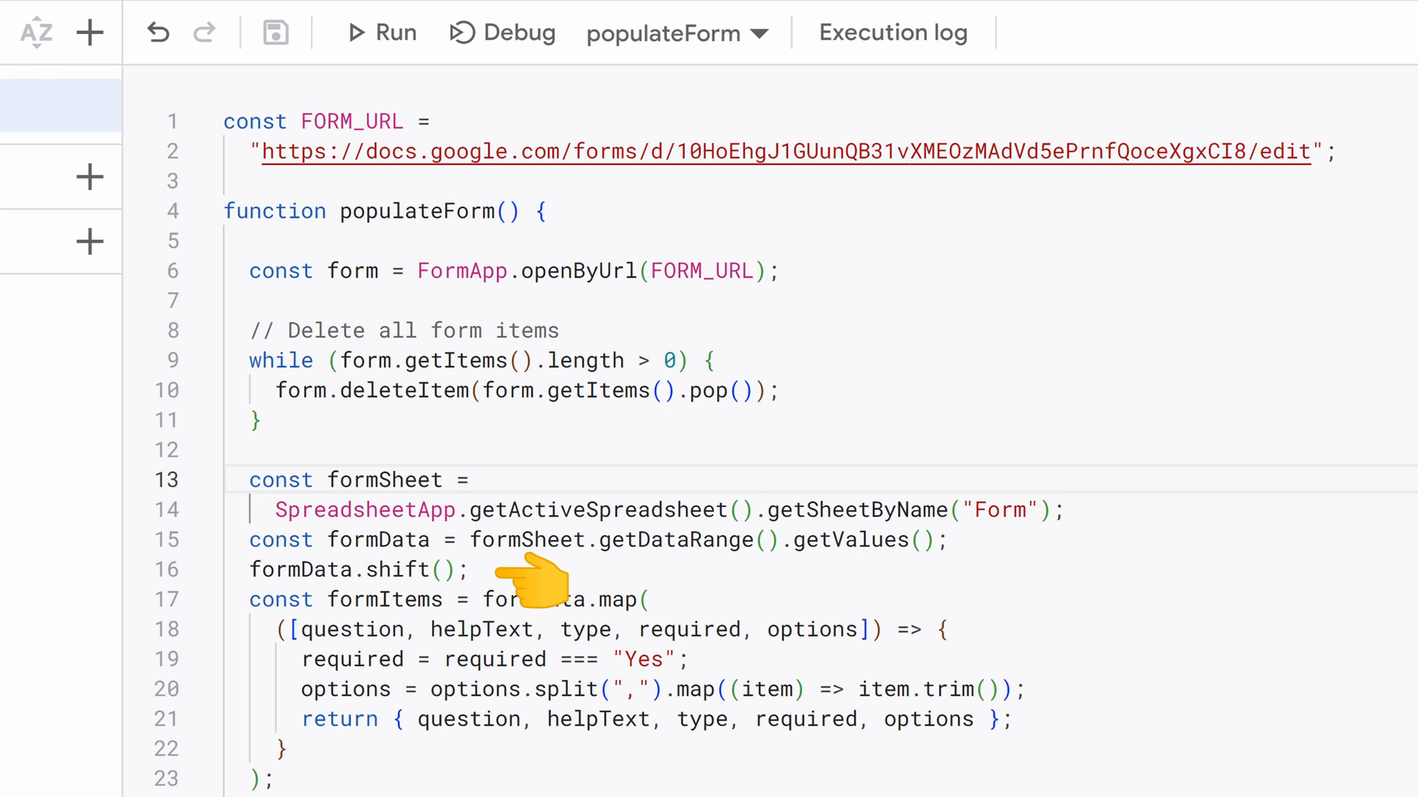
pyautogui.moveTo(1066, 647)
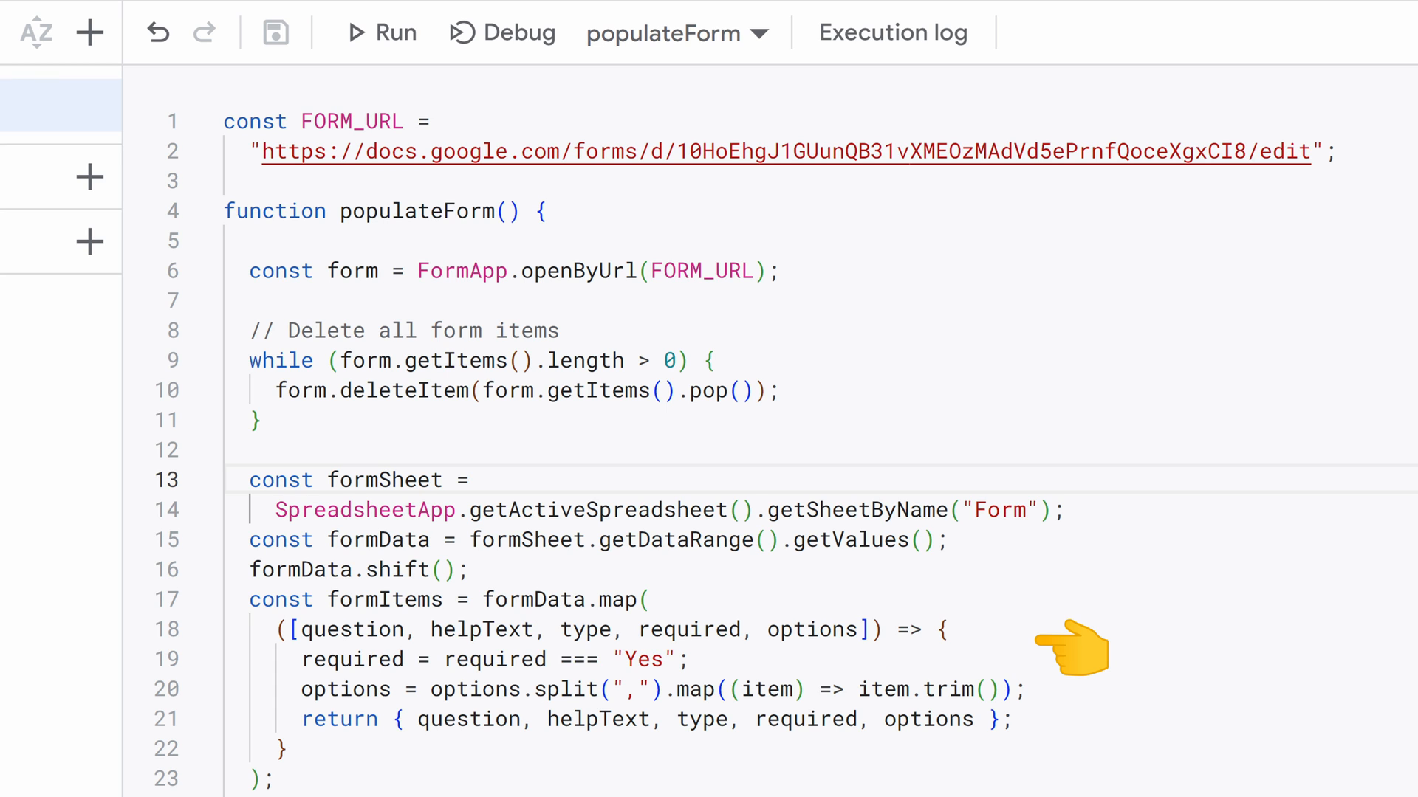
pyautogui.moveTo(1085, 700)
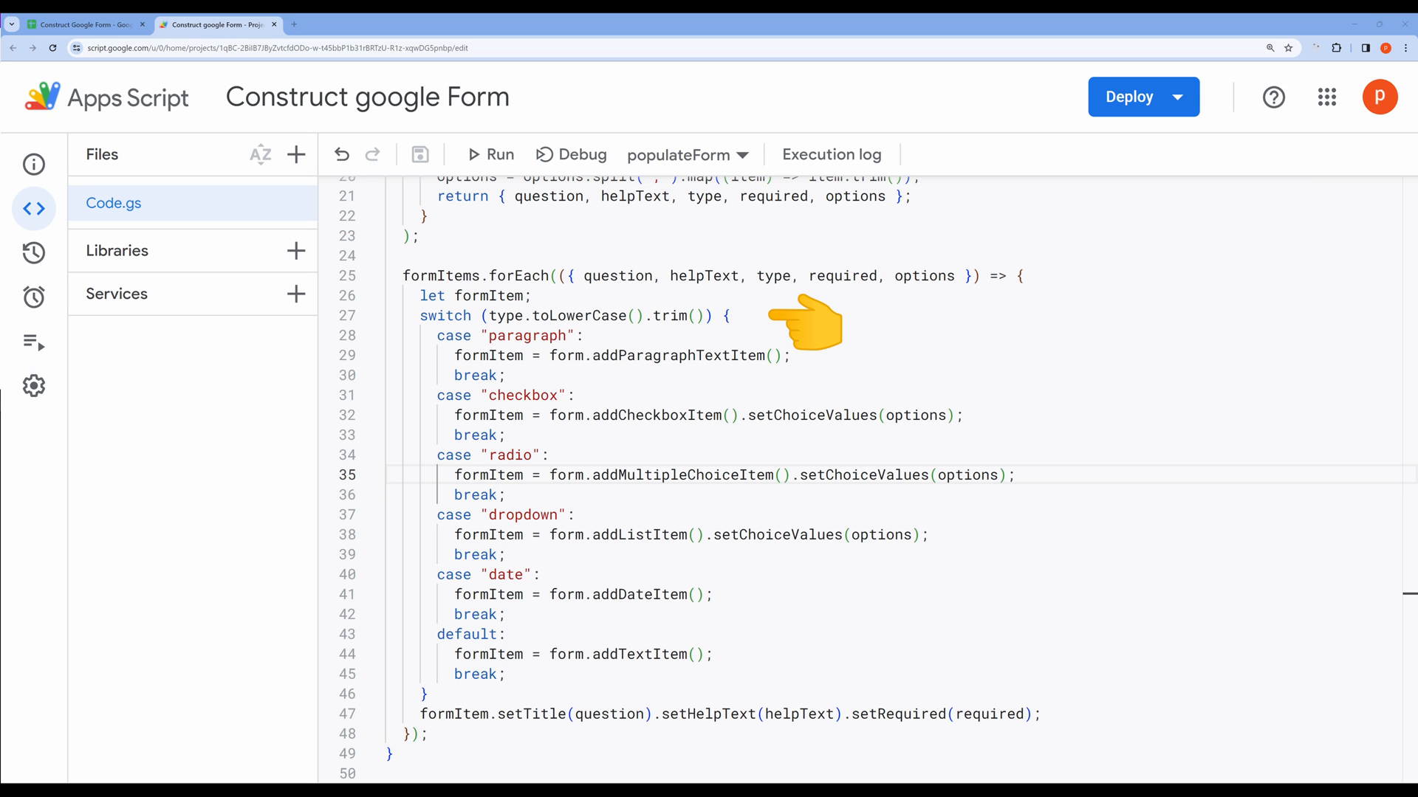
pyautogui.moveTo(908, 358)
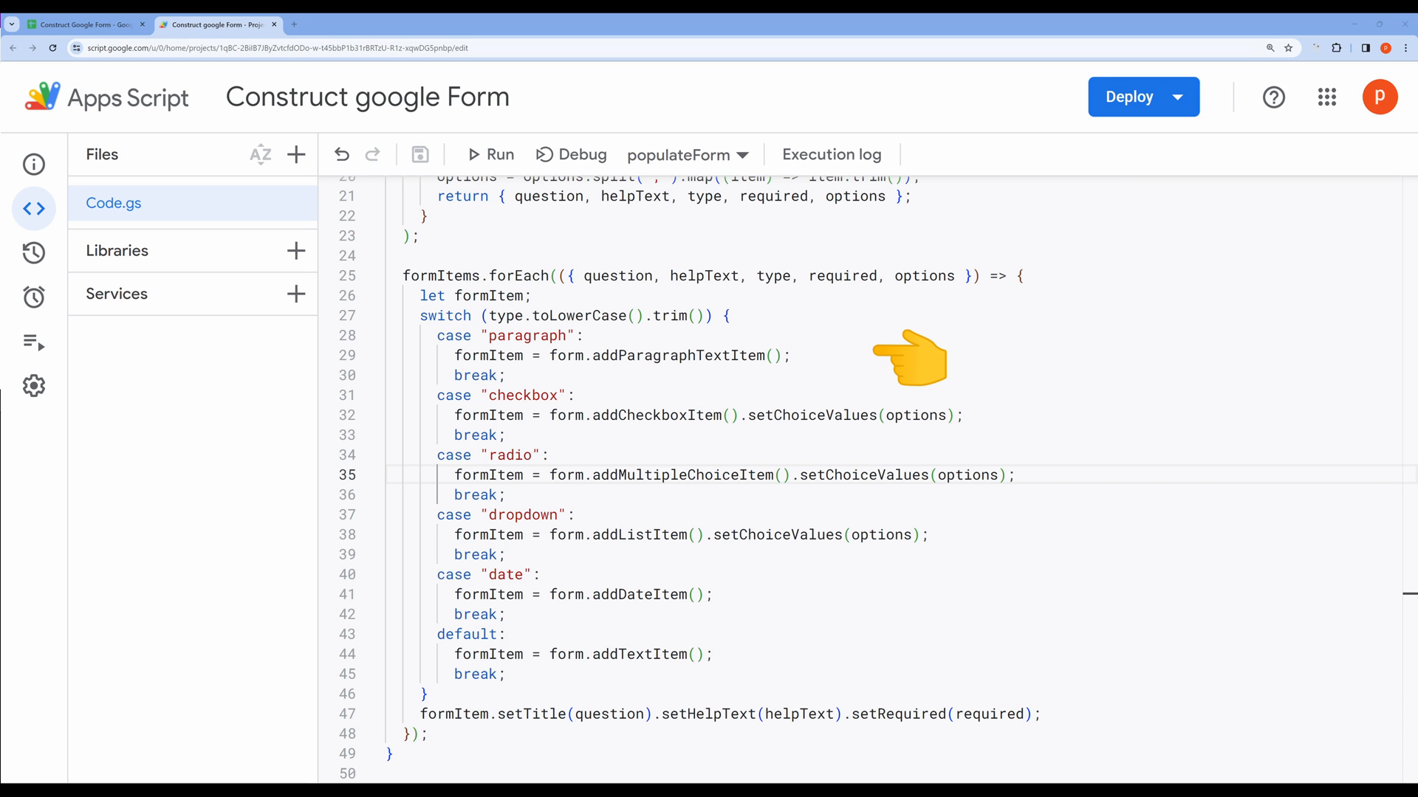
pyautogui.moveTo(1066, 421)
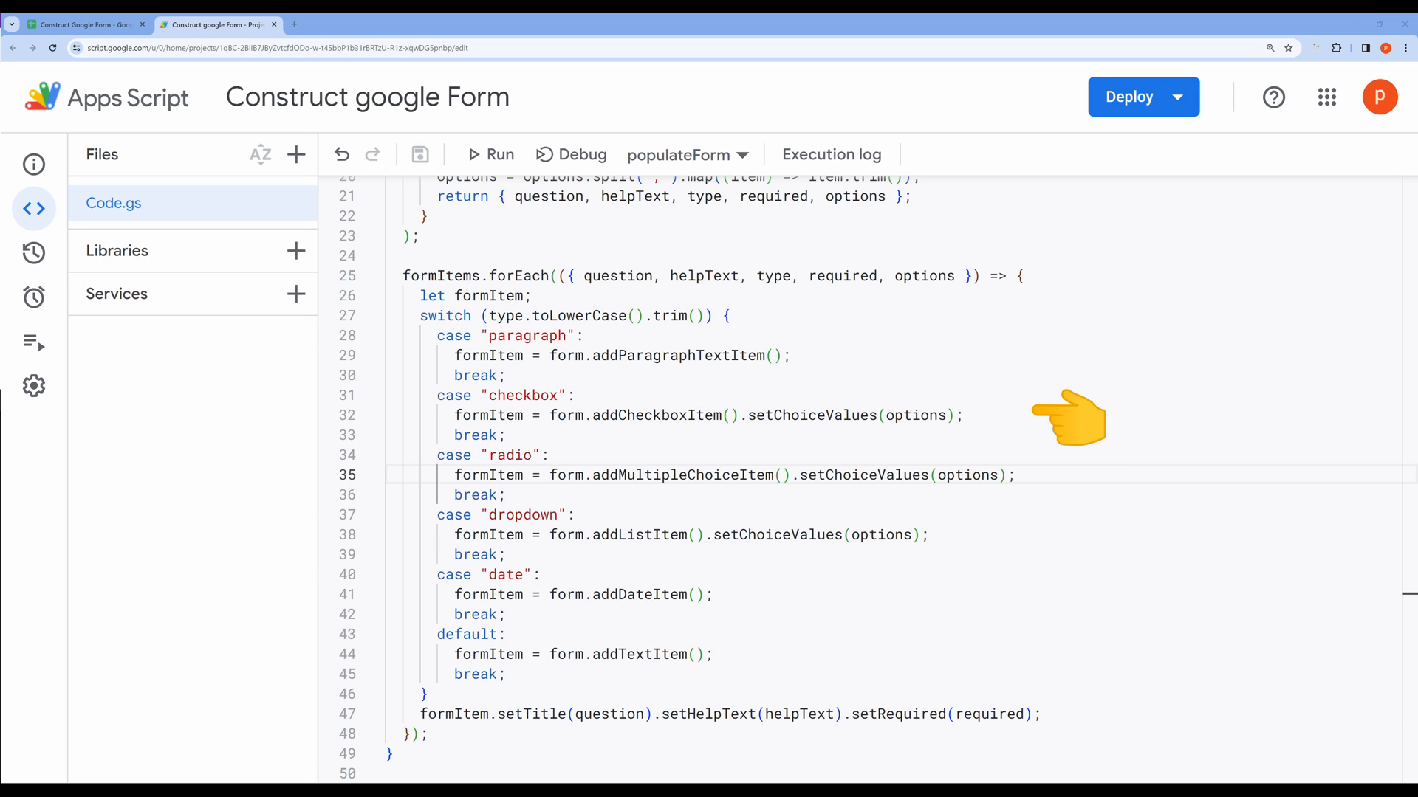
pyautogui.moveTo(1067, 481)
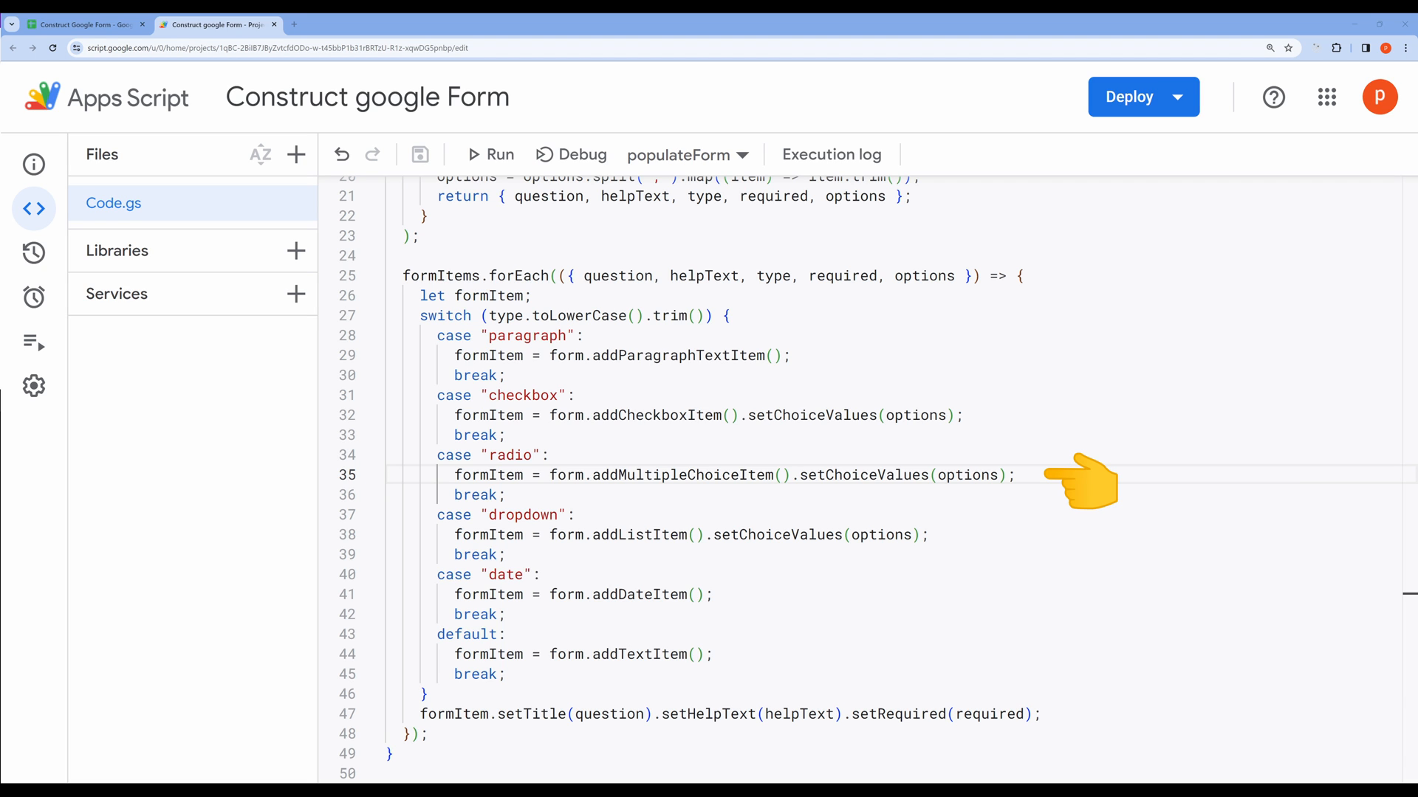
pyautogui.moveTo(1078, 540)
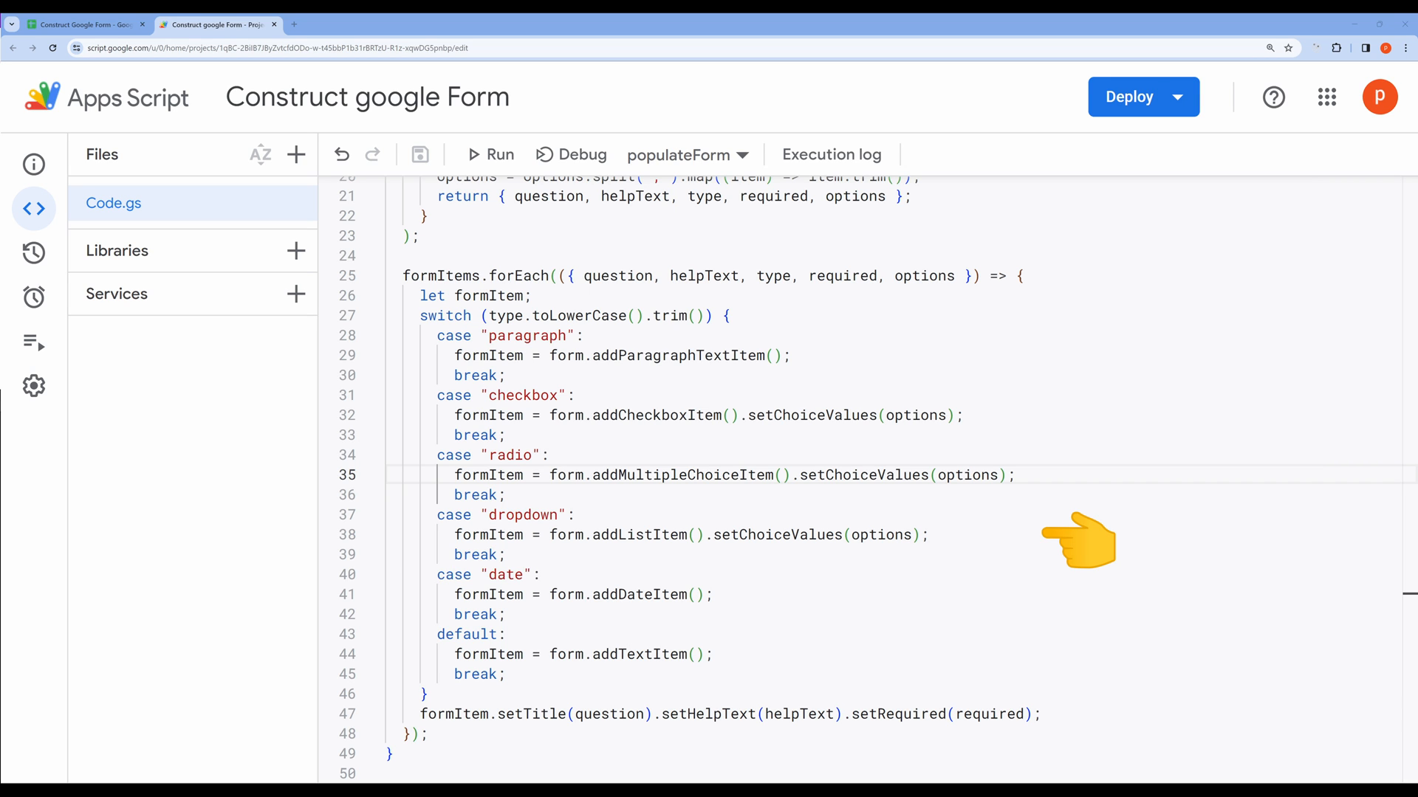
pyautogui.moveTo(824, 615)
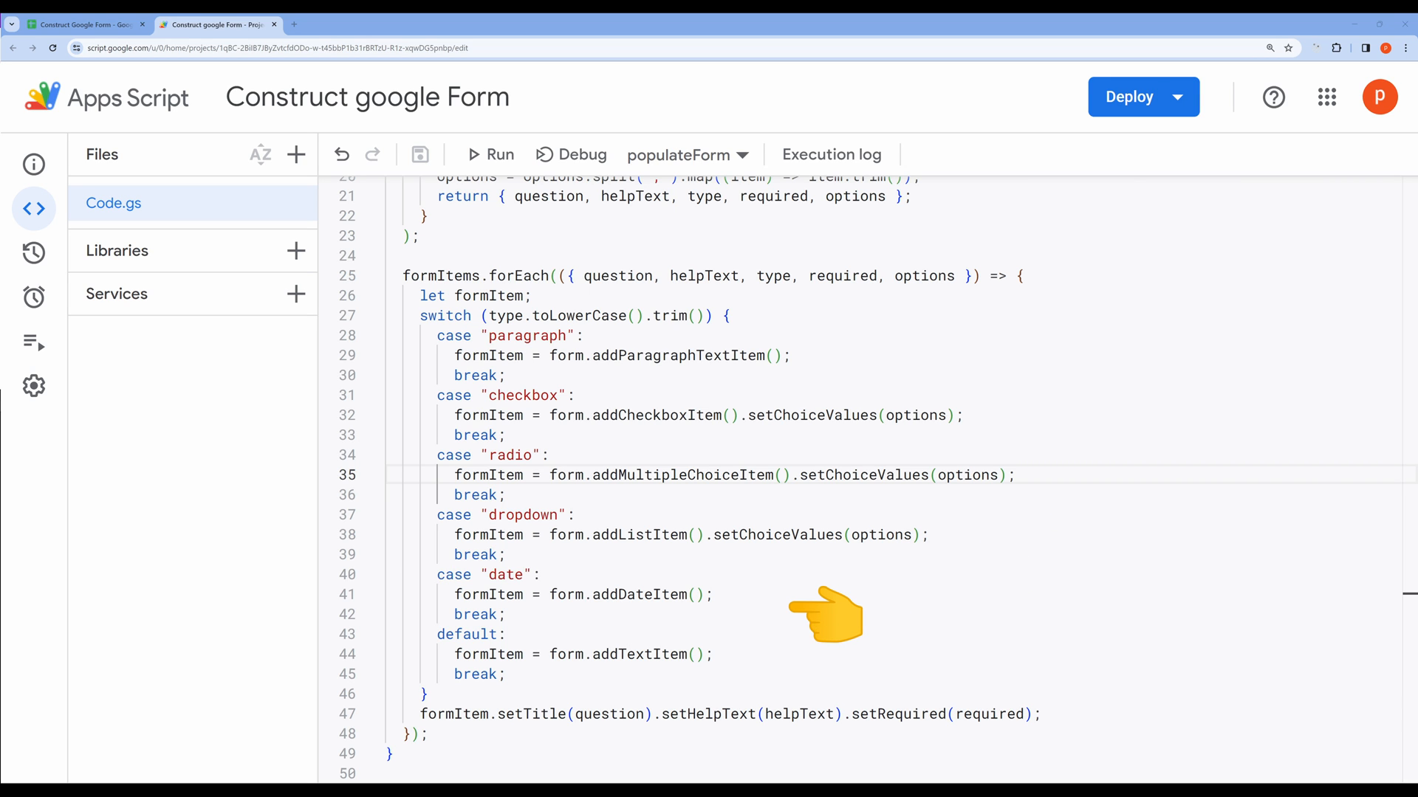